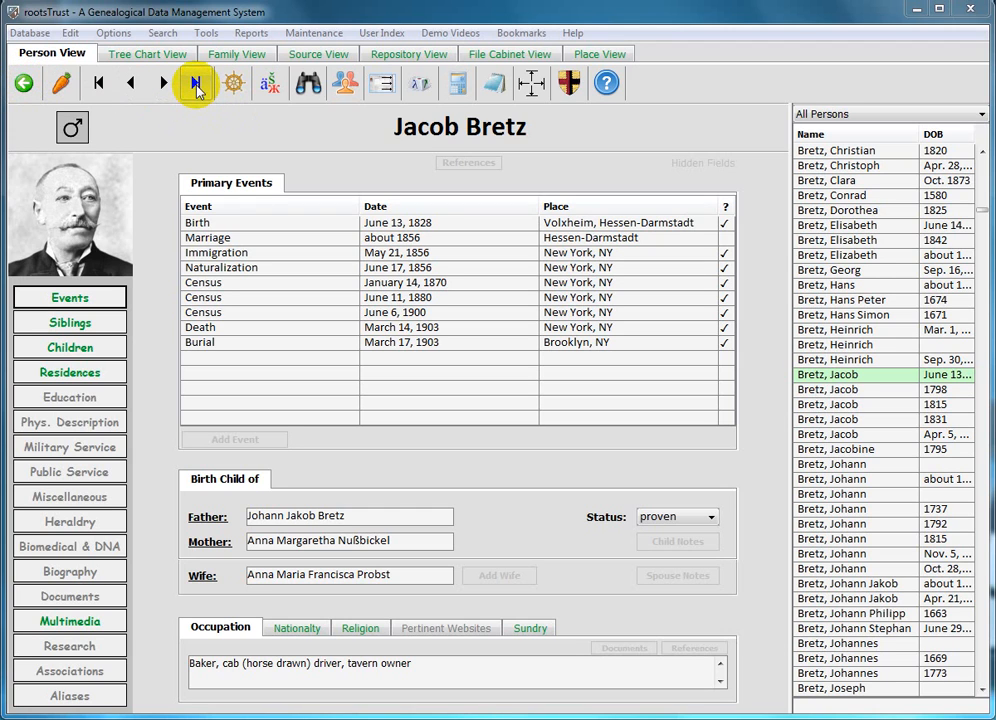
Step: Jump to the first person in the database from the toolbar
{"action": "left_click", "coordinate": [186, 84]}
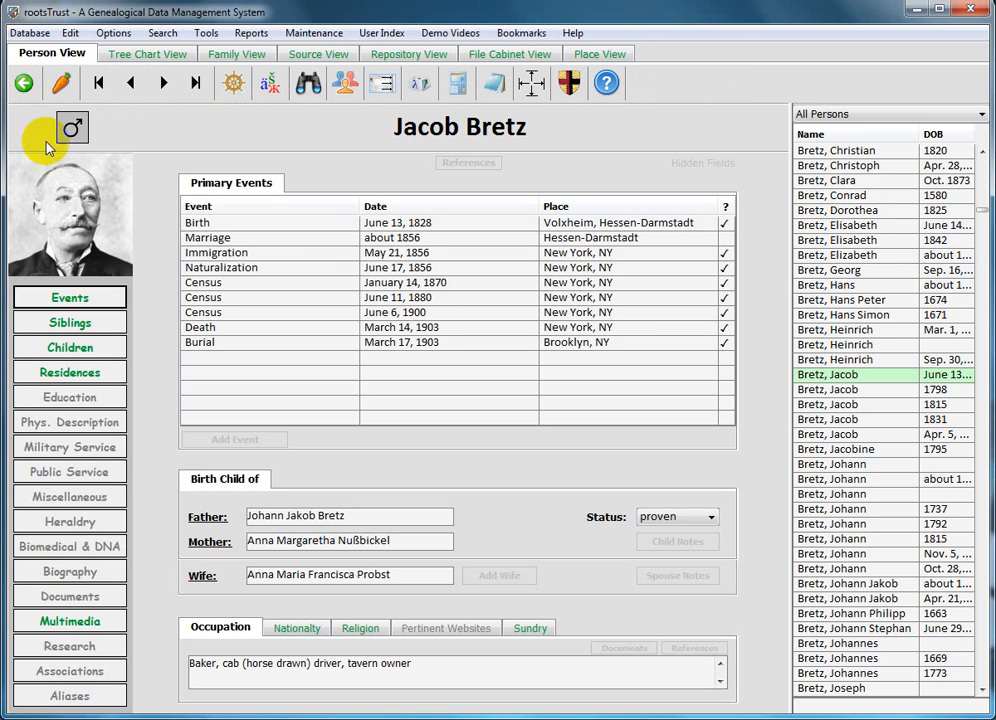
{"action": "mouse_move", "coordinate": [98, 84]}
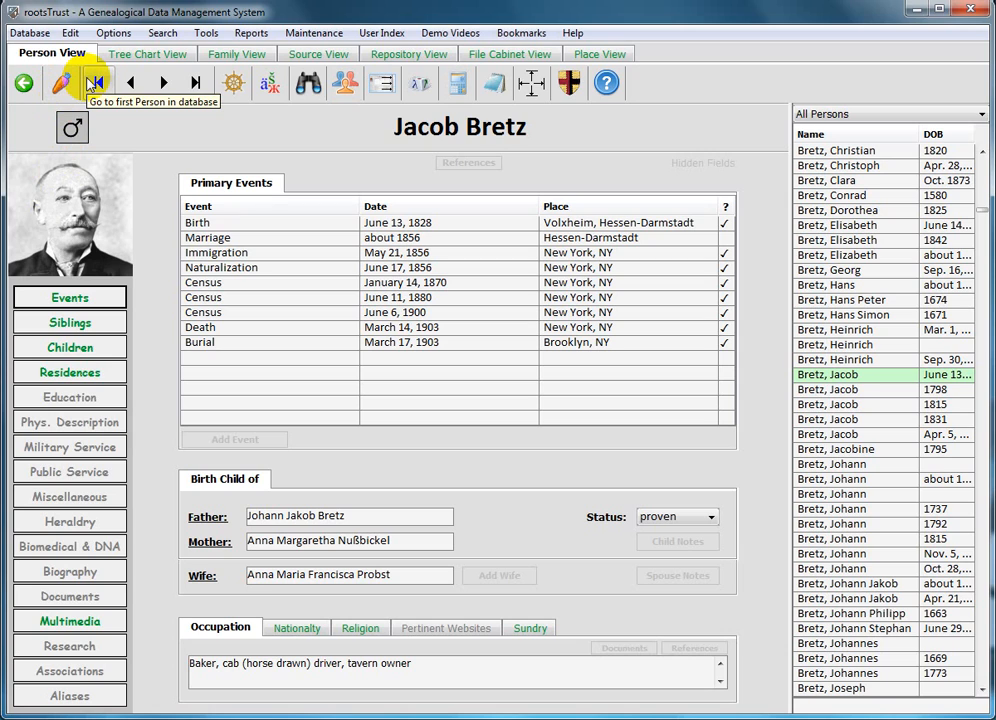
{"action": "mouse_move", "coordinate": [66, 82]}
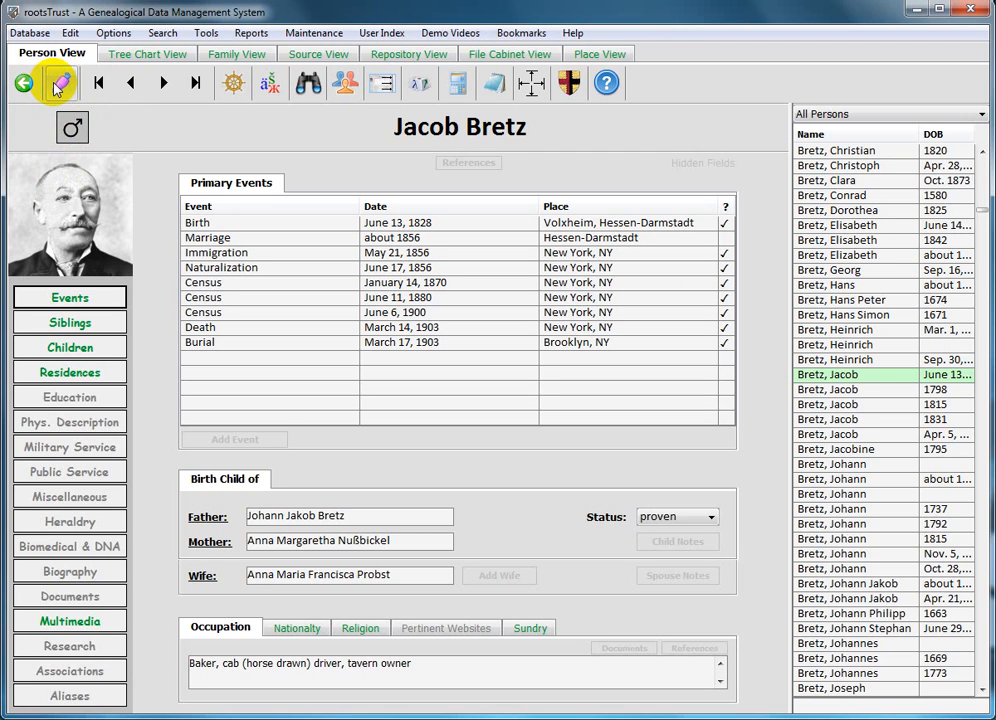
{"action": "mouse_move", "coordinate": [66, 84]}
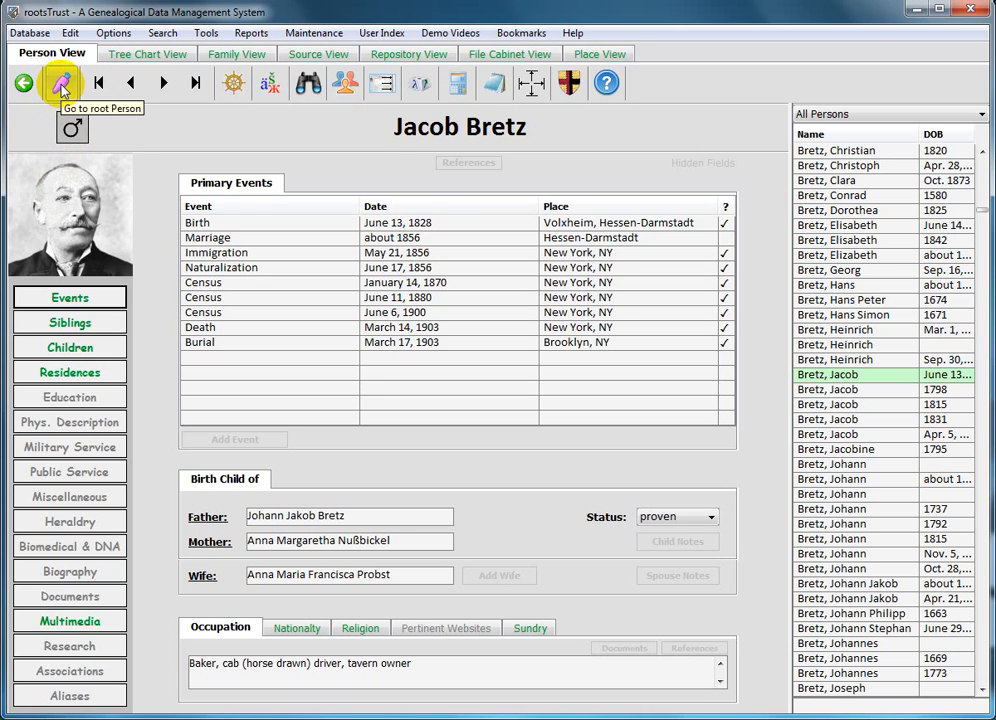
{"action": "left_click", "coordinate": [60, 84]}
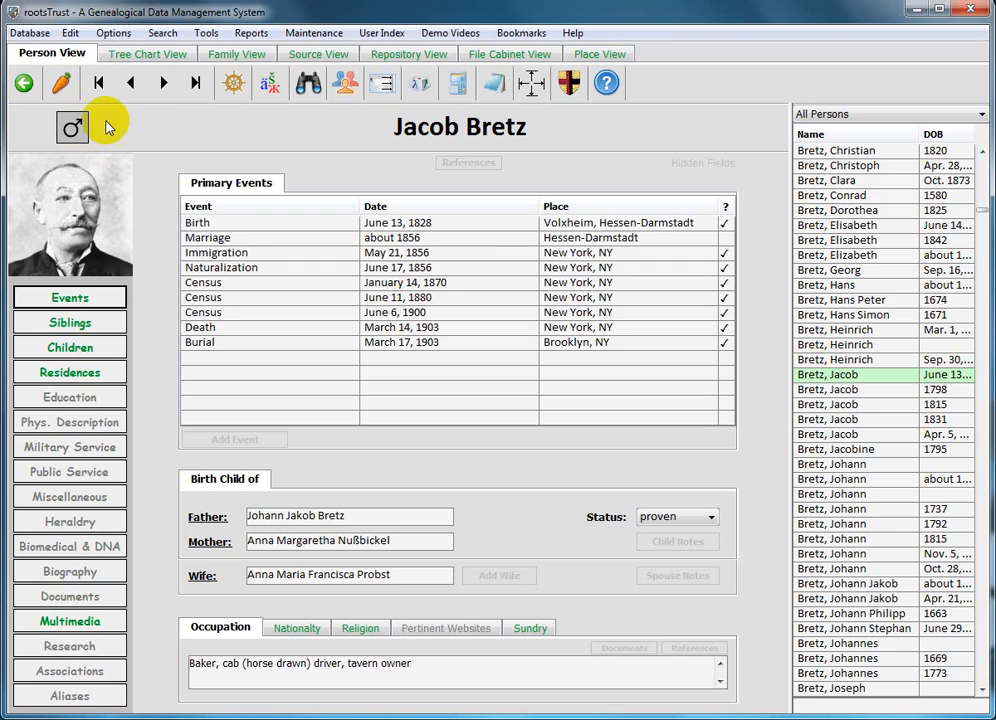
{"action": "mouse_move", "coordinate": [124, 104]}
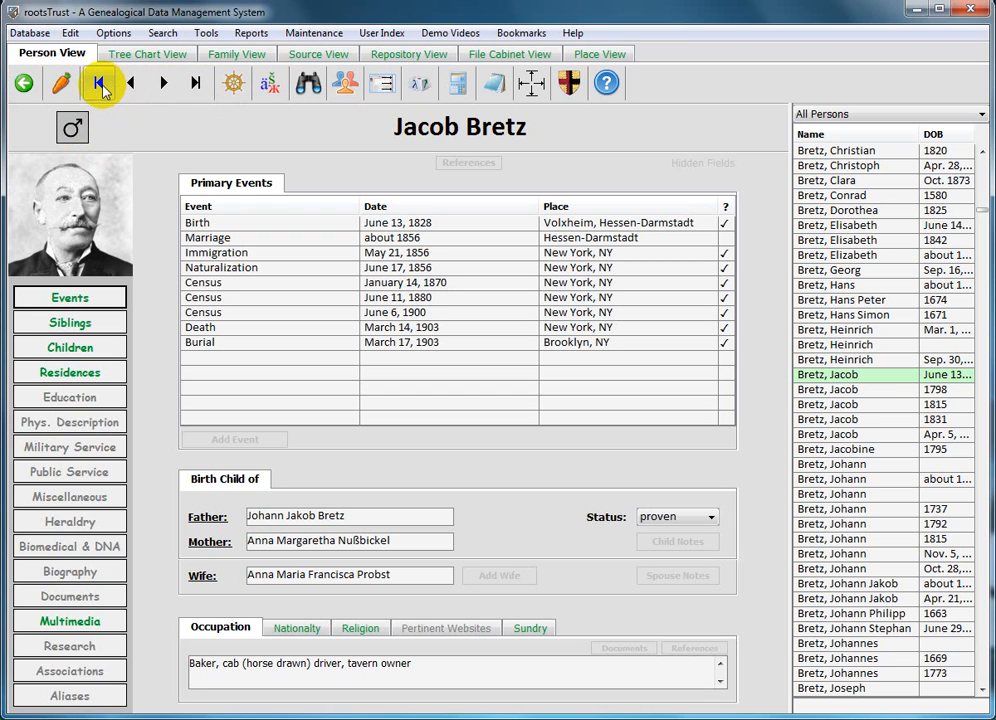
{"action": "mouse_move", "coordinate": [112, 84]}
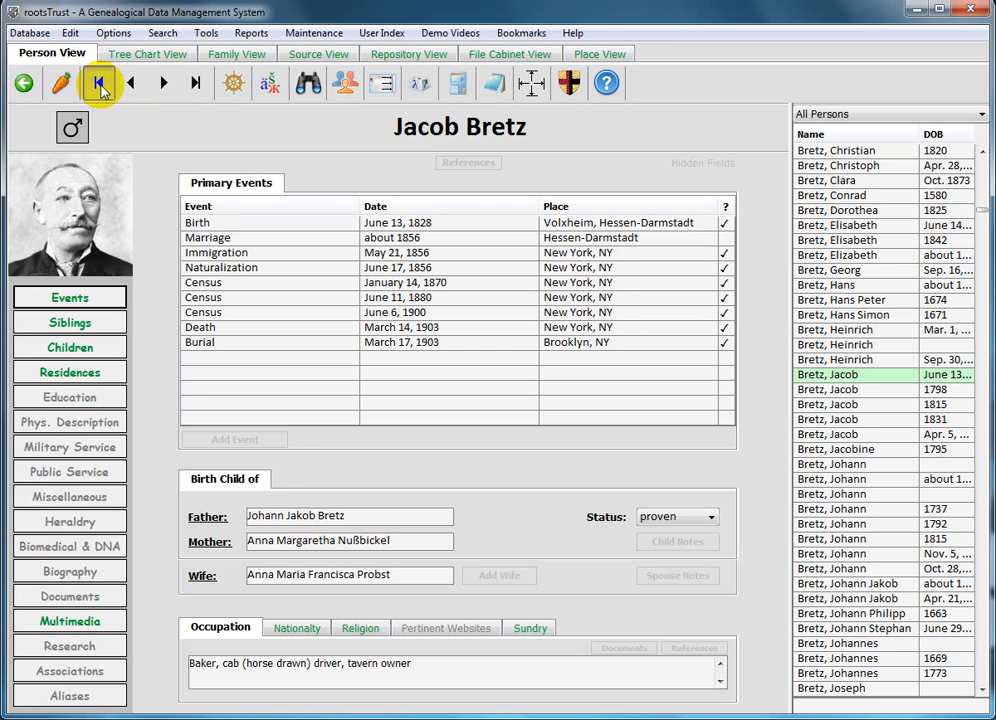
{"action": "left_click", "coordinate": [92, 88]}
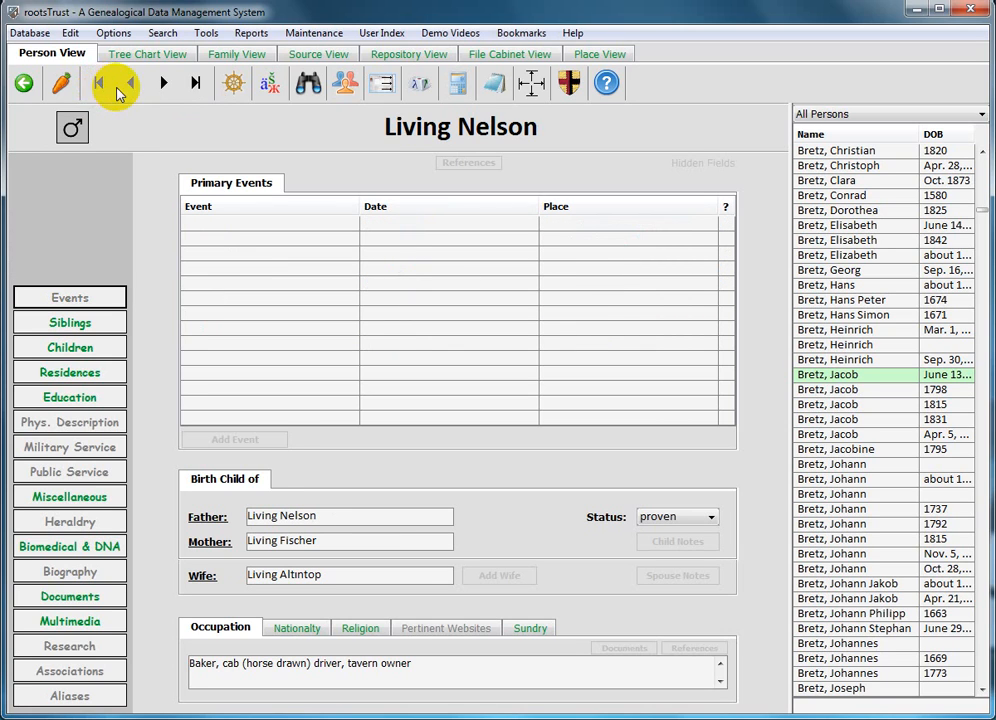
{"action": "mouse_move", "coordinate": [128, 96]}
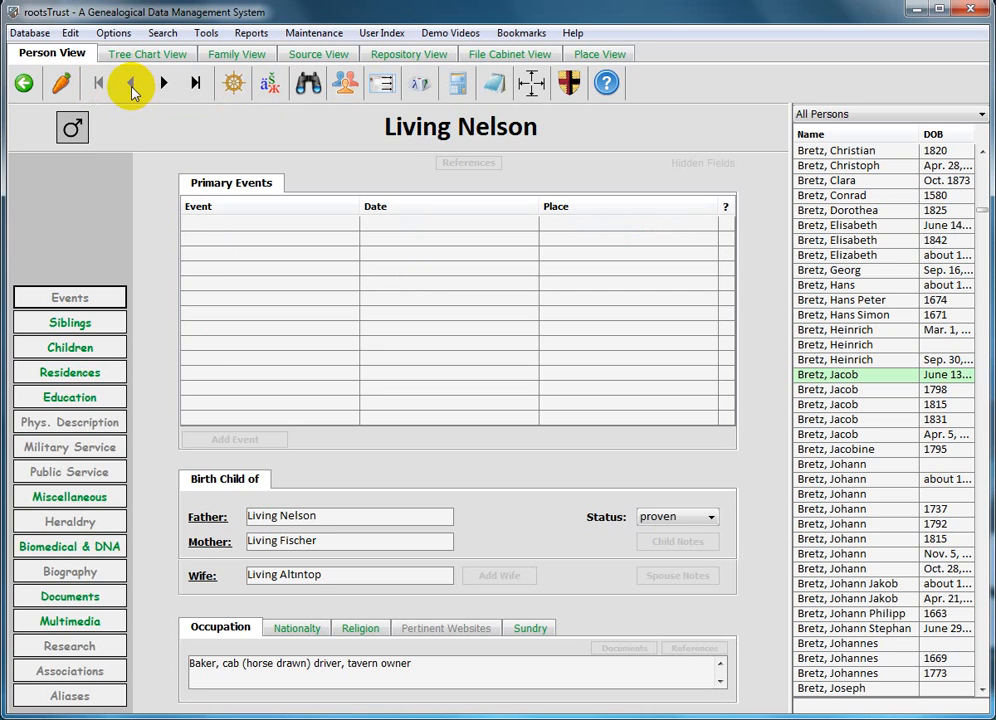
{"action": "mouse_move", "coordinate": [132, 92]}
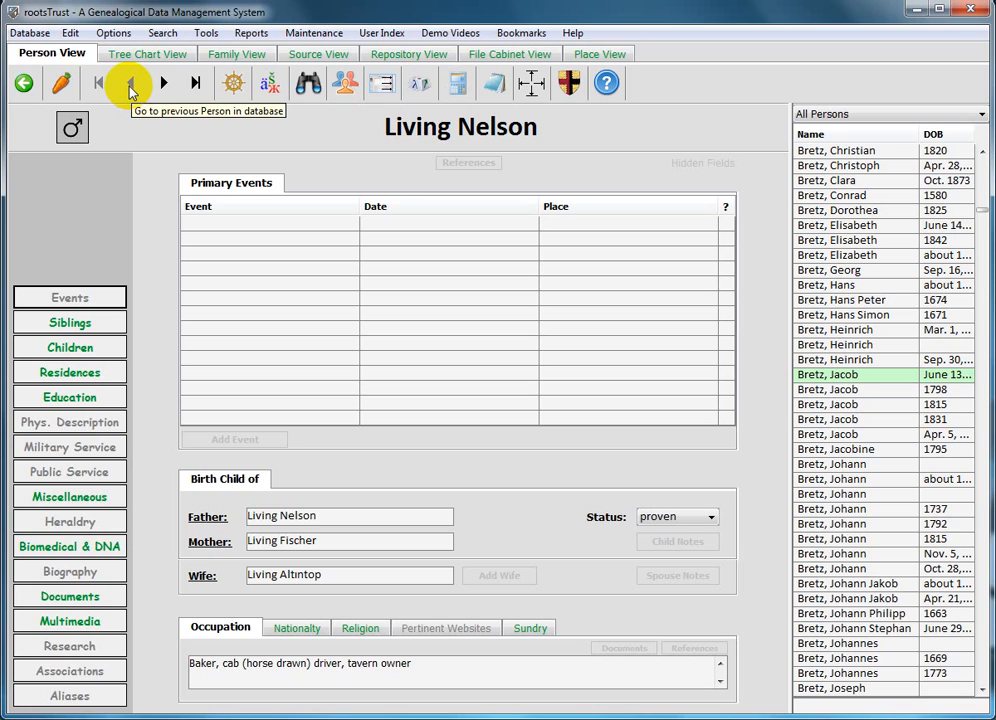
{"action": "mouse_move", "coordinate": [168, 88]}
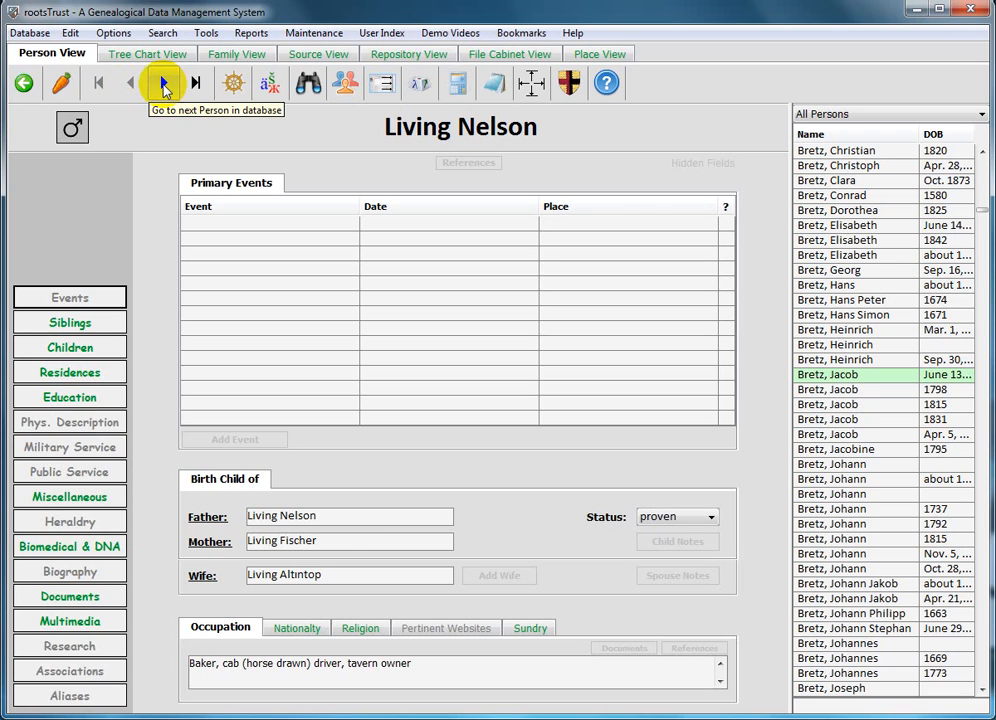
{"action": "left_click", "coordinate": [156, 88]}
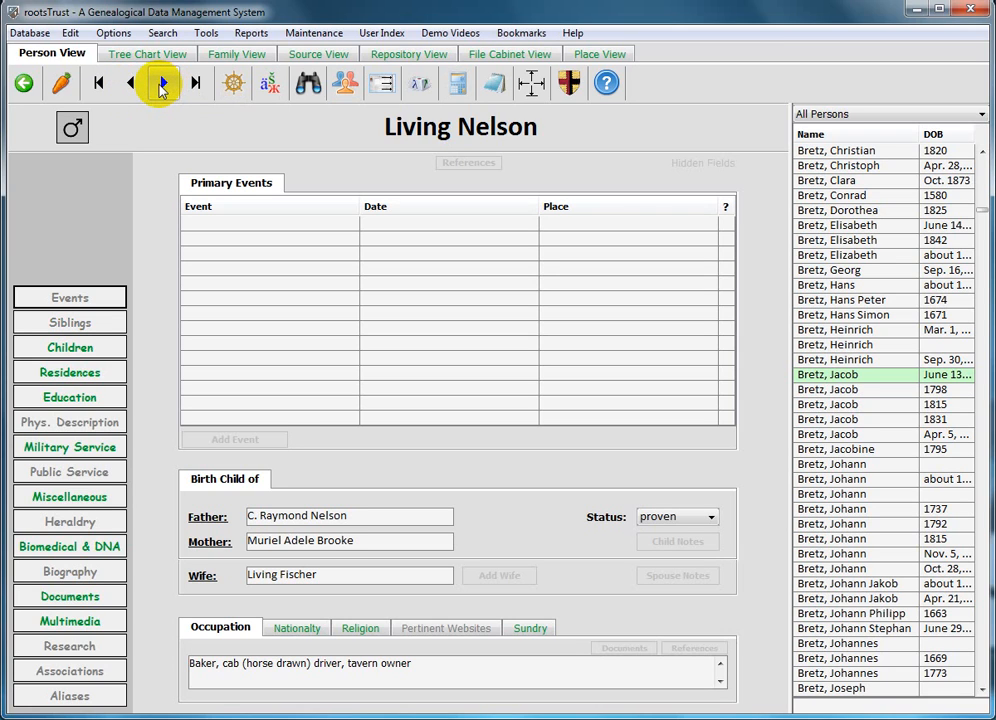
{"action": "mouse_move", "coordinate": [160, 88]}
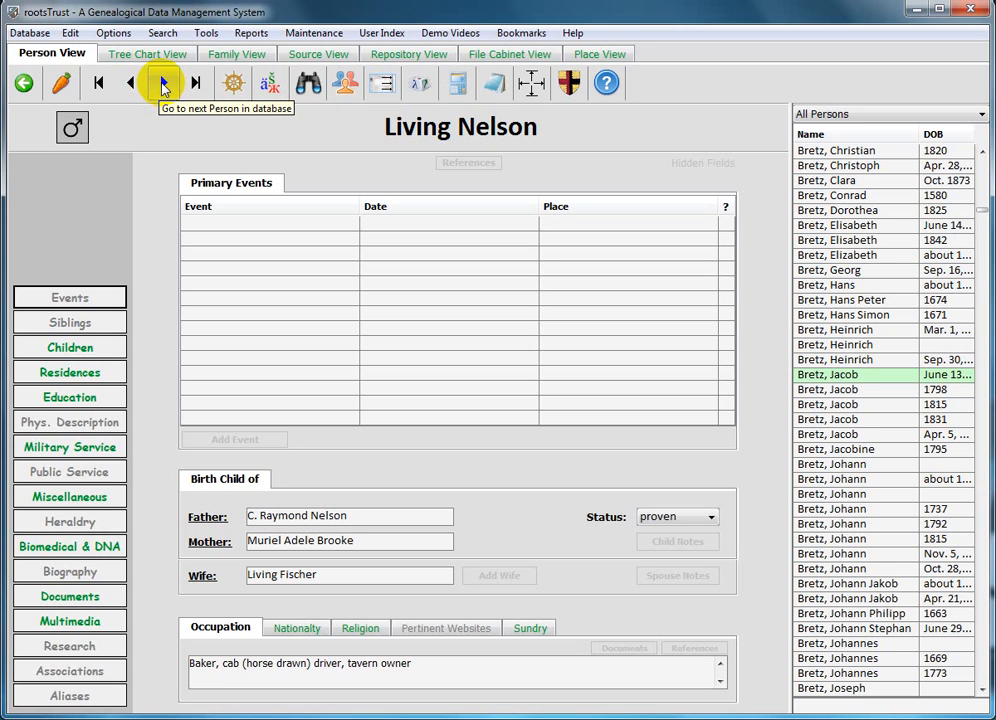
{"action": "mouse_move", "coordinate": [132, 86]}
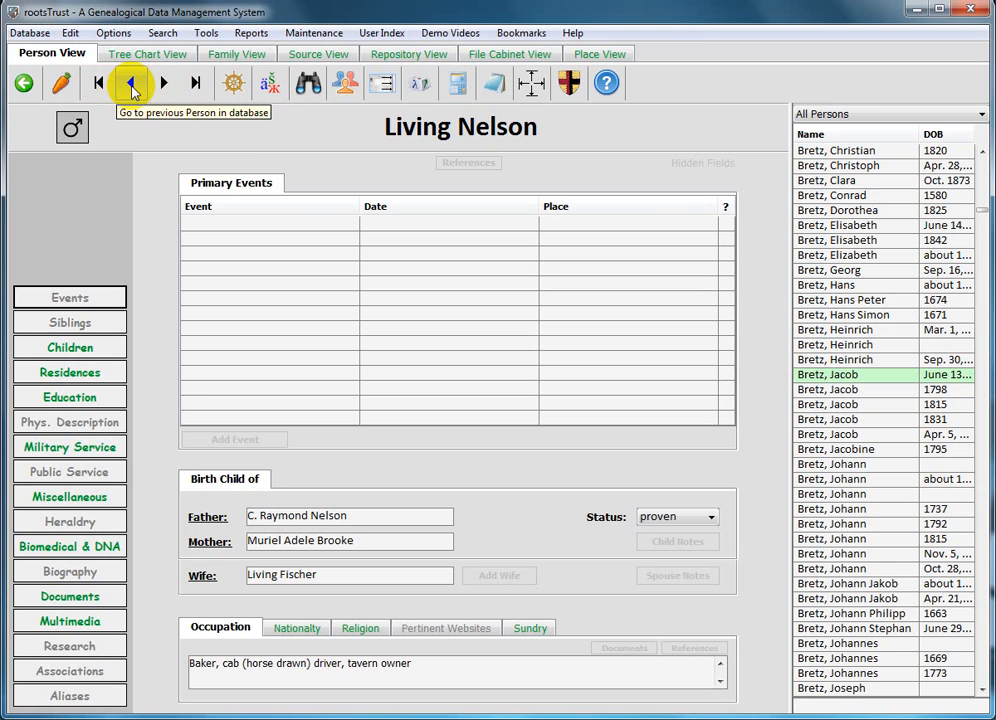
{"action": "left_click", "coordinate": [130, 82]}
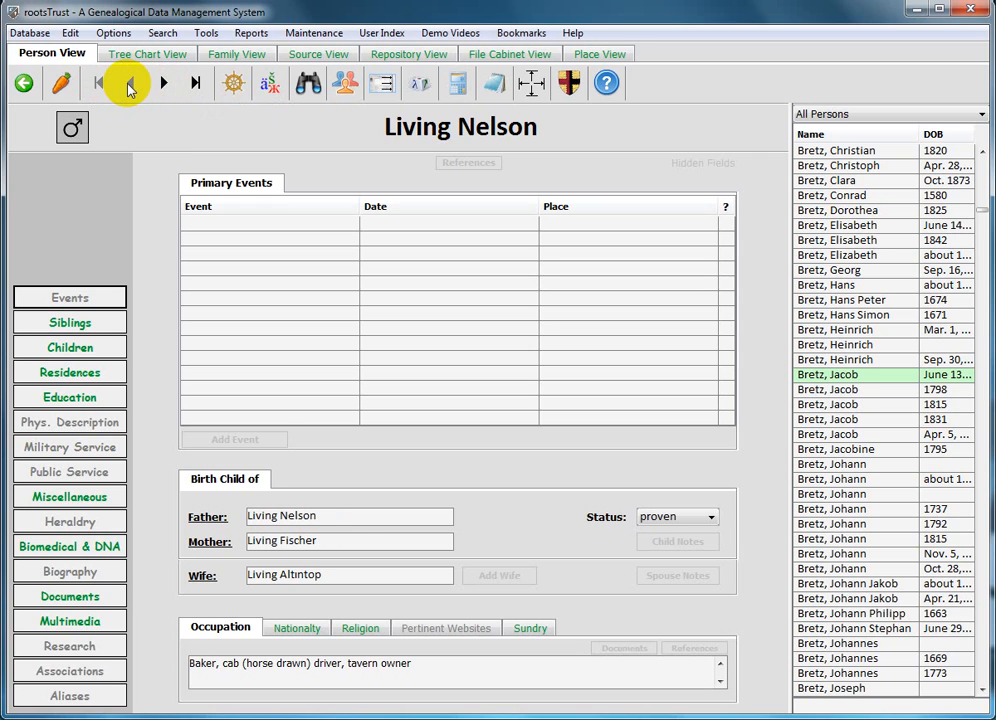
{"action": "mouse_move", "coordinate": [168, 88]}
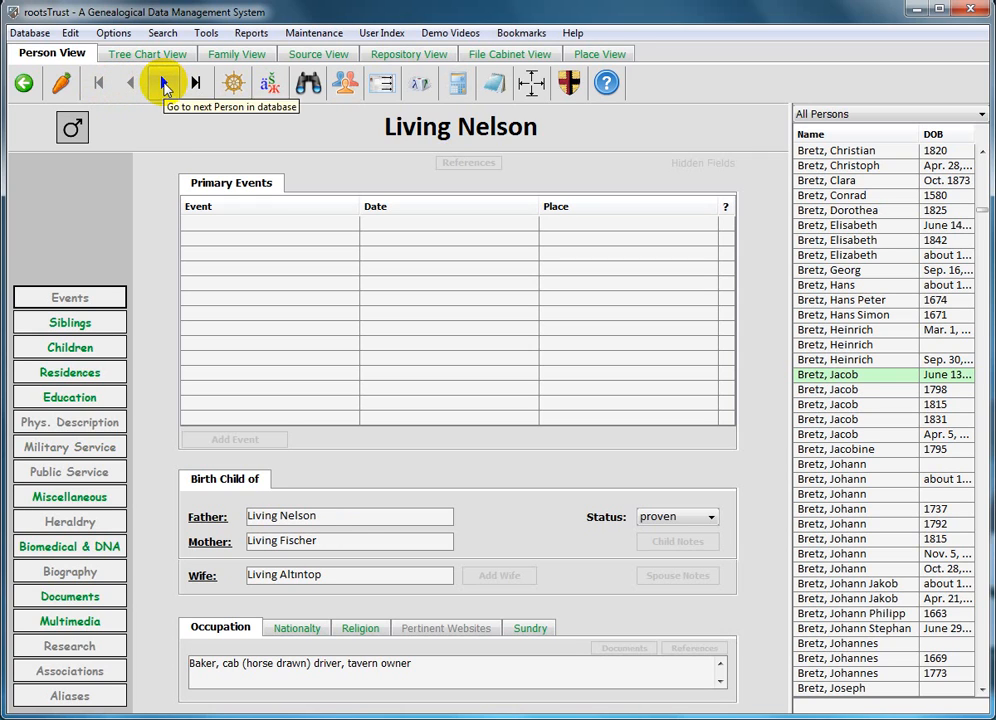
{"action": "left_click", "coordinate": [186, 84]}
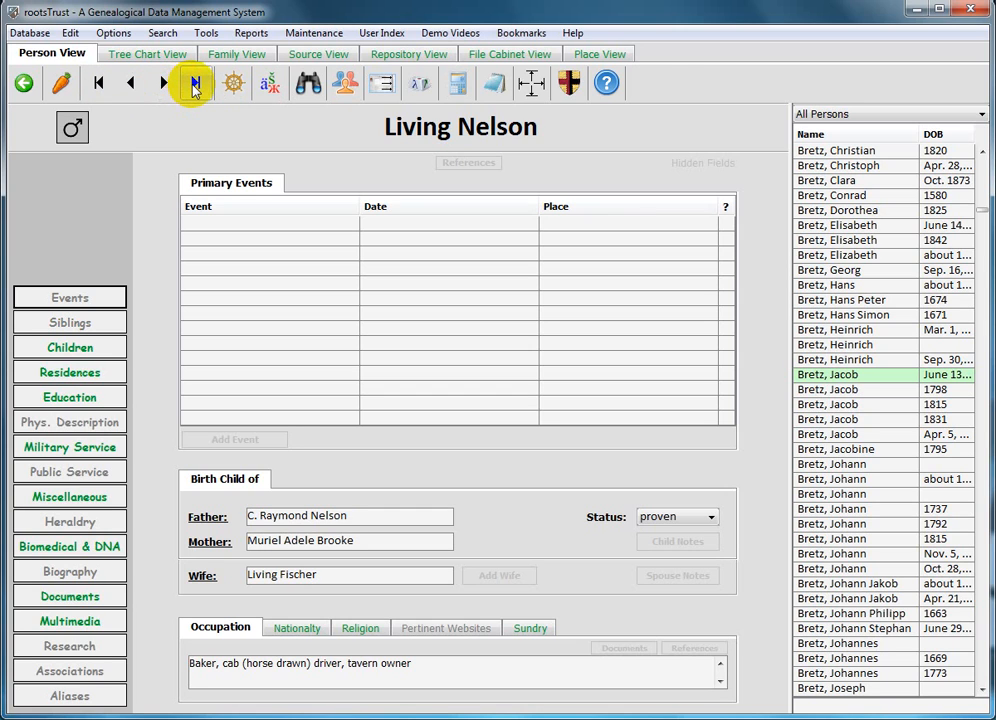
{"action": "left_click", "coordinate": [190, 86]}
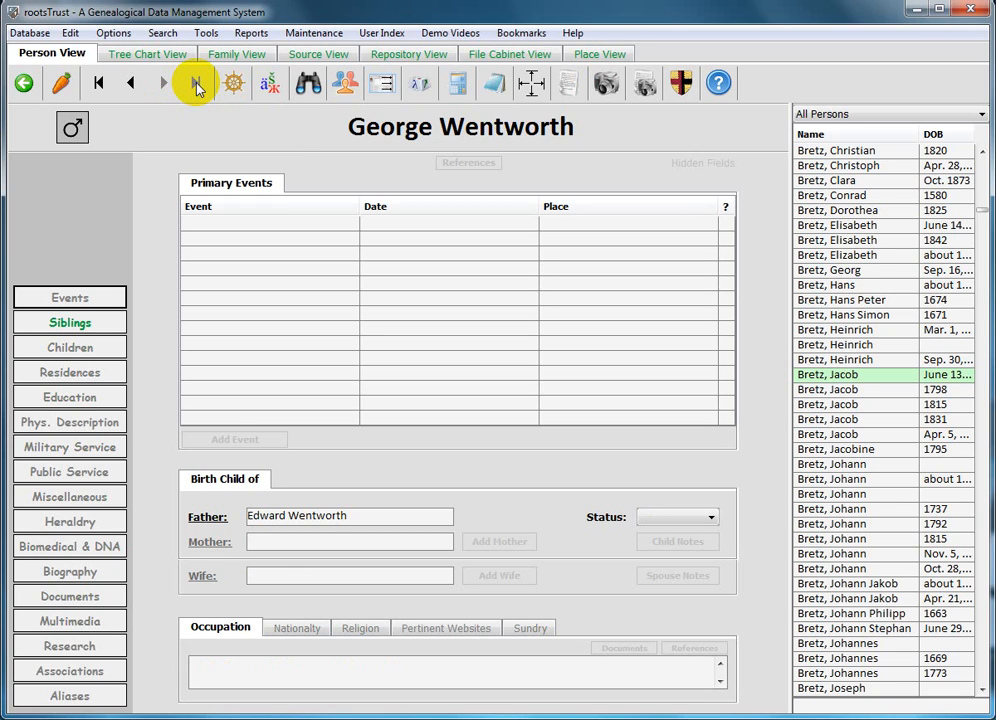
{"action": "mouse_move", "coordinate": [198, 80]}
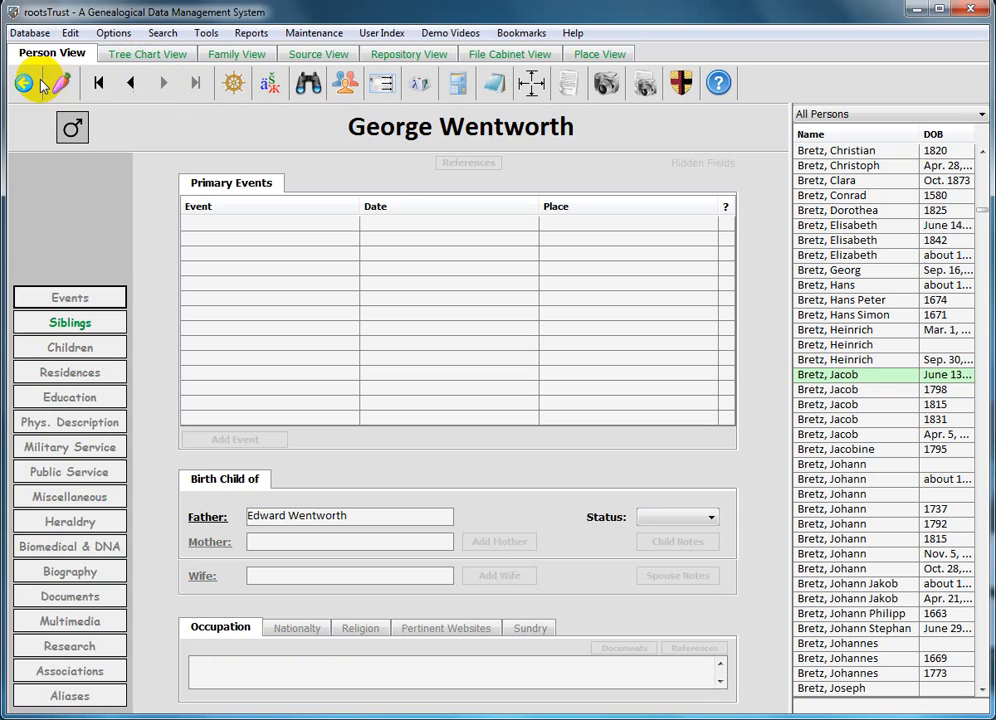
{"action": "mouse_move", "coordinate": [108, 86]}
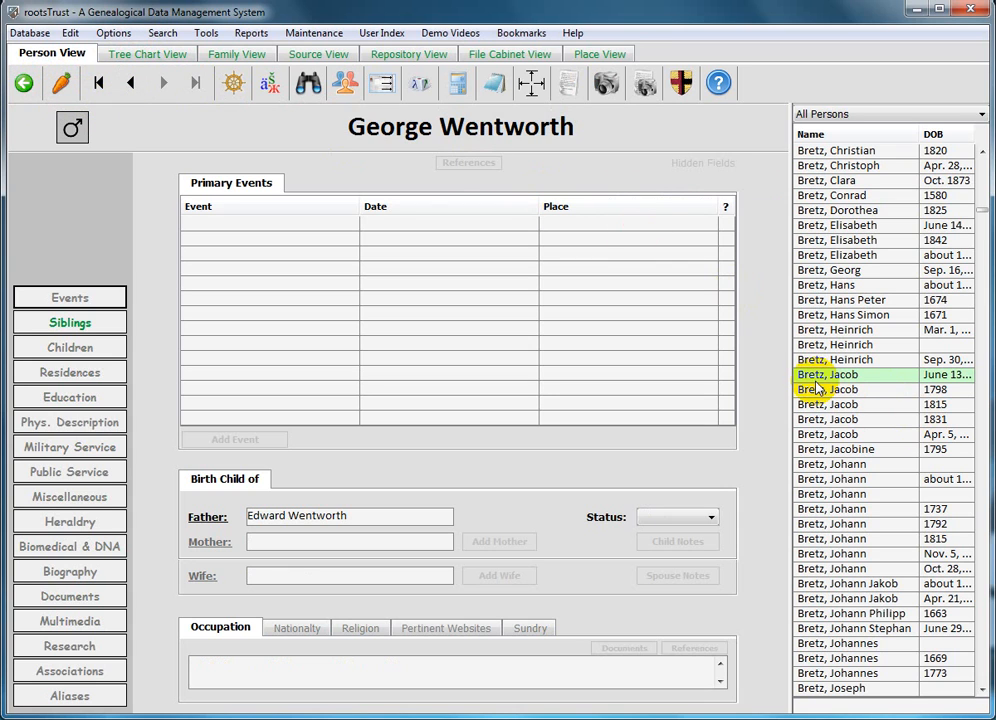
Step: Show Jacob Bretz's (June 13, 1828) record from the All Persons list
{"action": "left_click", "coordinate": [830, 374]}
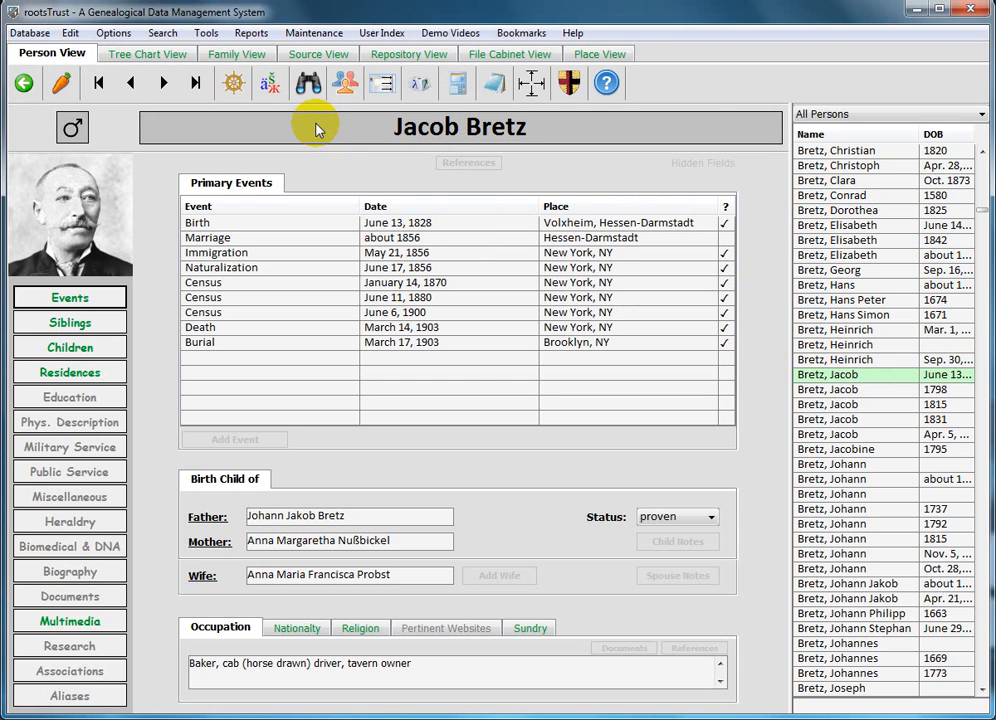
{"action": "mouse_move", "coordinate": [232, 92]}
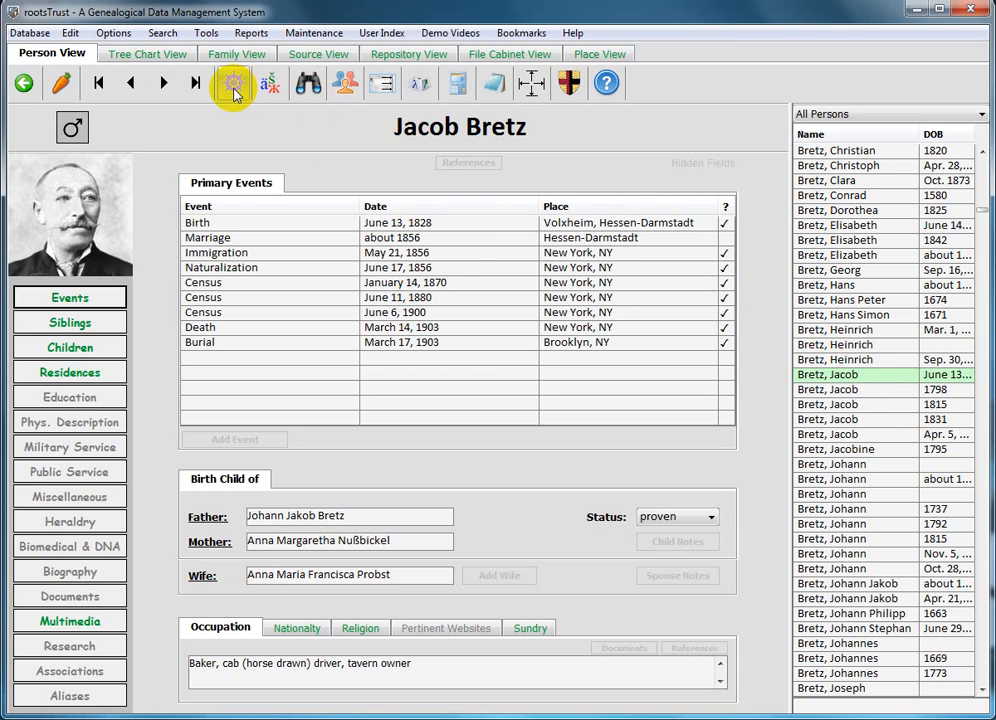
{"action": "mouse_move", "coordinate": [232, 96]}
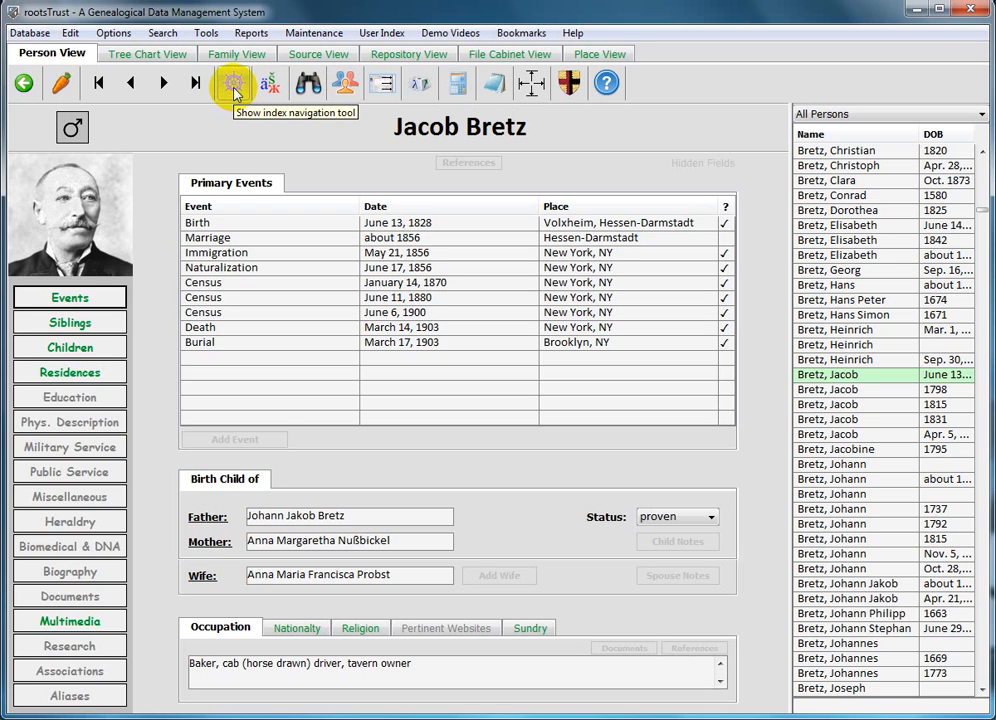
Step: Show the index navigation tool set to PersonID and review its list of index fields
{"action": "left_click", "coordinate": [234, 84]}
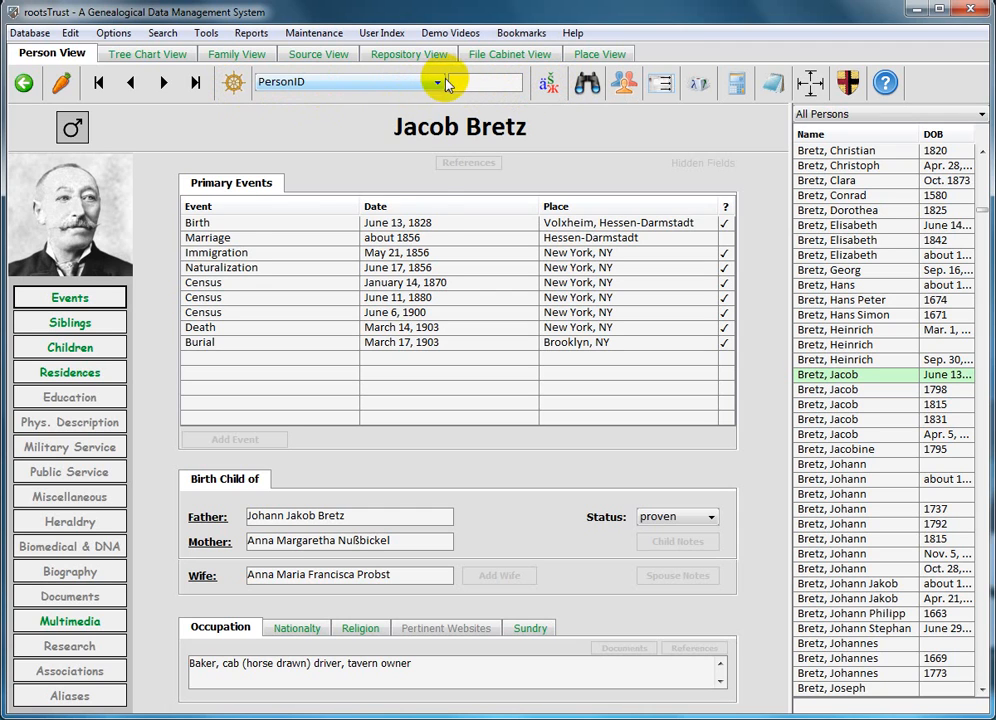
{"action": "left_click", "coordinate": [434, 84]}
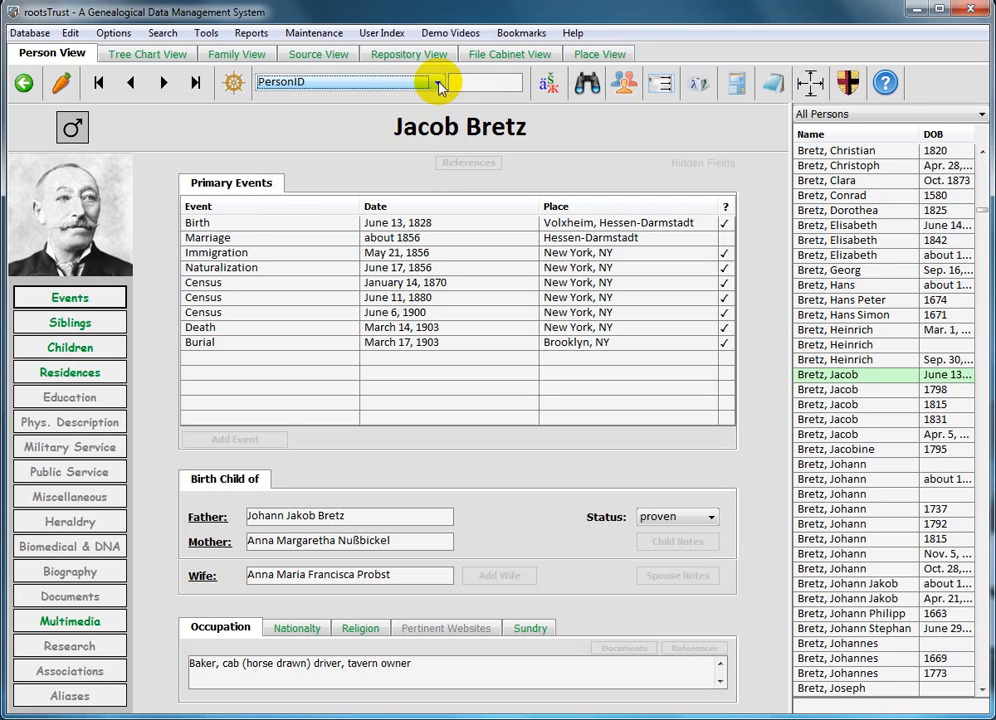
{"action": "left_click", "coordinate": [432, 84]}
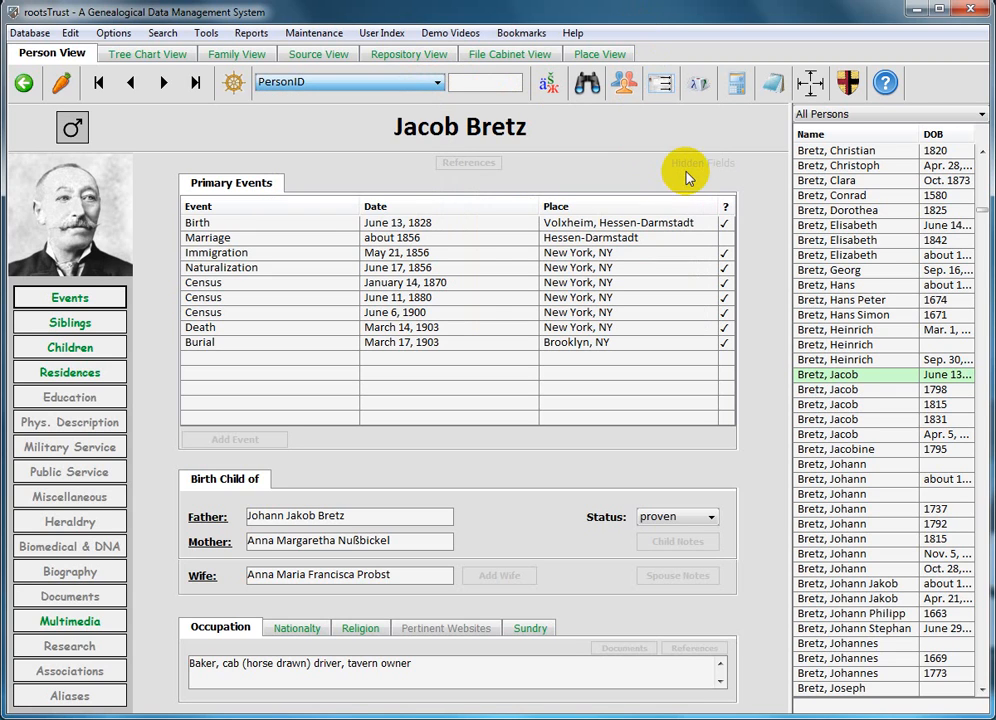
{"action": "left_click", "coordinate": [700, 164]}
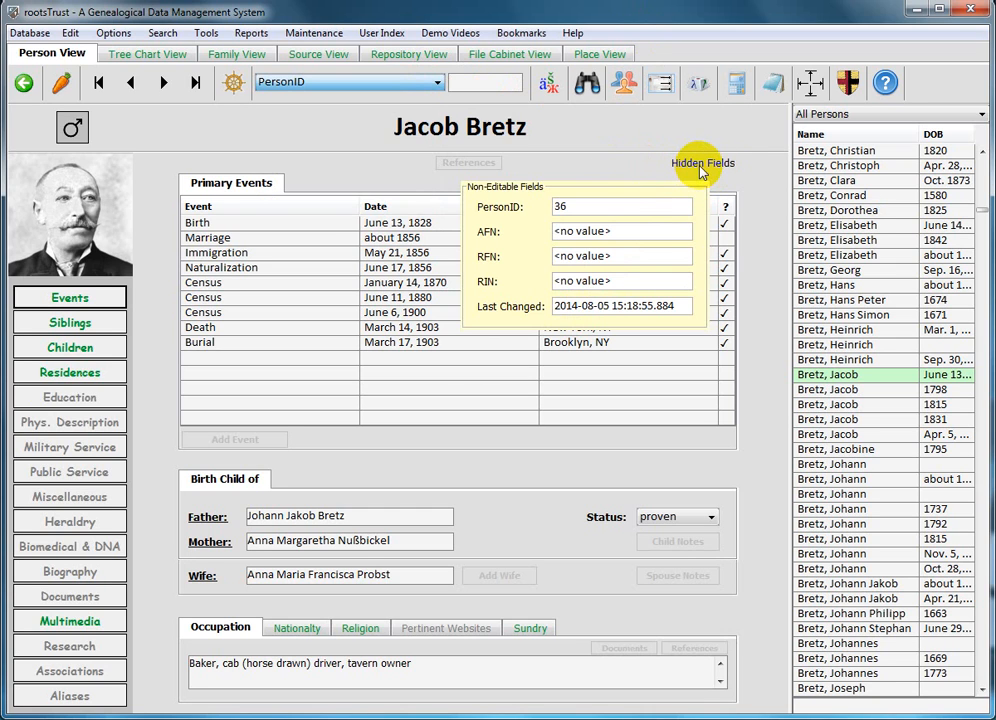
{"action": "left_click", "coordinate": [702, 164]}
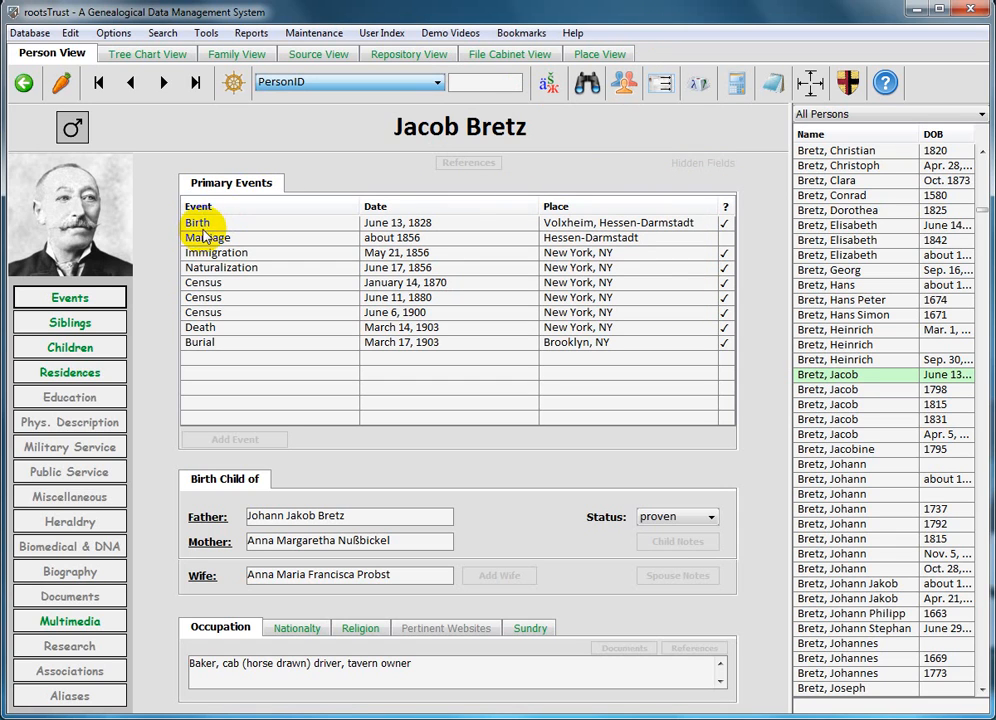
{"action": "left_click", "coordinate": [432, 84]}
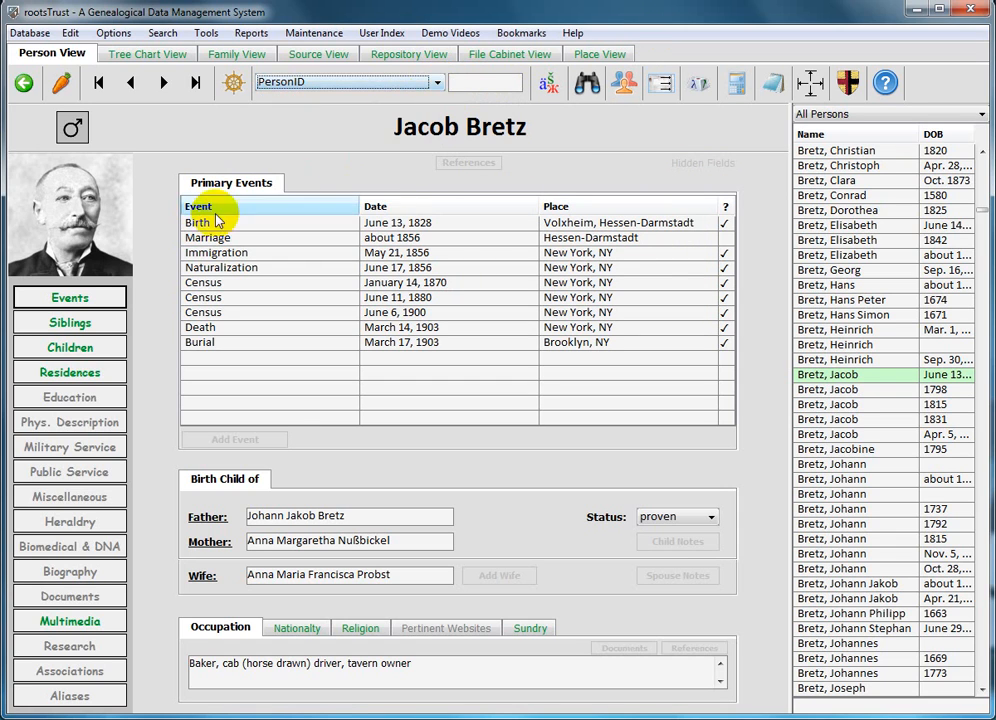
{"action": "double_click", "coordinate": [204, 222]}
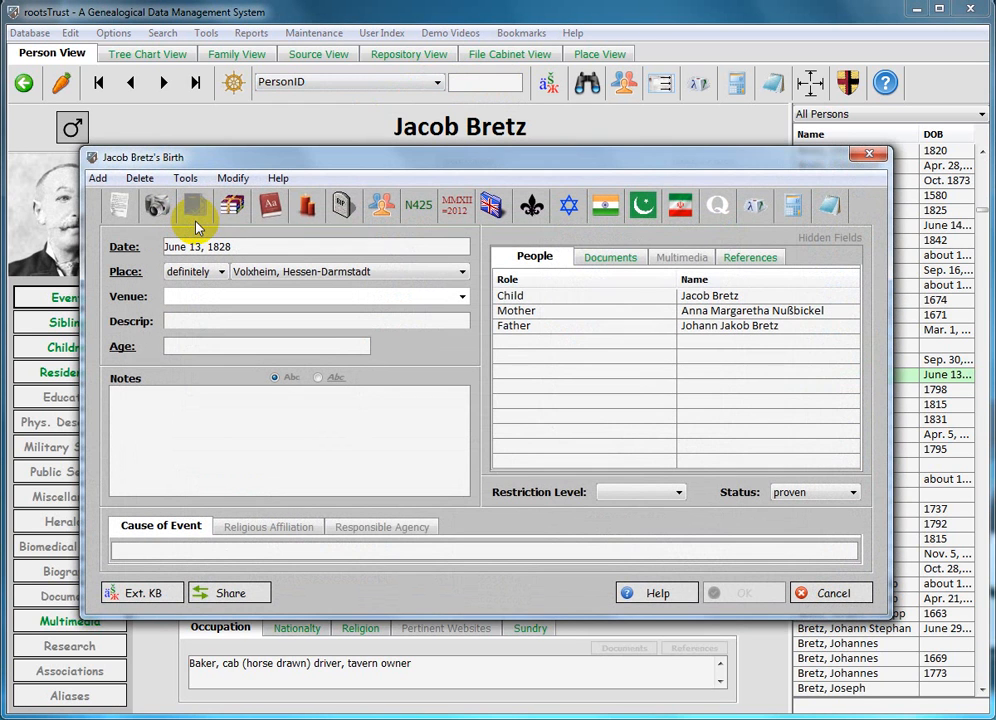
{"action": "left_click", "coordinate": [830, 236]}
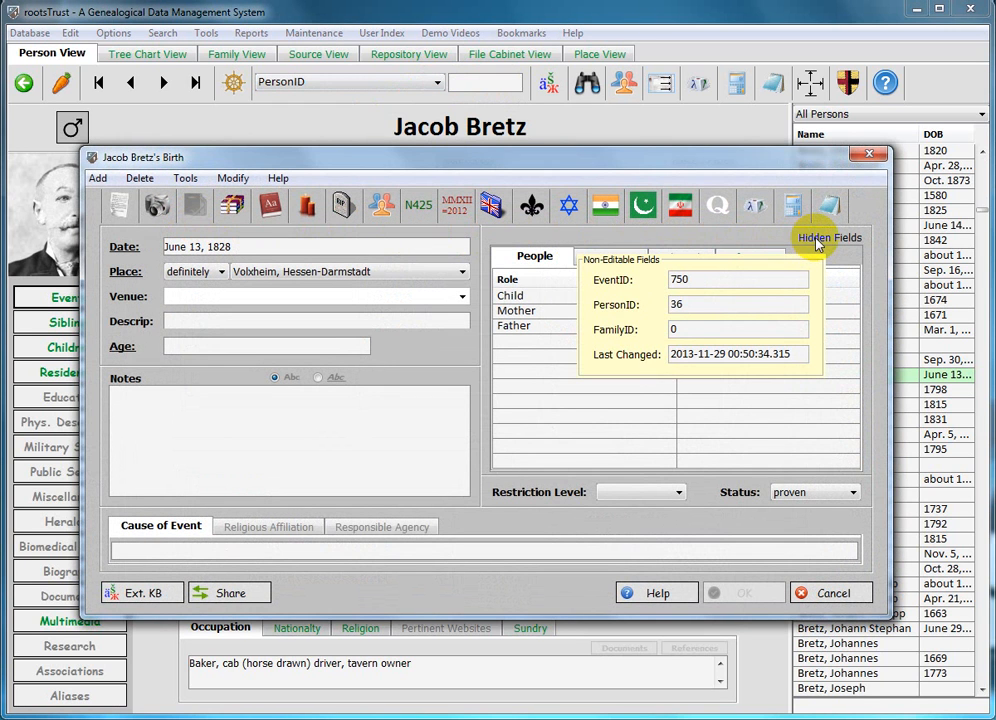
{"action": "mouse_move", "coordinate": [844, 244]}
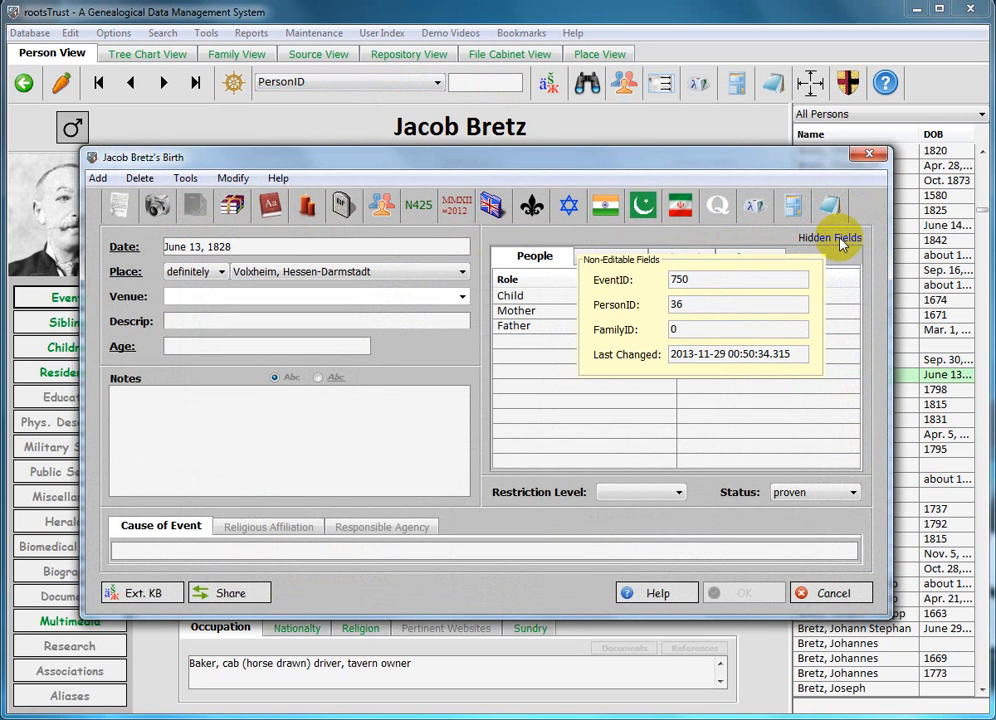
{"action": "left_click", "coordinate": [828, 238]}
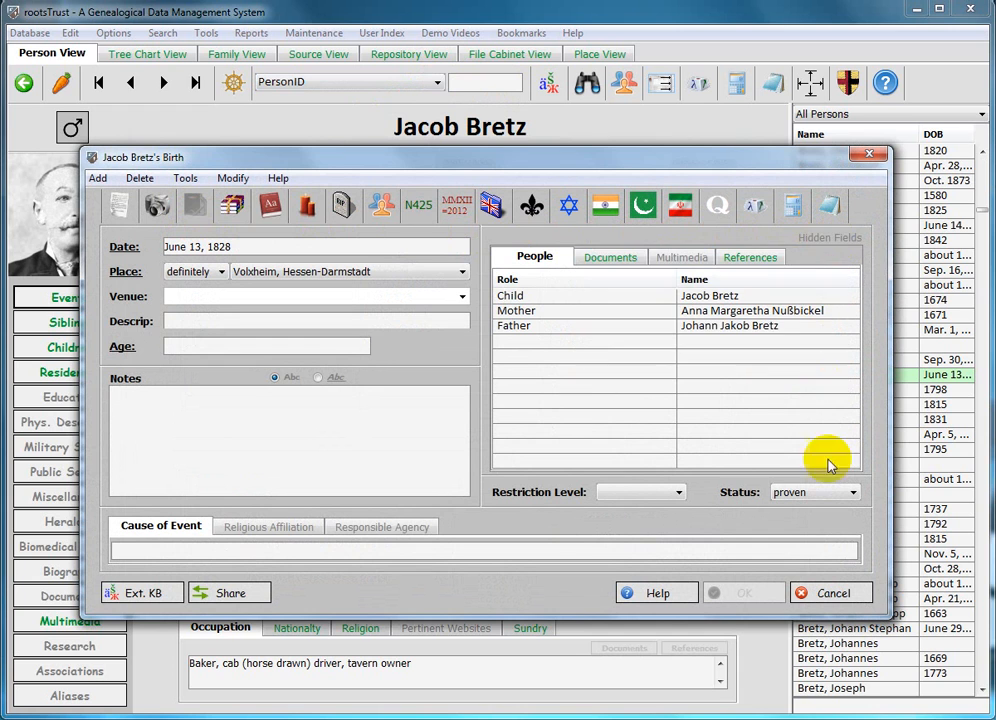
{"action": "left_click", "coordinate": [832, 592]}
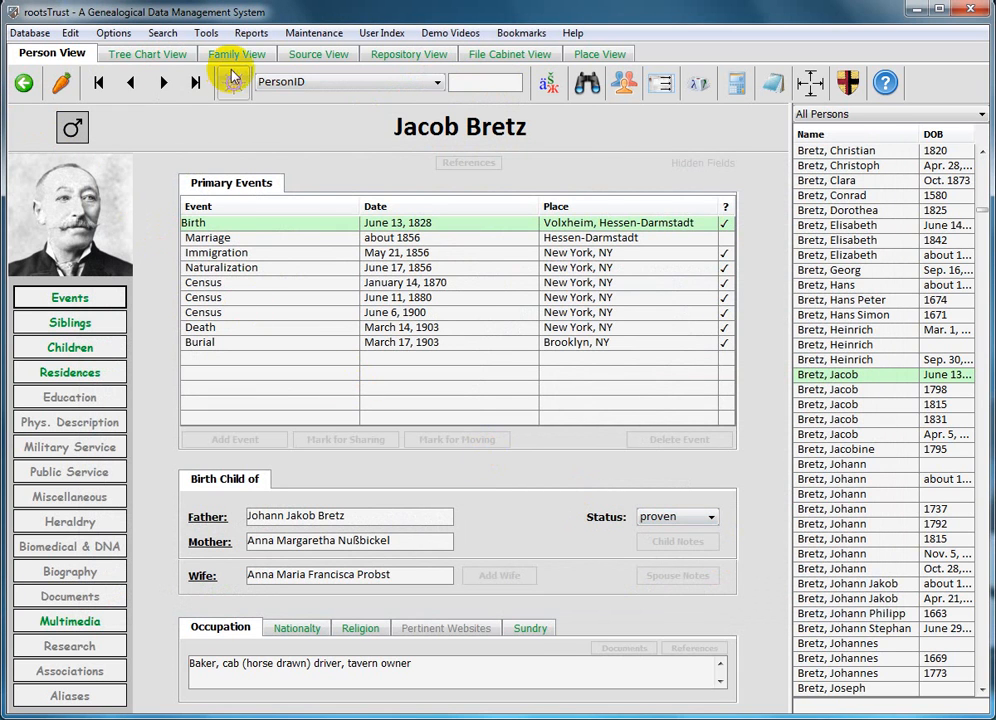
{"action": "left_click", "coordinate": [220, 52]}
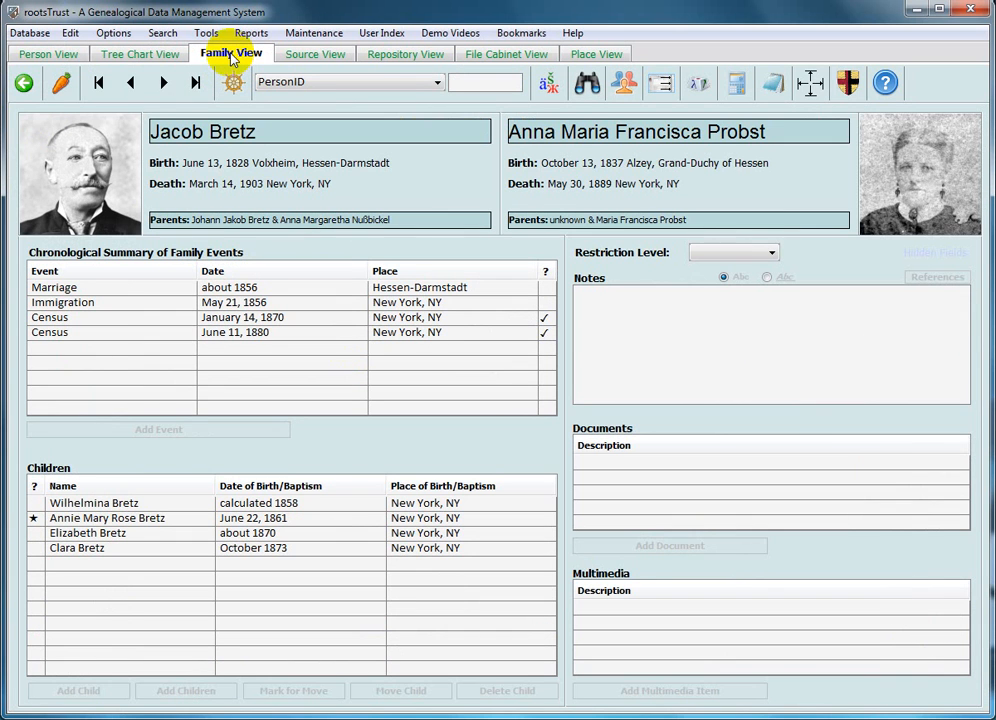
{"action": "left_click", "coordinate": [936, 252]}
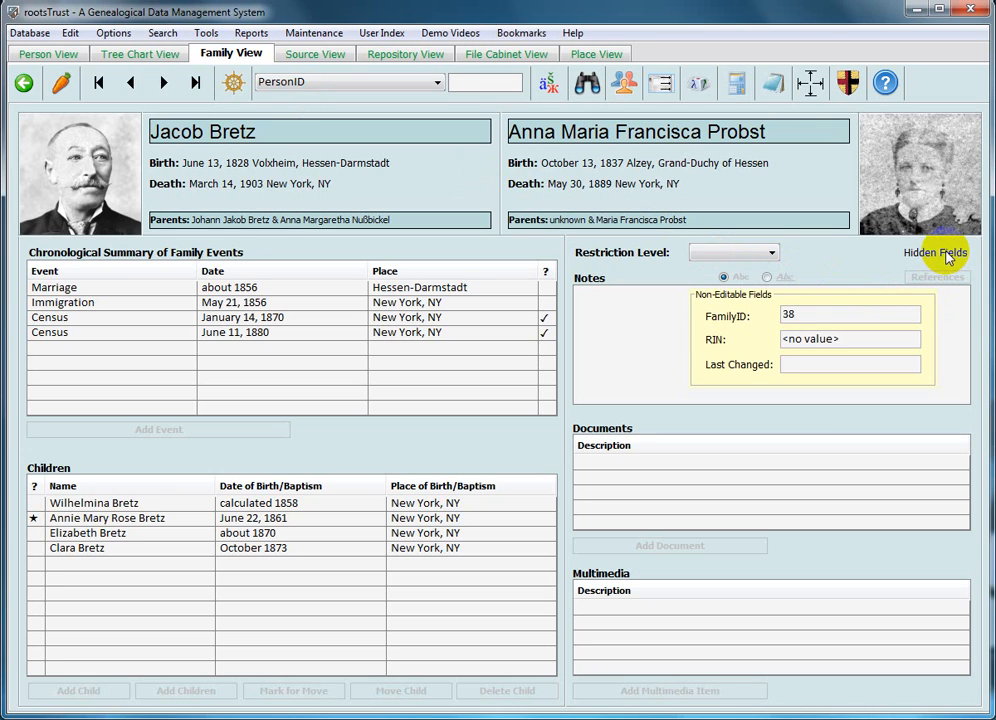
{"action": "mouse_move", "coordinate": [936, 260]}
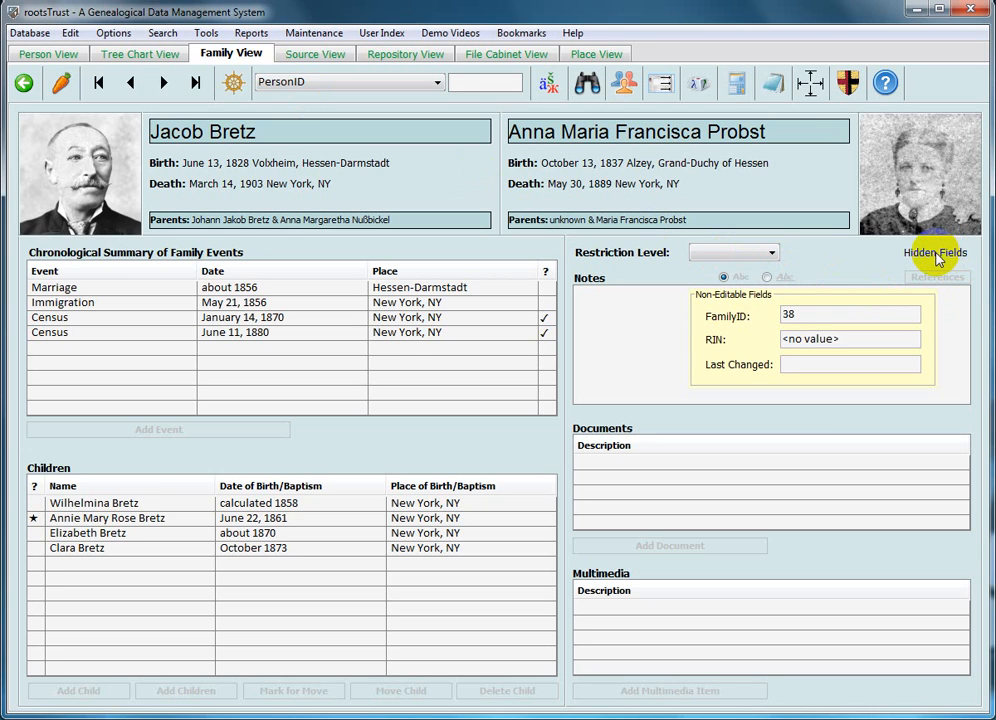
{"action": "left_click", "coordinate": [932, 252]}
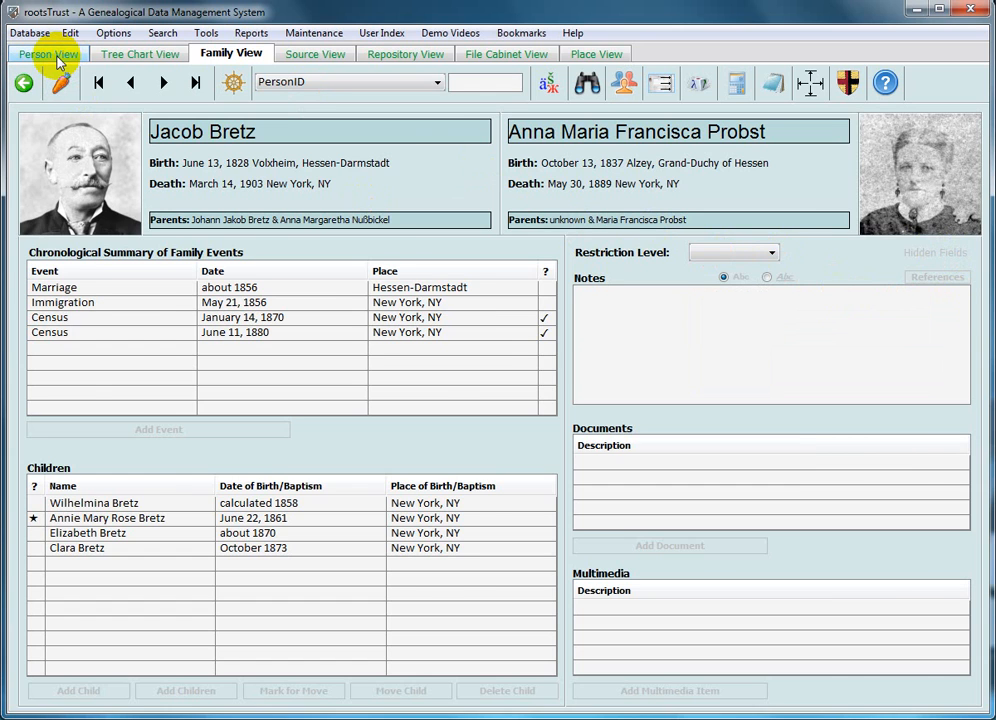
{"action": "left_click", "coordinate": [48, 54]}
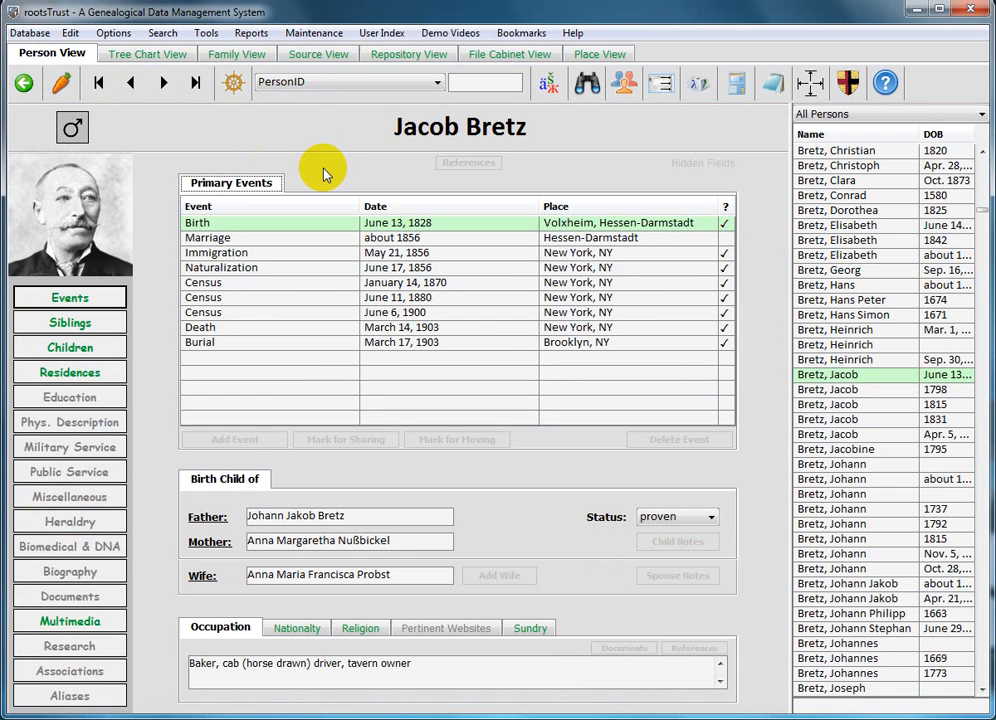
{"action": "mouse_move", "coordinate": [432, 92]}
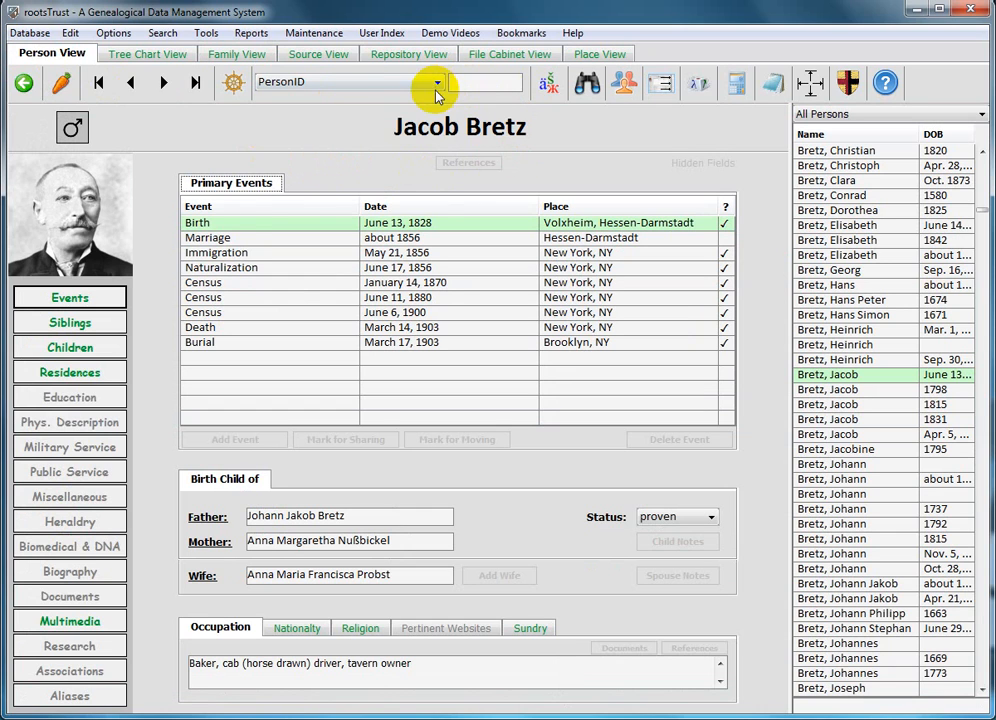
Step: Review the ID-type choices for index search, scrolling to the custom identifiers
{"action": "left_click", "coordinate": [432, 84]}
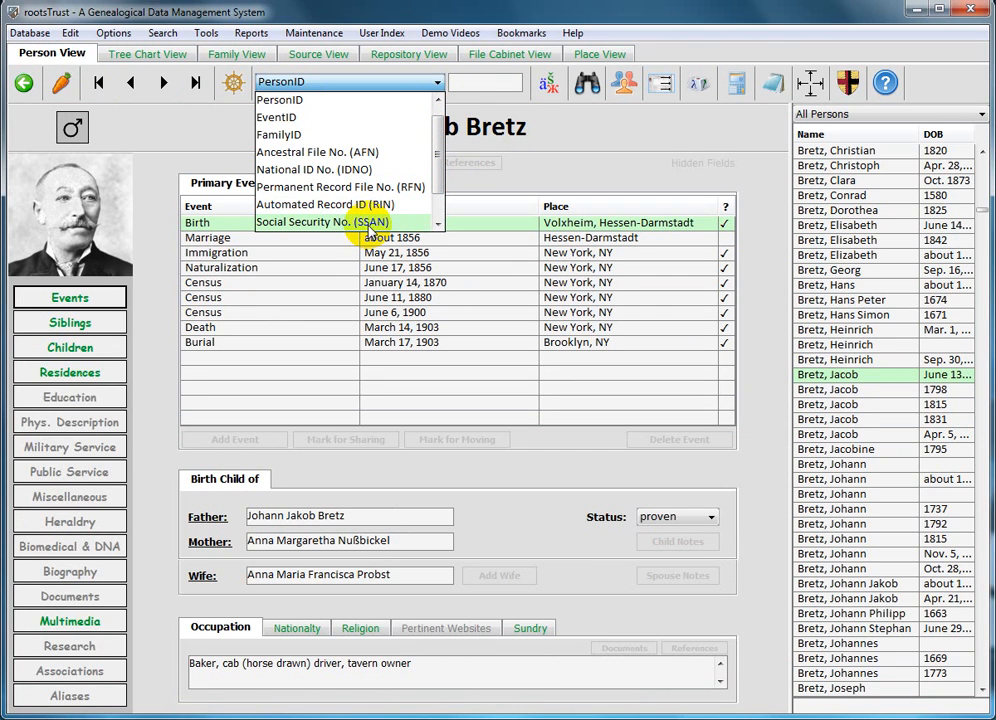
{"action": "mouse_move", "coordinate": [314, 170]}
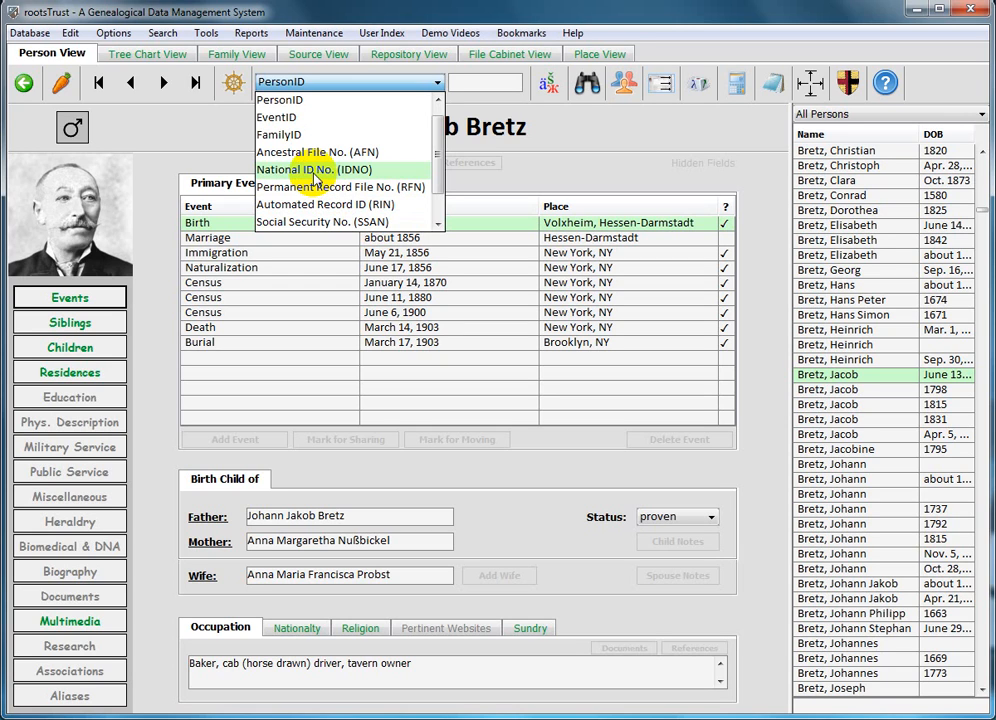
{"action": "mouse_move", "coordinate": [344, 170]}
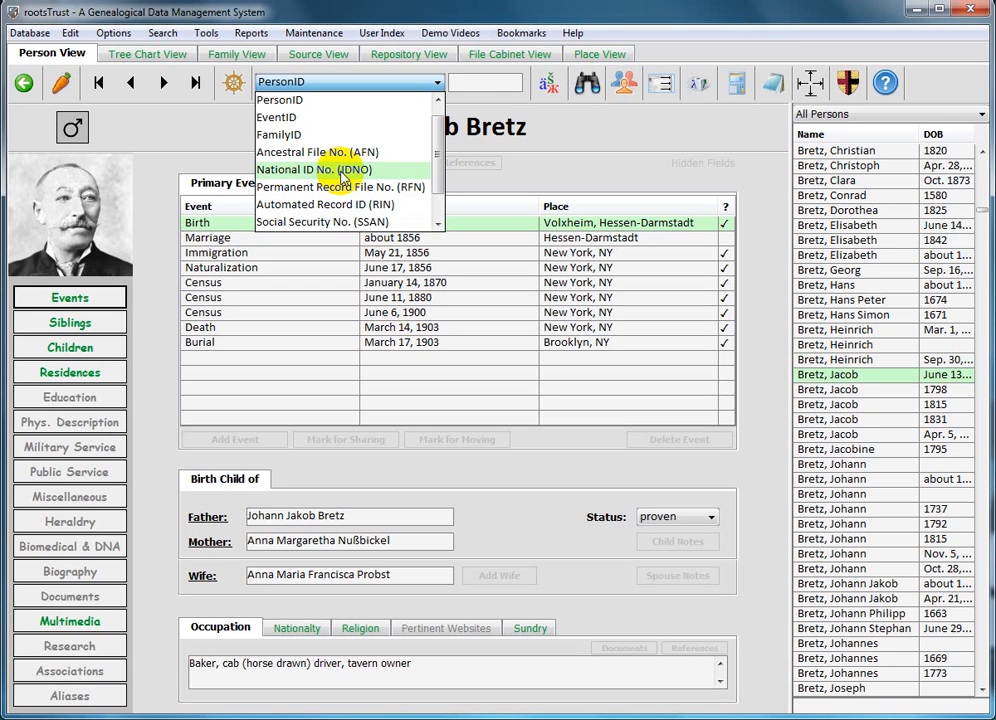
{"action": "mouse_move", "coordinate": [360, 202]}
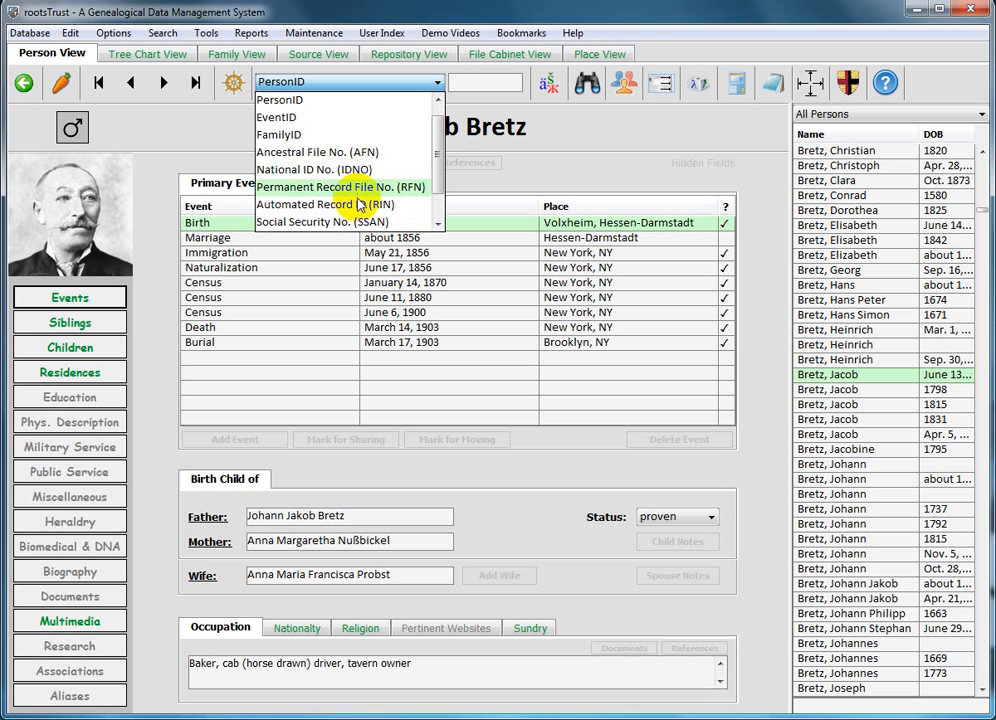
{"action": "mouse_move", "coordinate": [352, 170]}
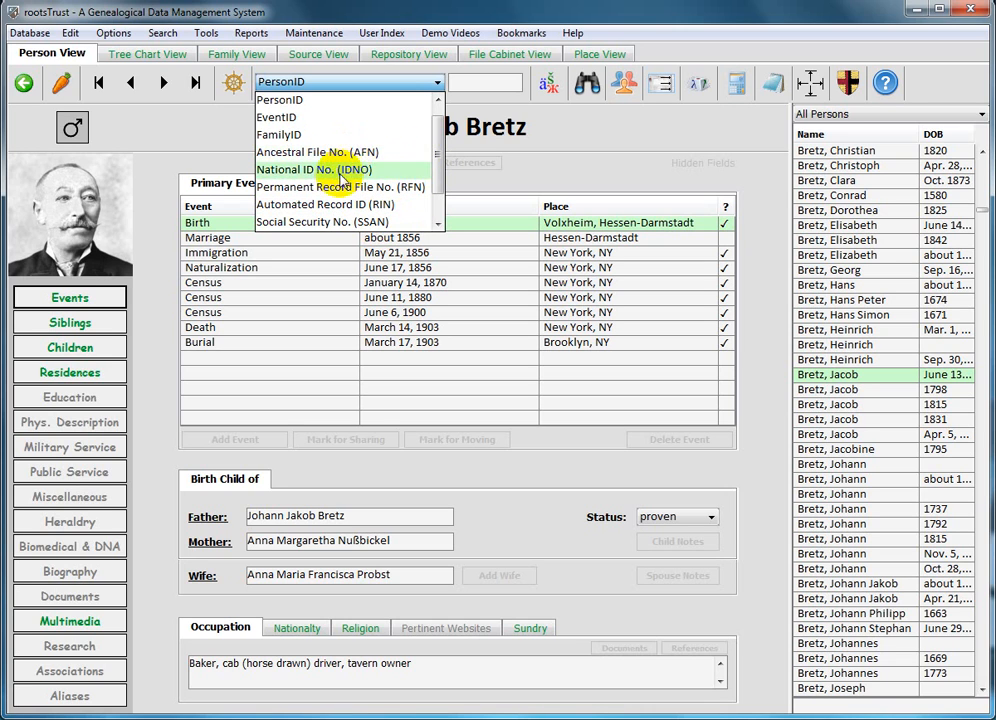
{"action": "mouse_move", "coordinate": [326, 188]}
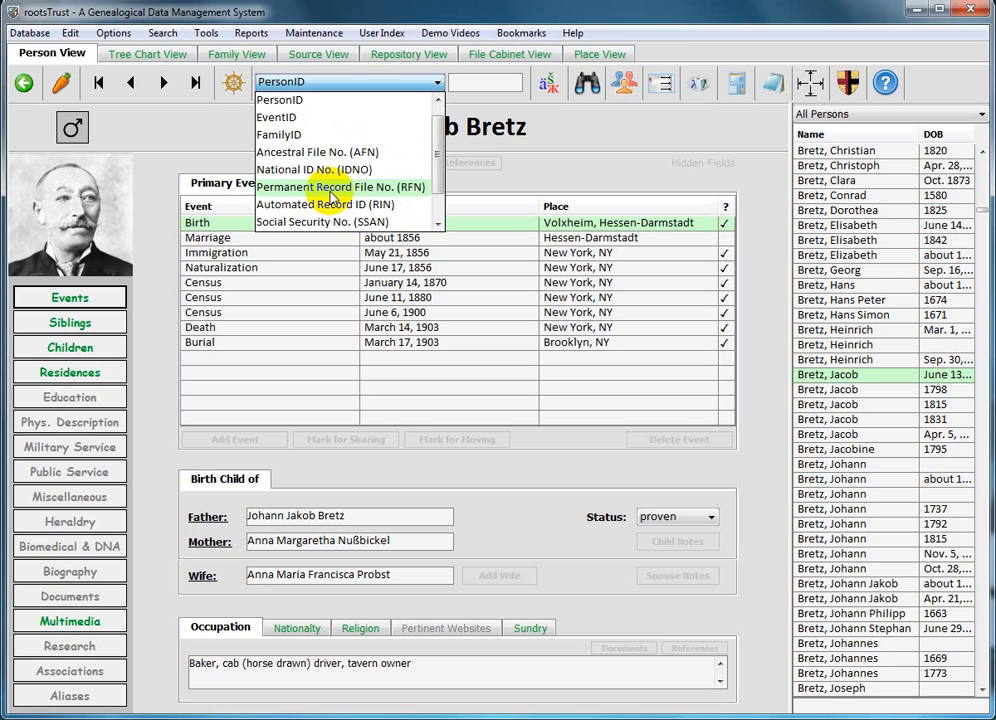
{"action": "mouse_move", "coordinate": [326, 212]}
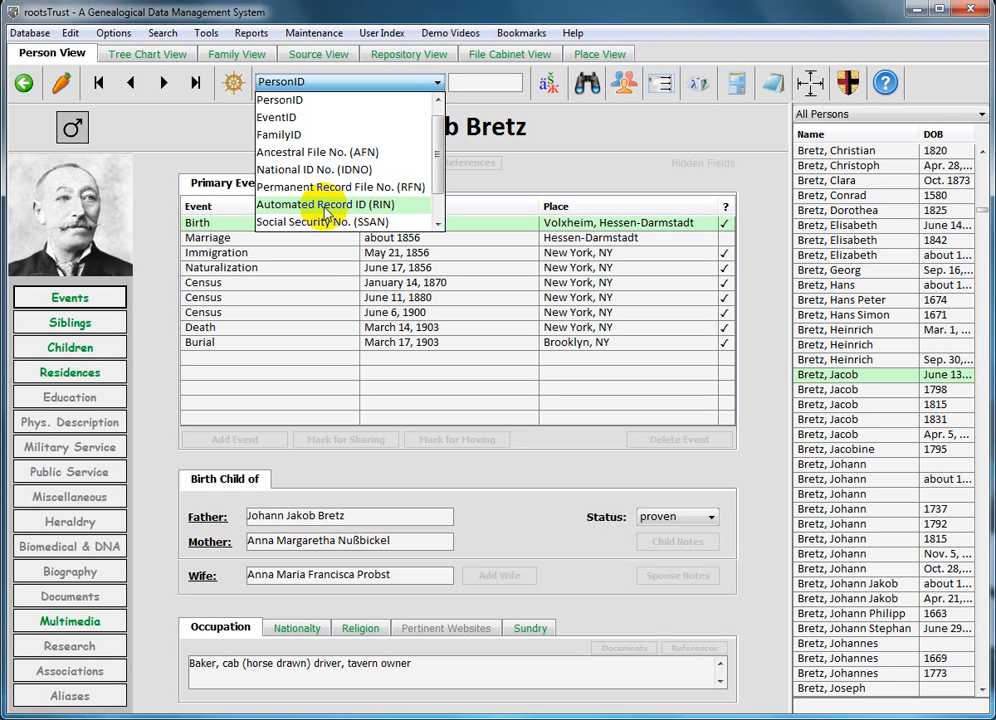
{"action": "mouse_move", "coordinate": [320, 188]}
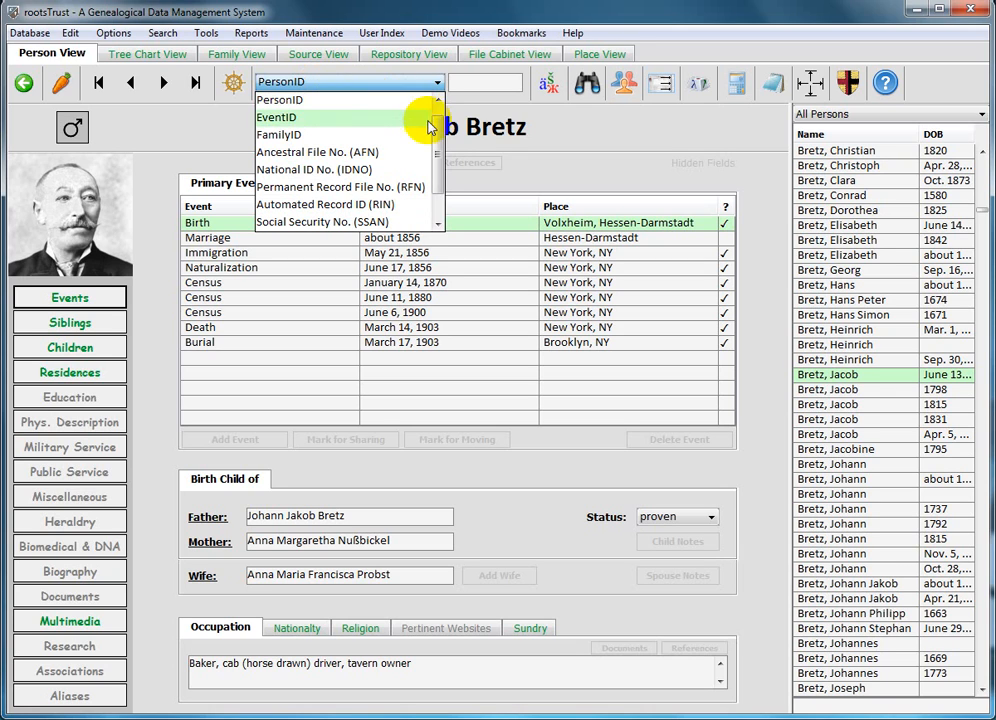
{"action": "scroll", "scroll_direction": "down", "scroll_amount": 3}
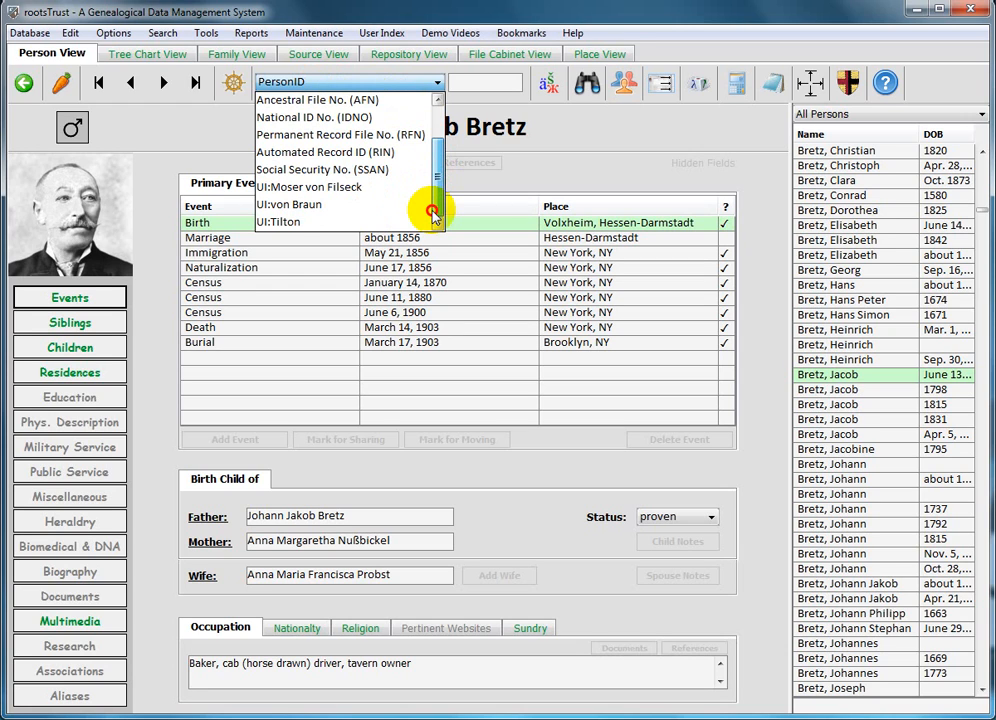
{"action": "mouse_move", "coordinate": [348, 228]}
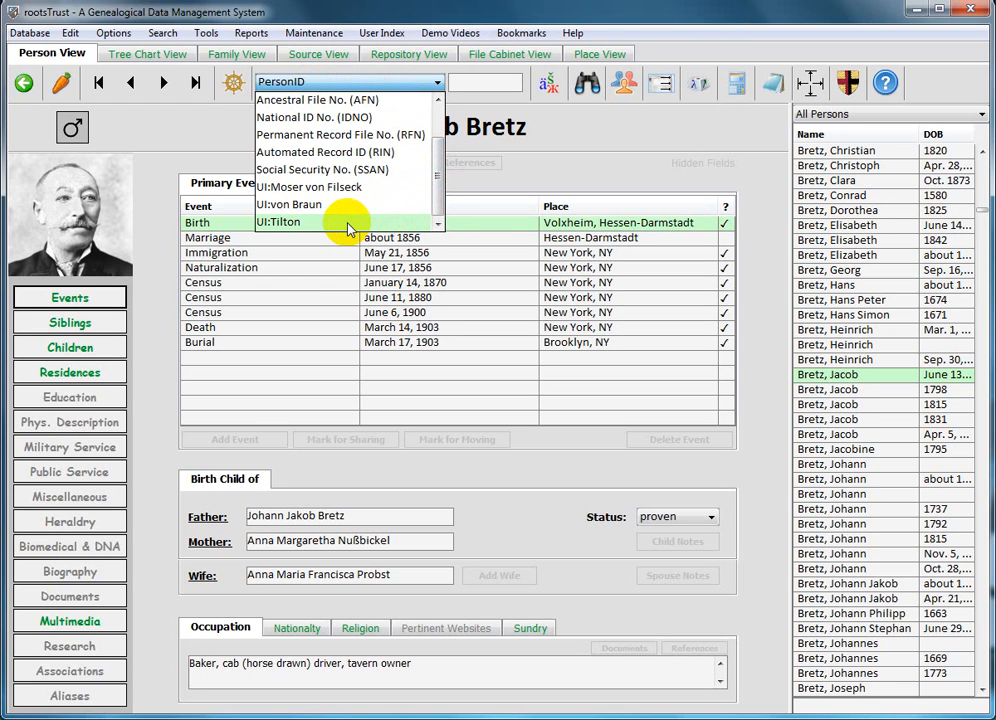
{"action": "mouse_move", "coordinate": [344, 232]}
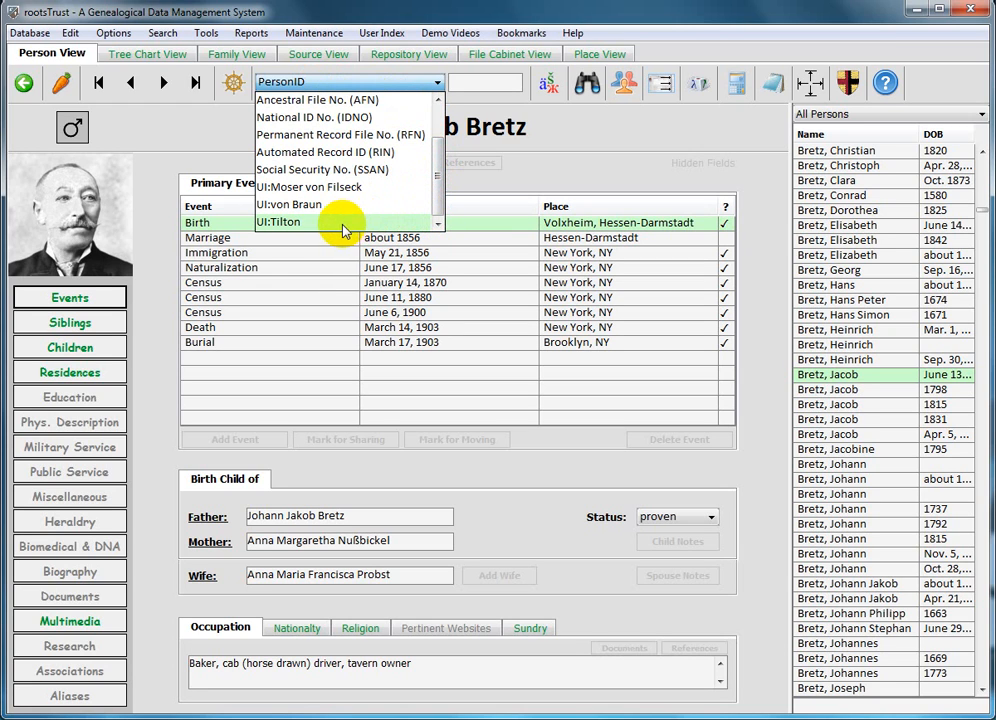
{"action": "mouse_move", "coordinate": [330, 222]}
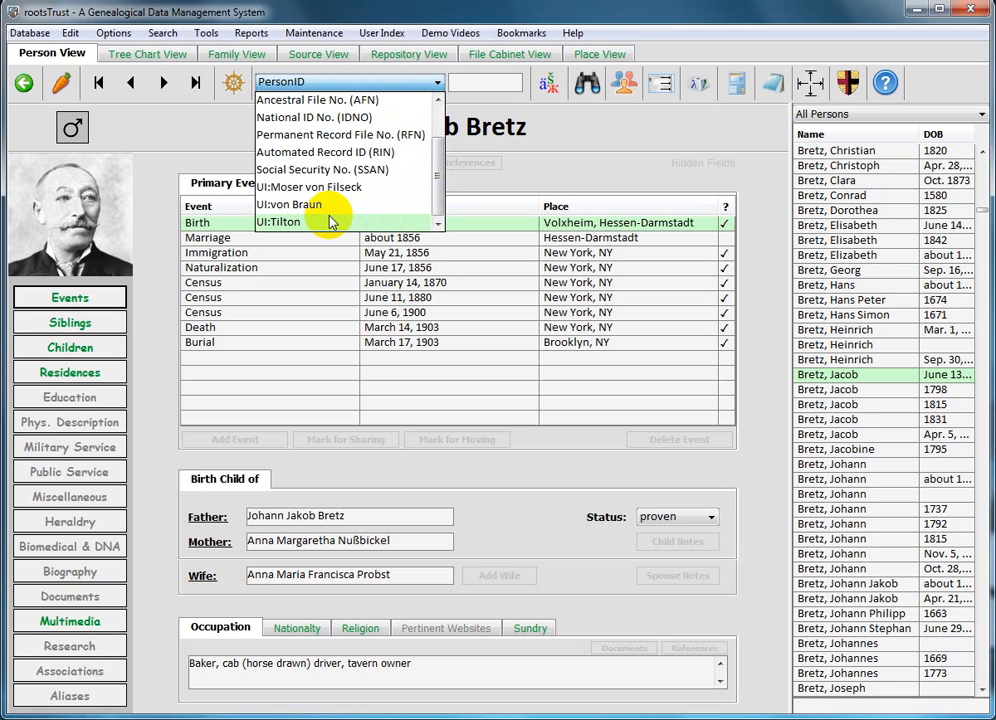
{"action": "mouse_move", "coordinate": [284, 228]}
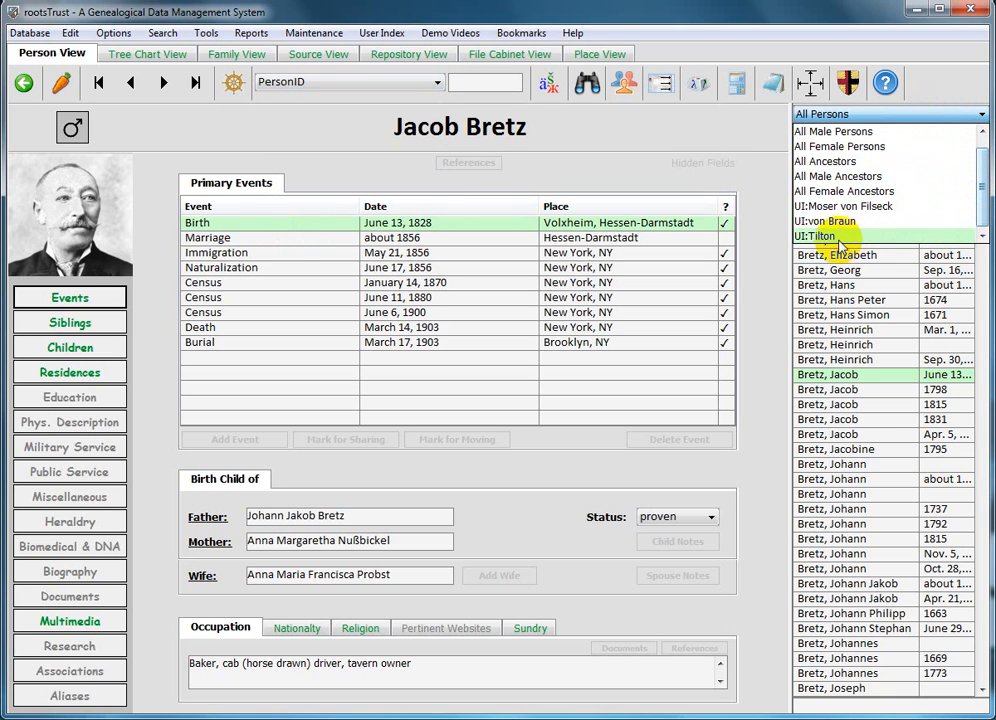
{"action": "left_click", "coordinate": [822, 236]}
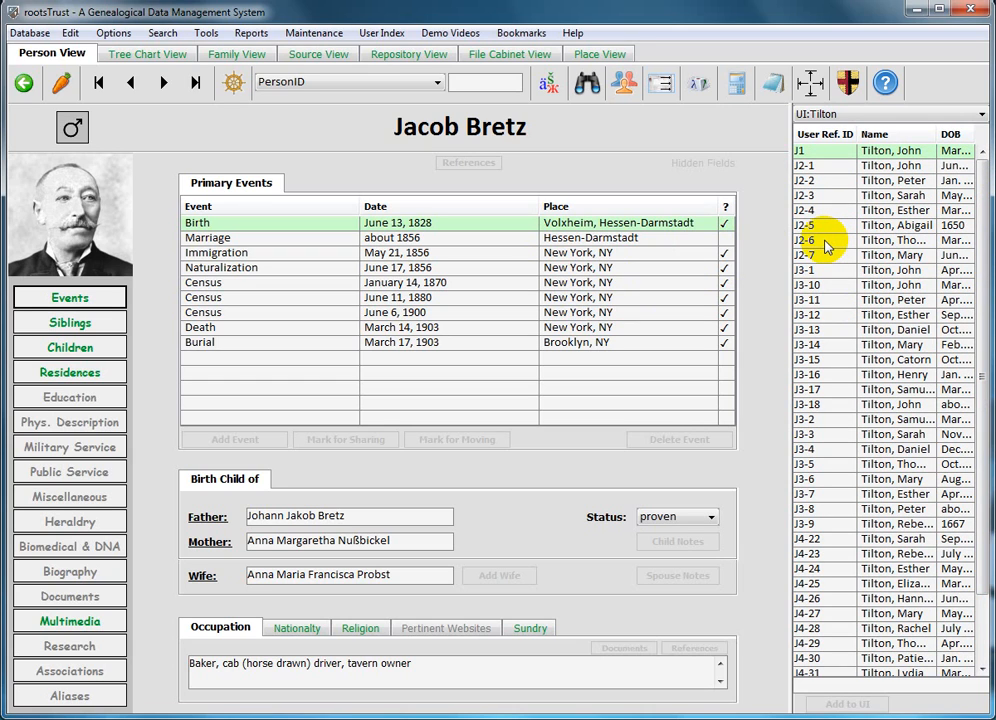
{"action": "left_click", "coordinate": [896, 240]}
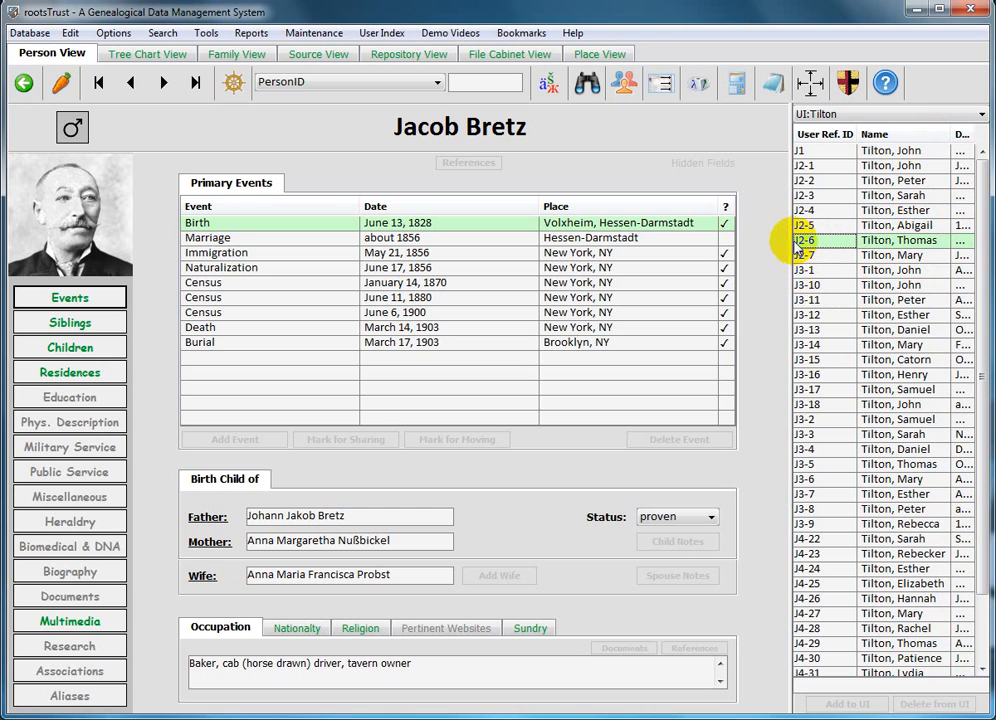
{"action": "mouse_move", "coordinate": [744, 148]}
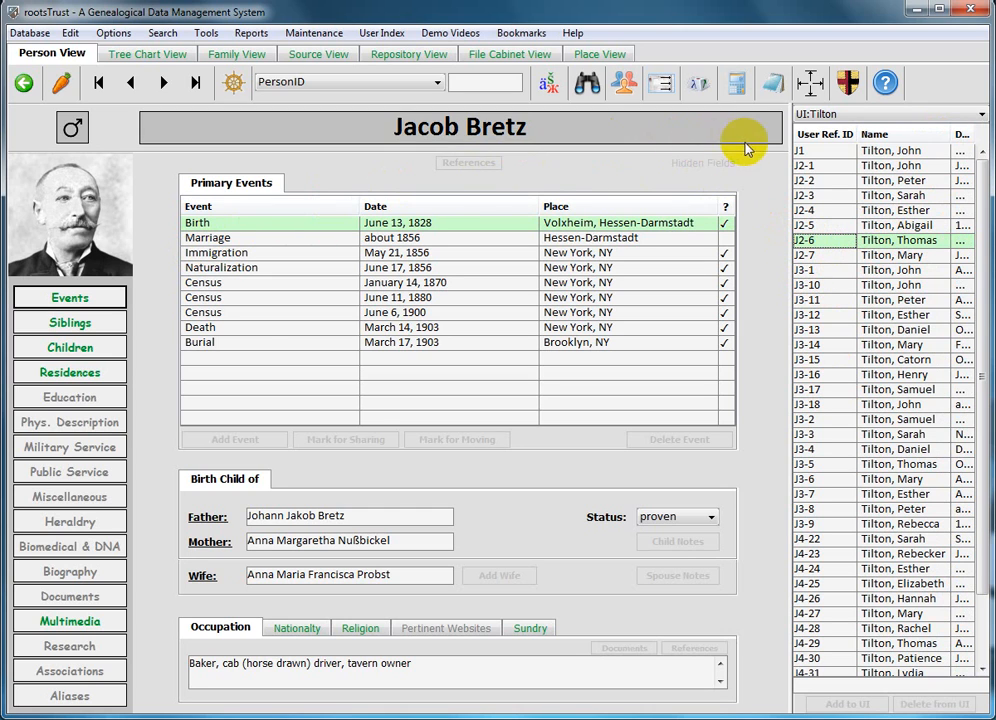
{"action": "mouse_move", "coordinate": [324, 288]}
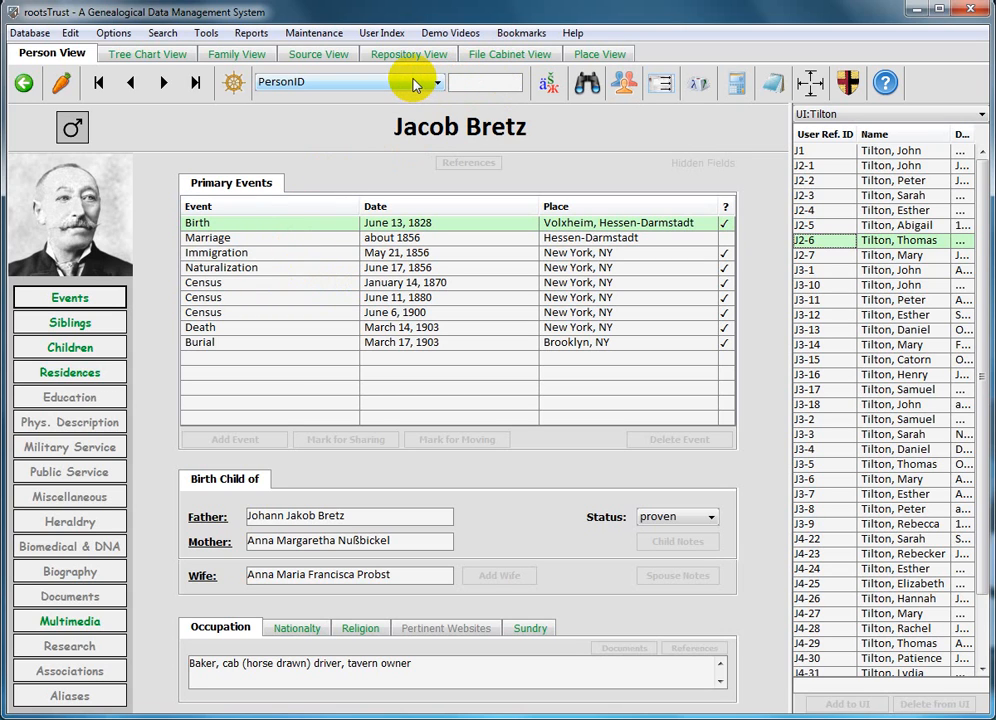
{"action": "mouse_move", "coordinate": [356, 84]}
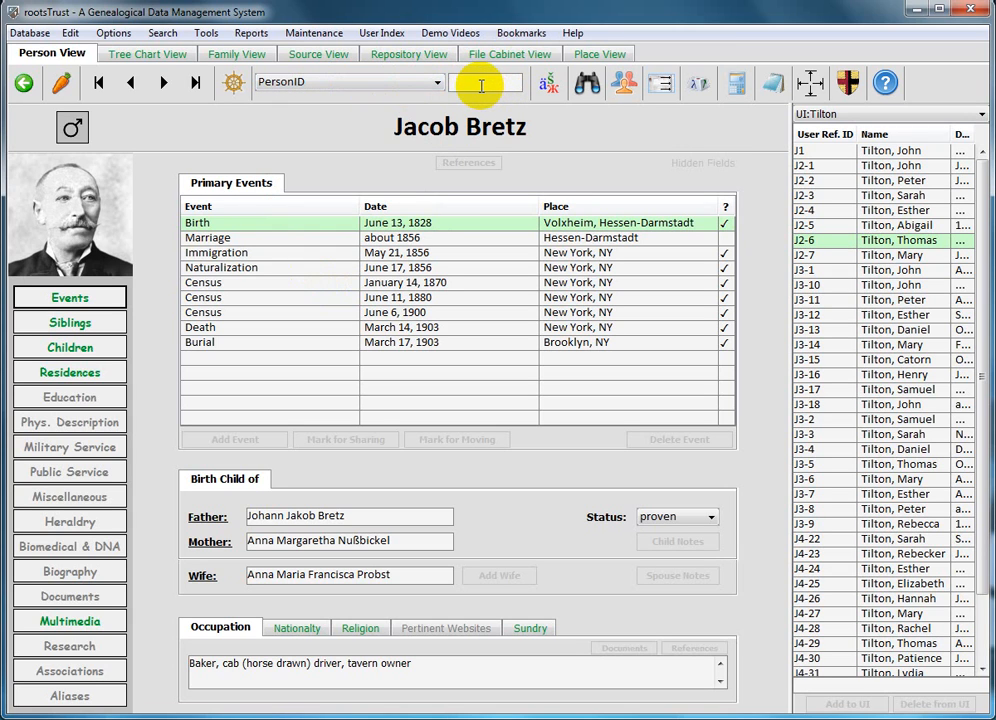
{"action": "type", "text": "20"}
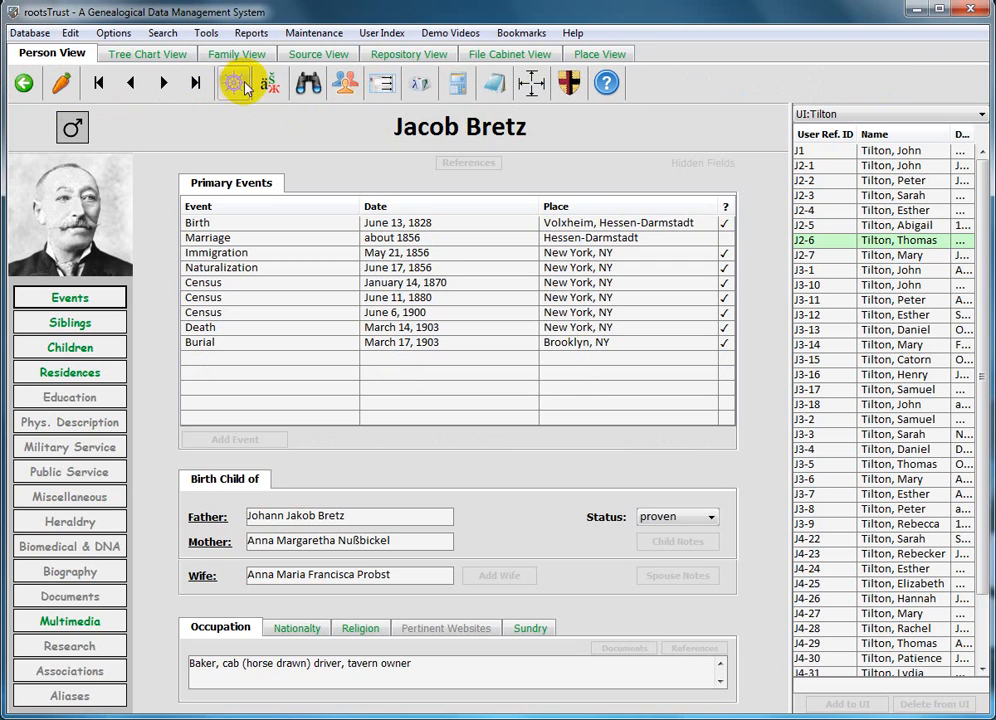
{"action": "mouse_move", "coordinate": [256, 88]}
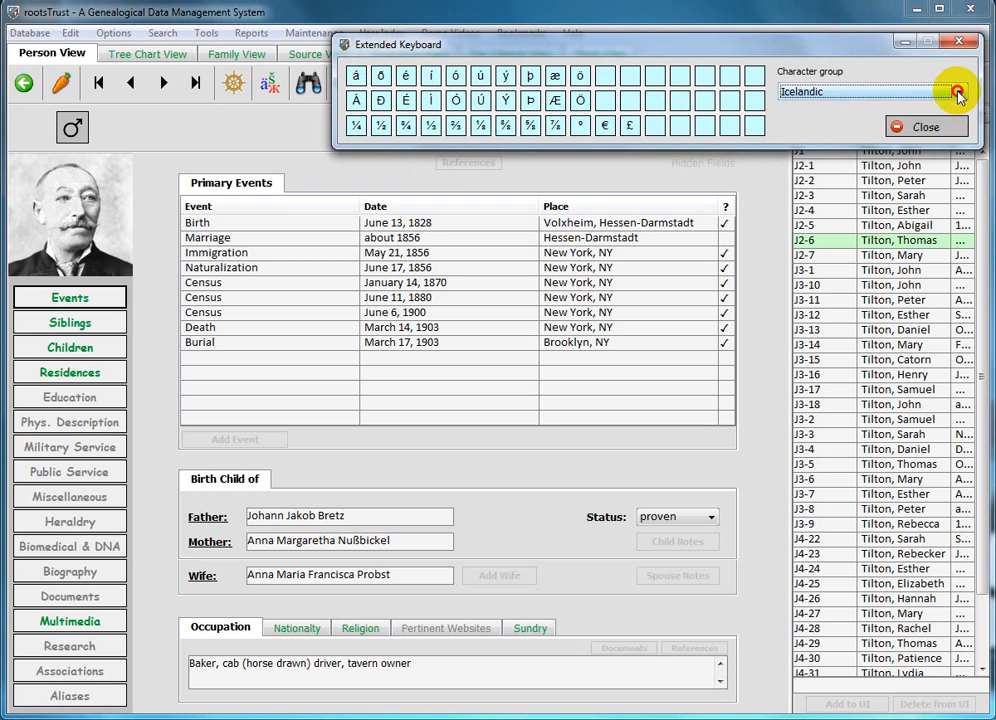
{"action": "left_click", "coordinate": [964, 92]}
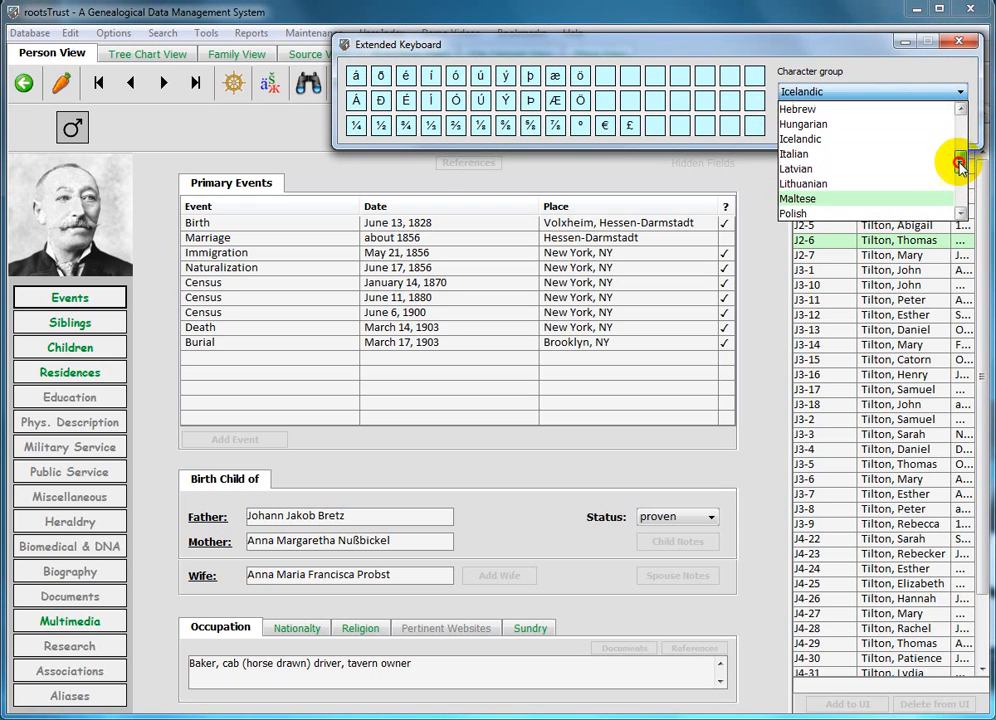
{"action": "left_click", "coordinate": [956, 112]}
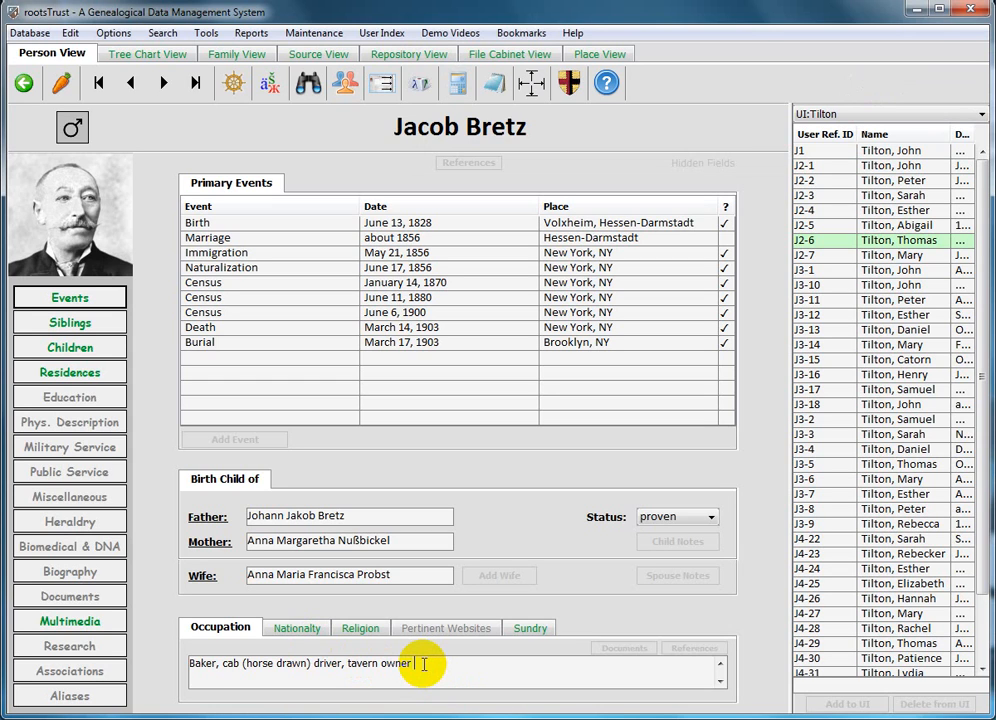
{"action": "mouse_move", "coordinate": [428, 664]}
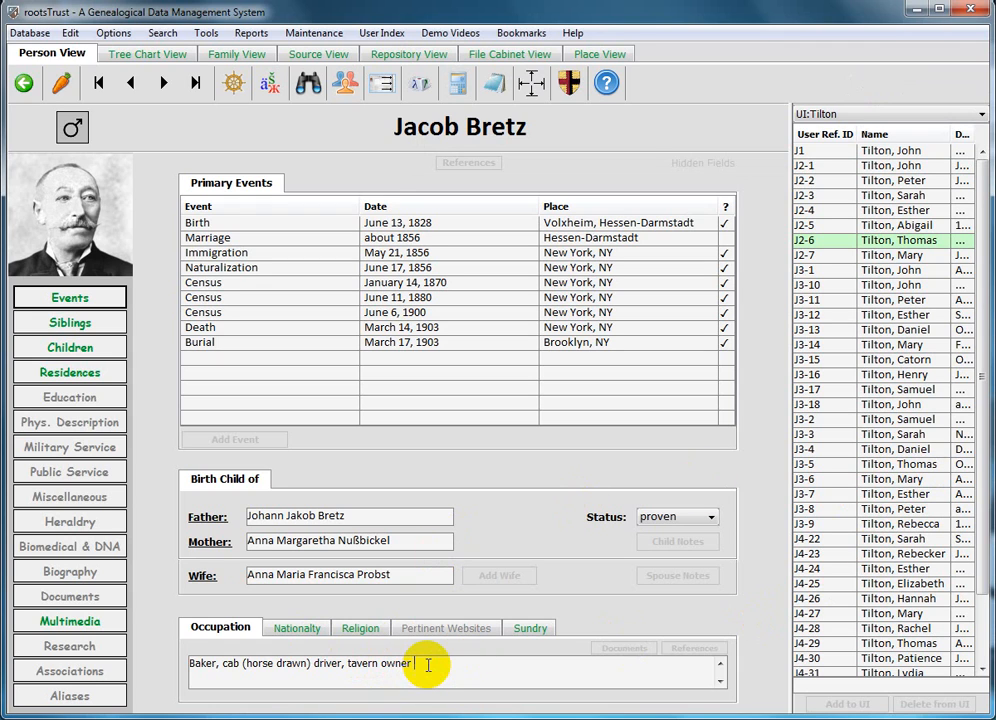
{"action": "mouse_move", "coordinate": [756, 332]}
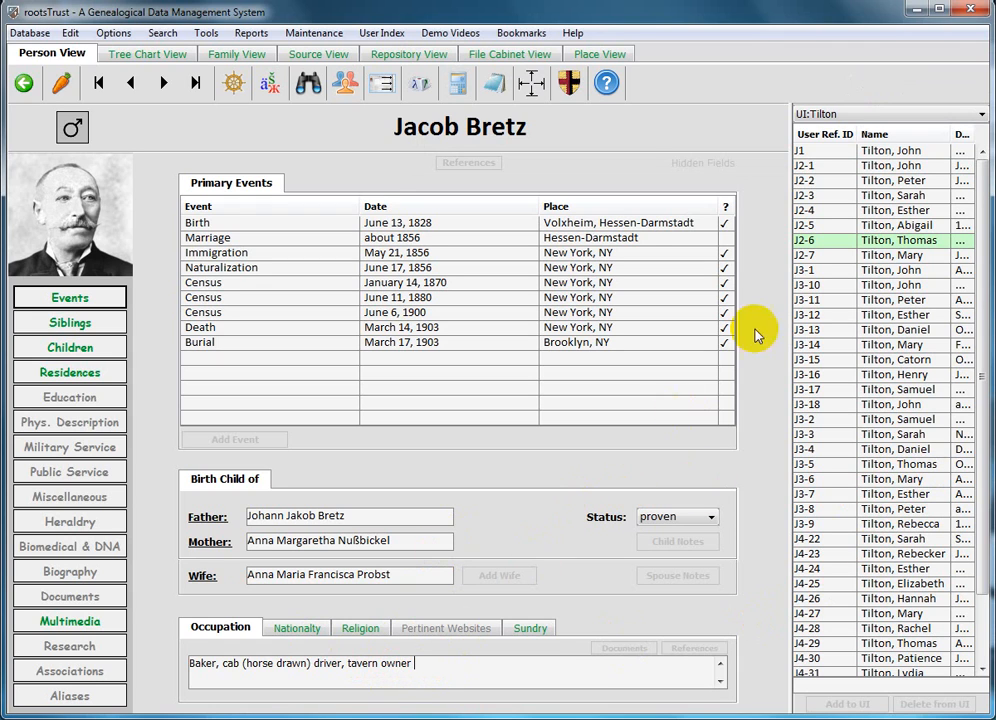
{"action": "left_click", "coordinate": [418, 84]}
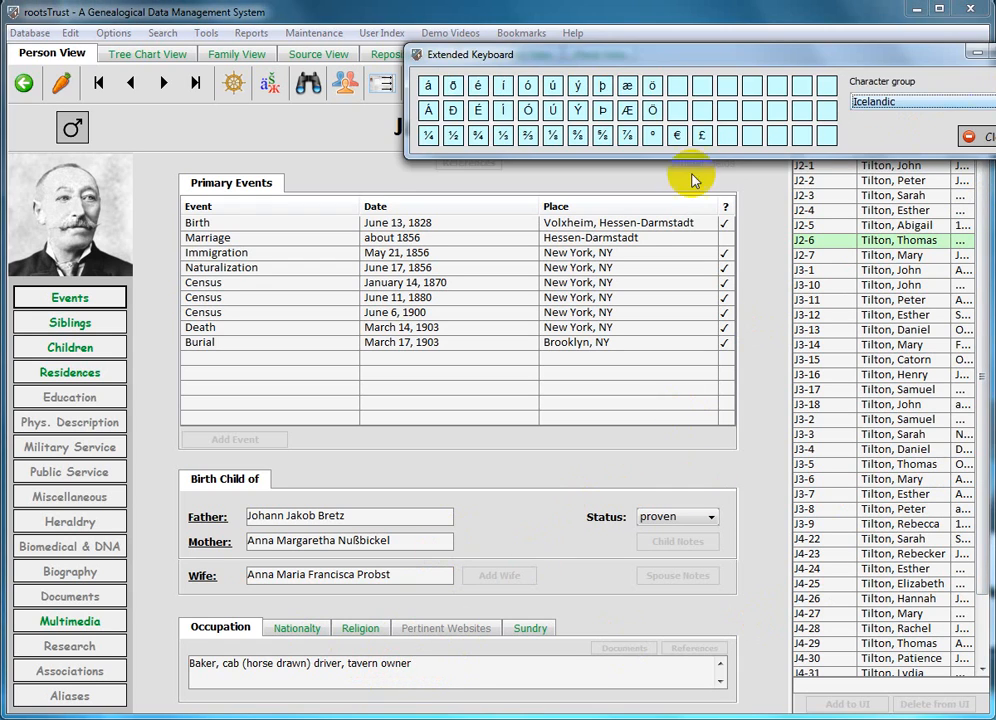
{"action": "mouse_move", "coordinate": [452, 110]}
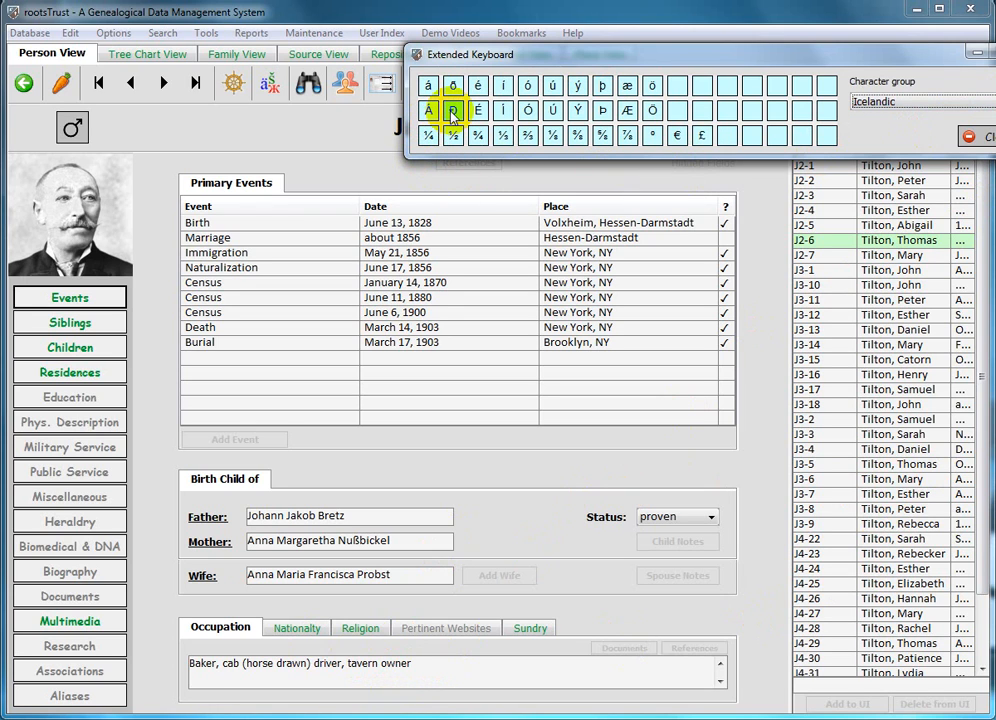
{"action": "left_click", "coordinate": [452, 110]}
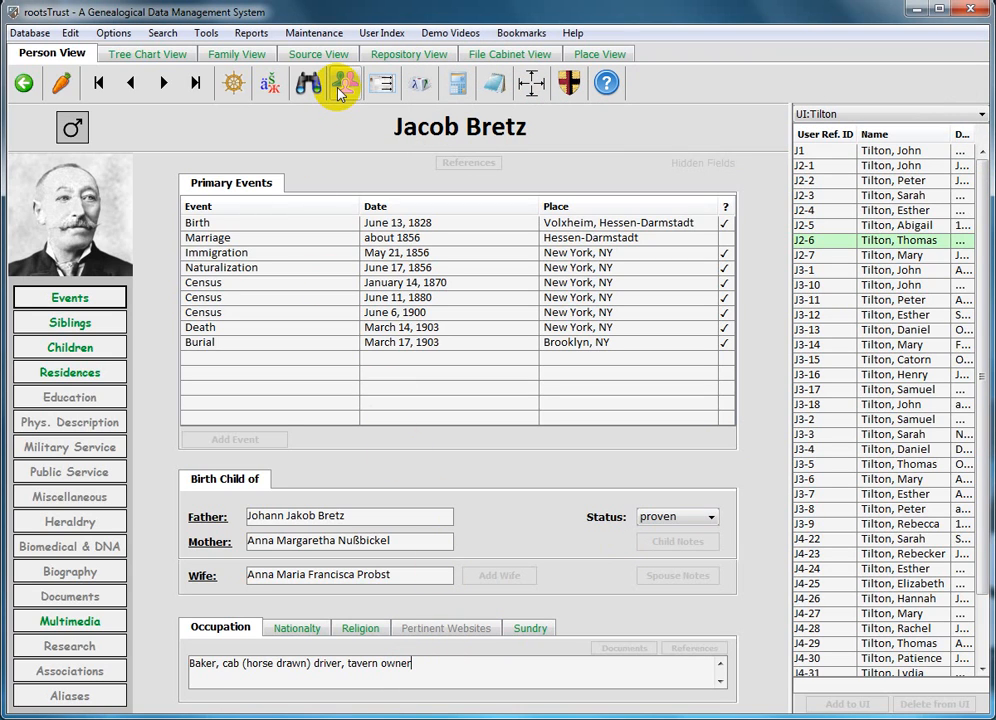
{"action": "mouse_move", "coordinate": [342, 84]}
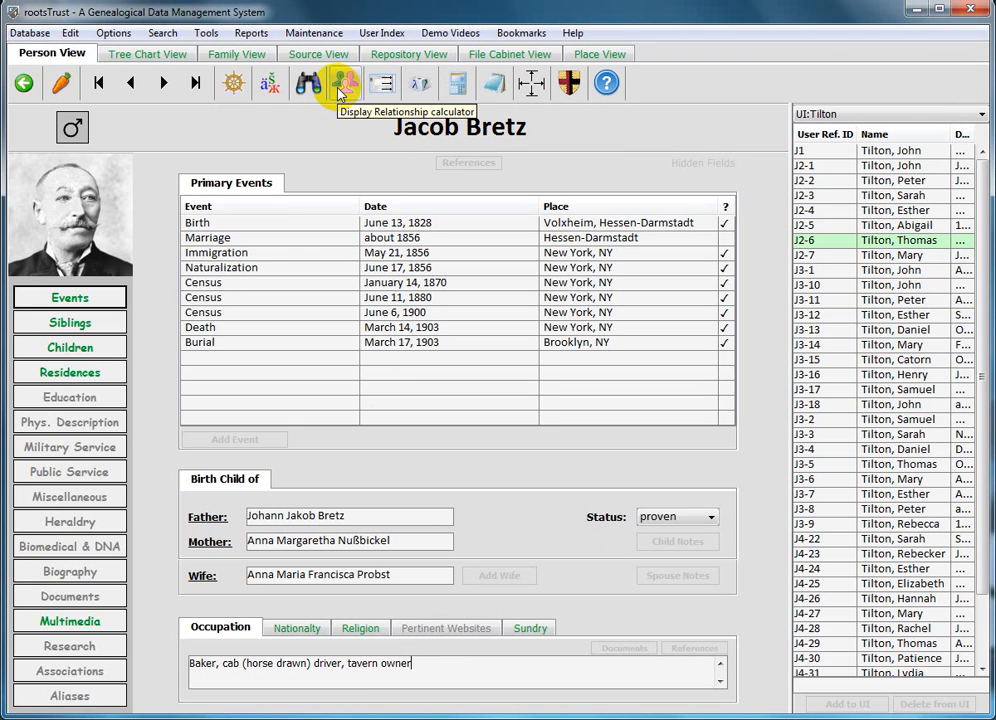
{"action": "mouse_move", "coordinate": [344, 94]}
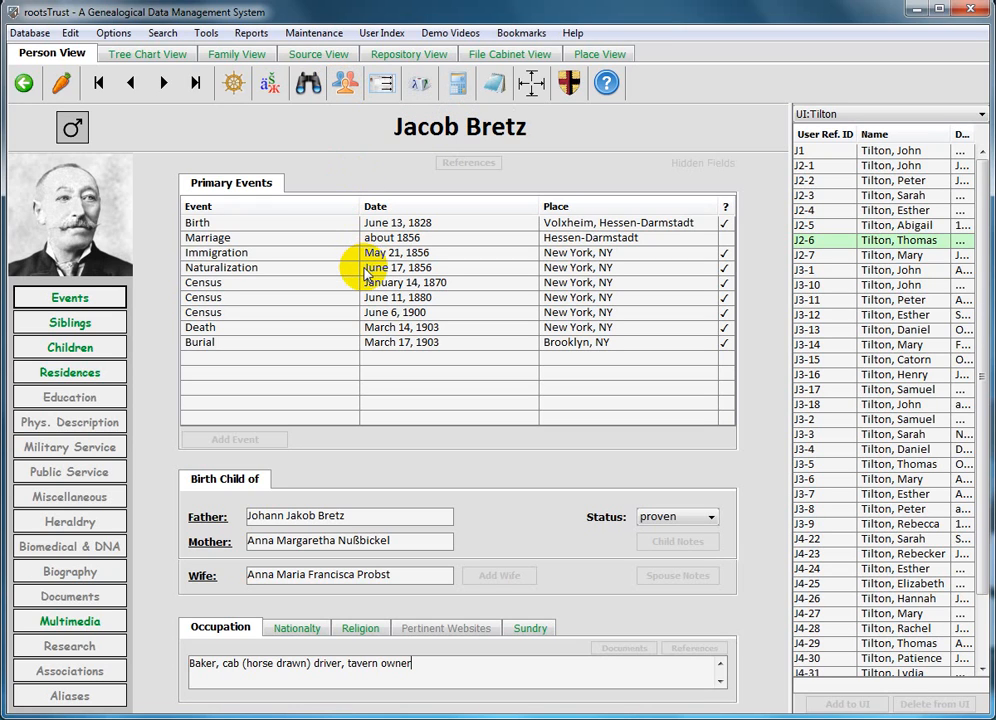
{"action": "mouse_move", "coordinate": [370, 270]}
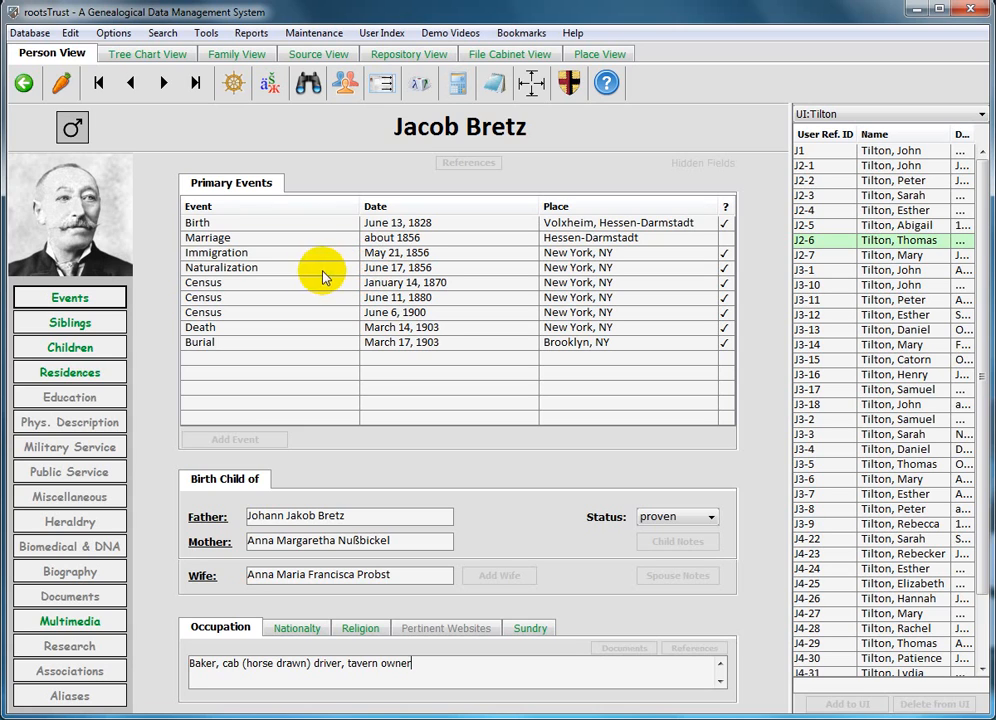
{"action": "mouse_move", "coordinate": [60, 84]}
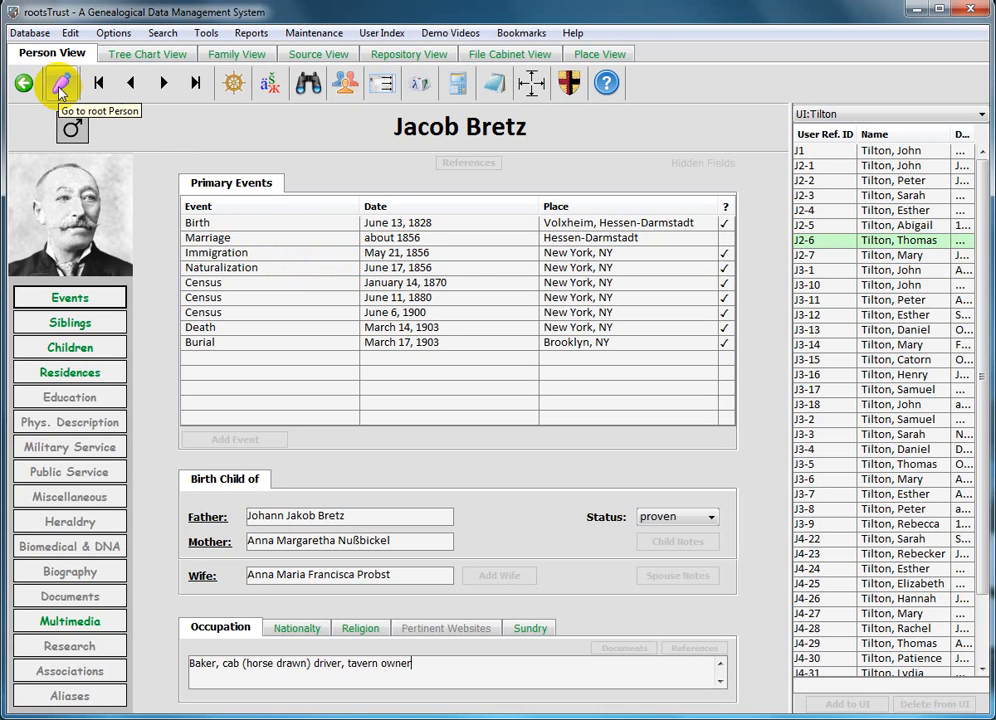
Step: Go to root person Living Nelson and start the Relationship Calculator, choosing to select Person 2
{"action": "left_click", "coordinate": [62, 80]}
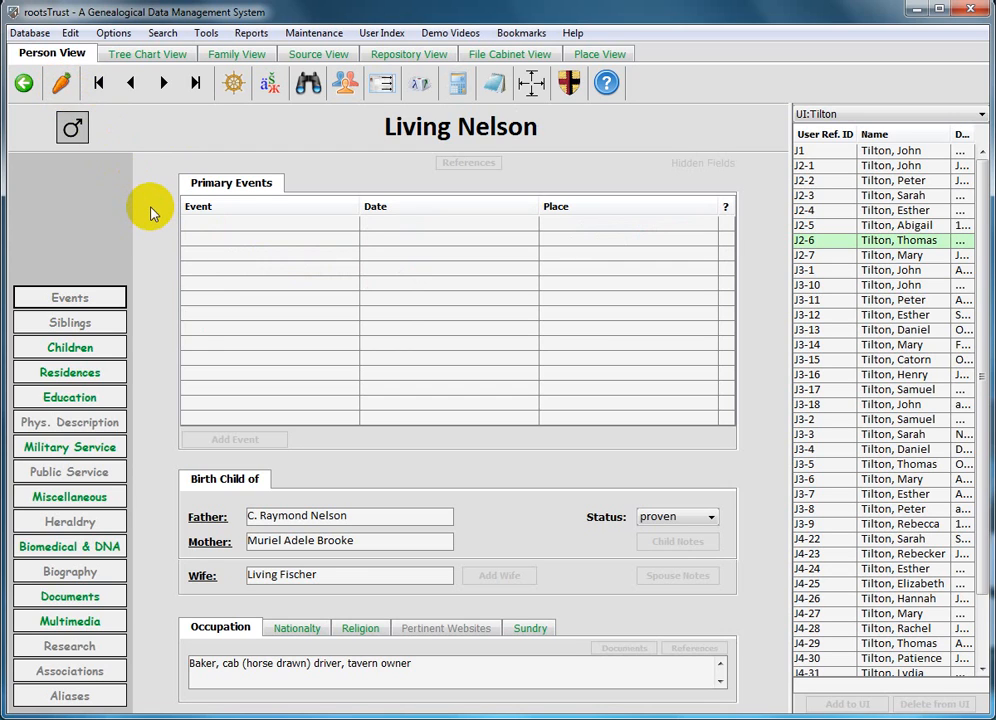
{"action": "mouse_move", "coordinate": [178, 184]}
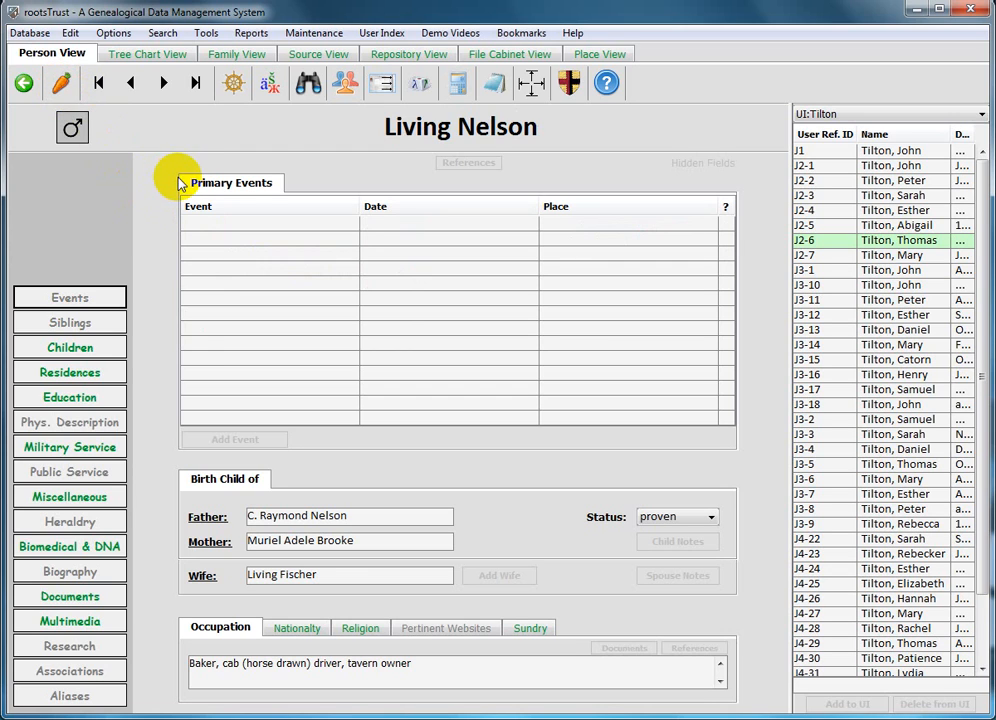
{"action": "mouse_move", "coordinate": [344, 84]}
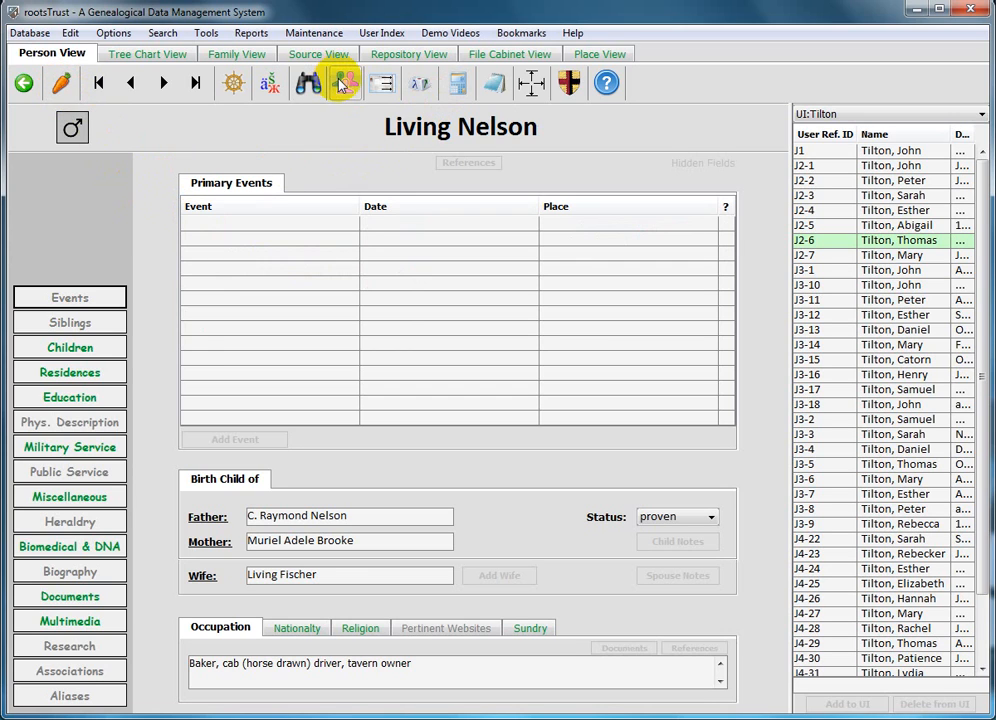
{"action": "left_click", "coordinate": [344, 84]}
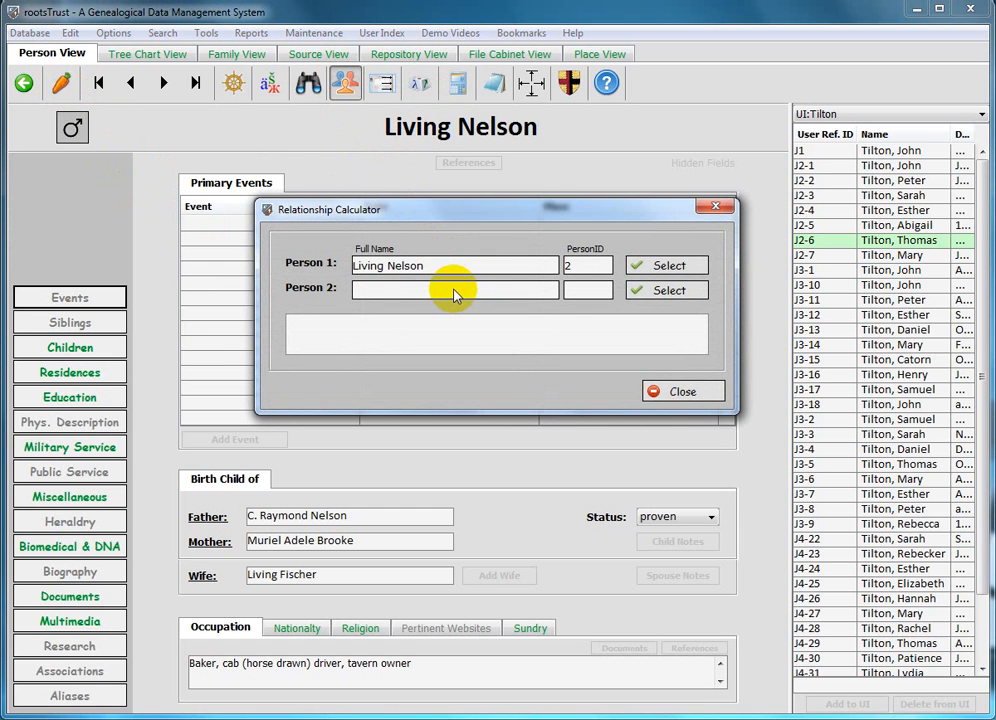
{"action": "mouse_move", "coordinate": [464, 304]}
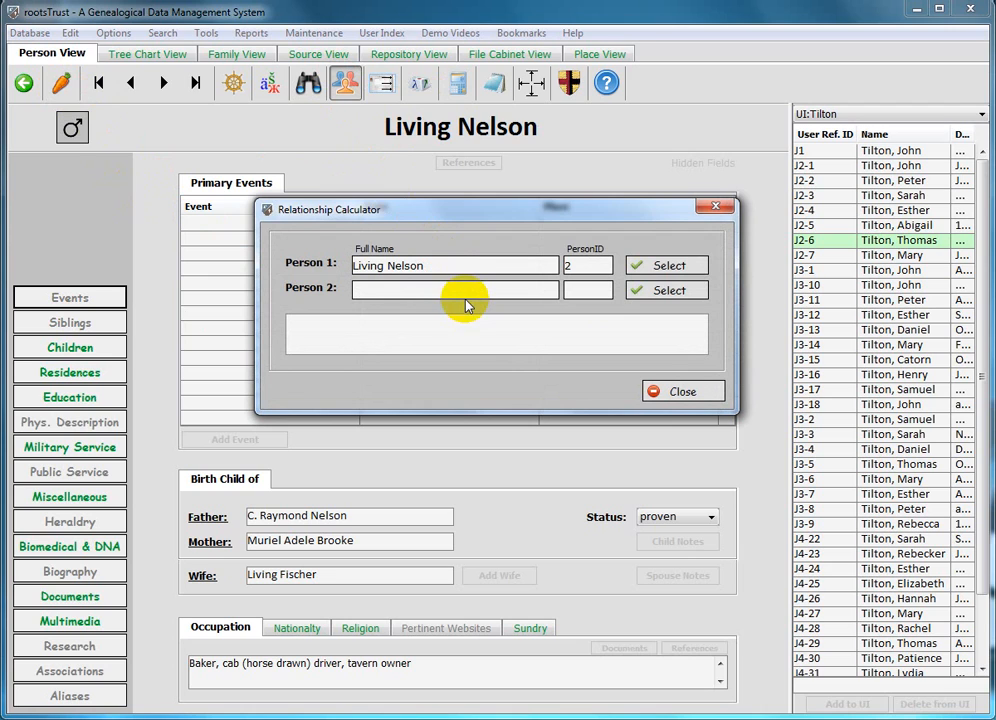
{"action": "mouse_move", "coordinate": [460, 302]}
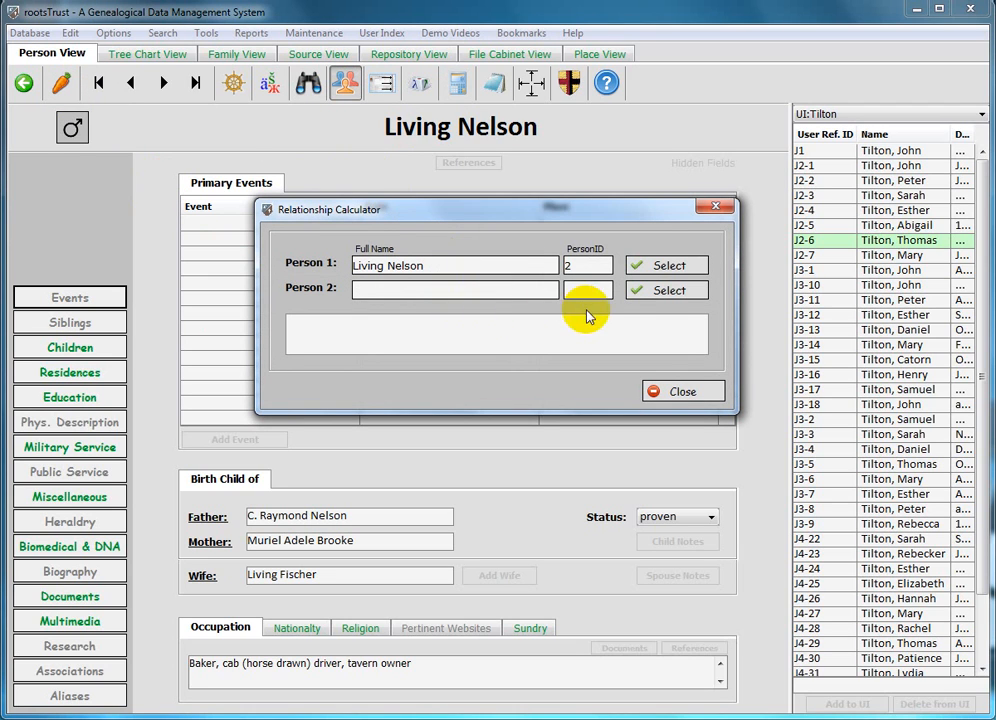
{"action": "left_click", "coordinate": [666, 290]}
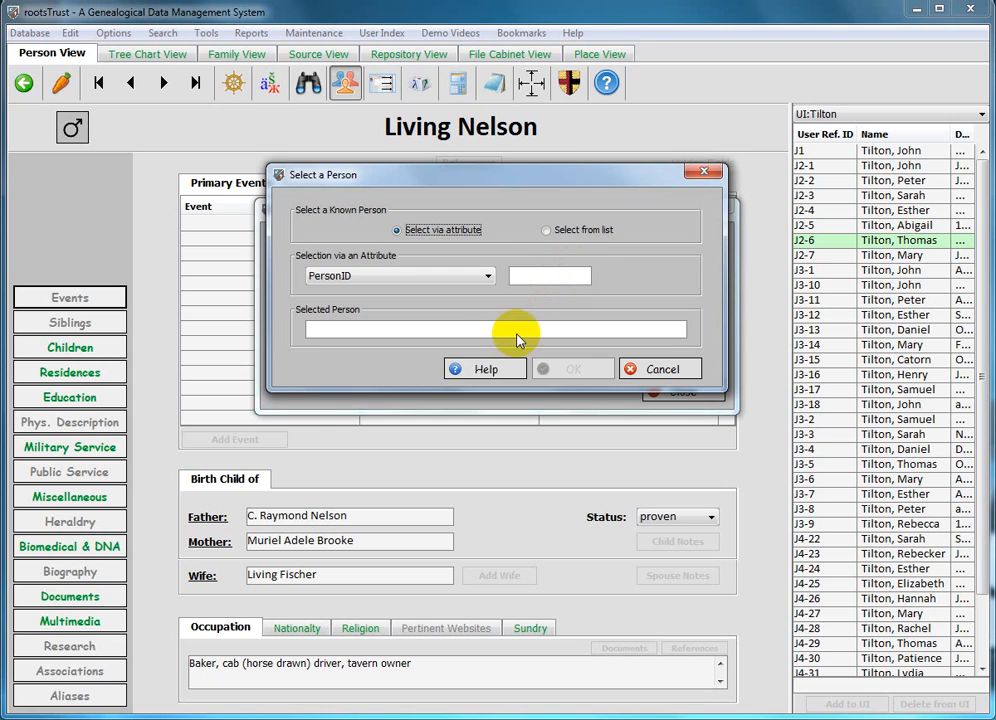
{"action": "left_click", "coordinate": [488, 276]}
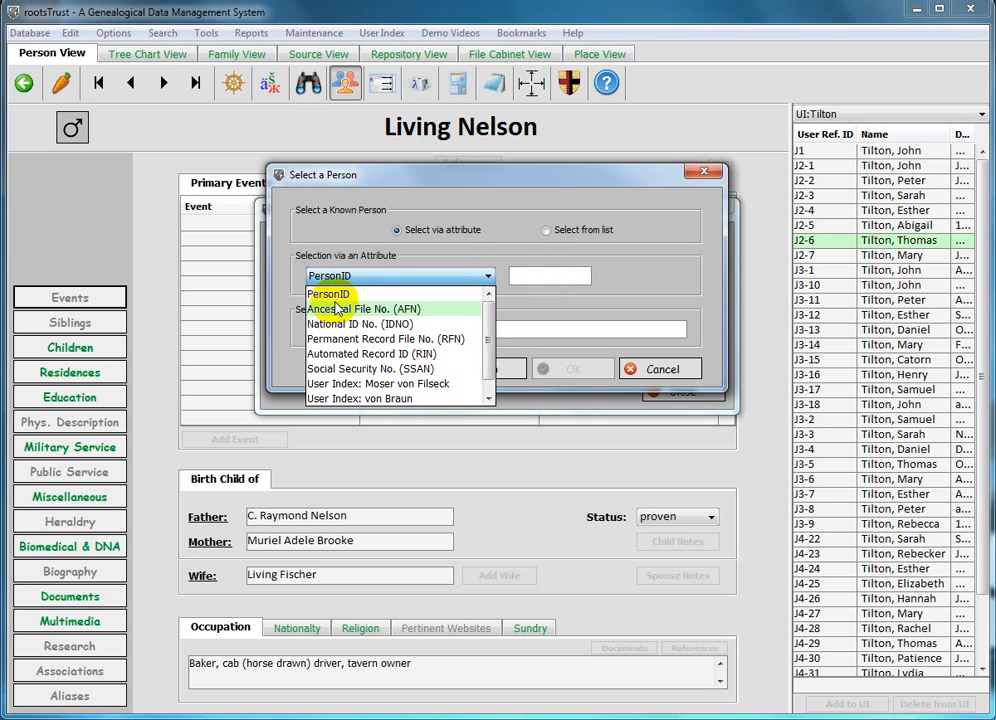
{"action": "mouse_move", "coordinate": [332, 324]}
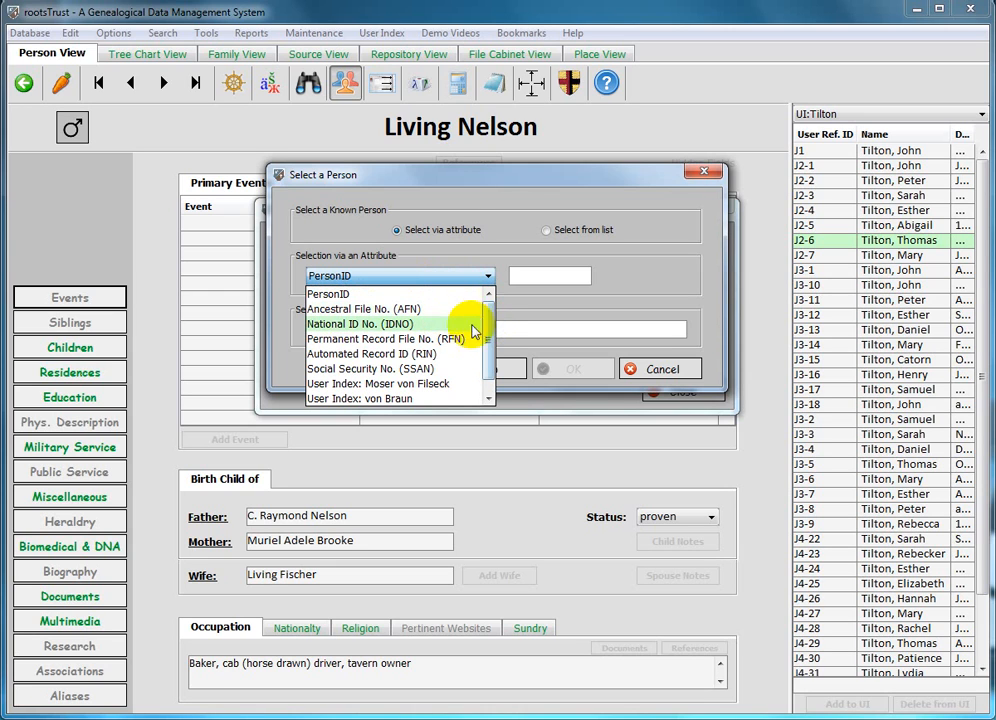
{"action": "mouse_move", "coordinate": [488, 328]}
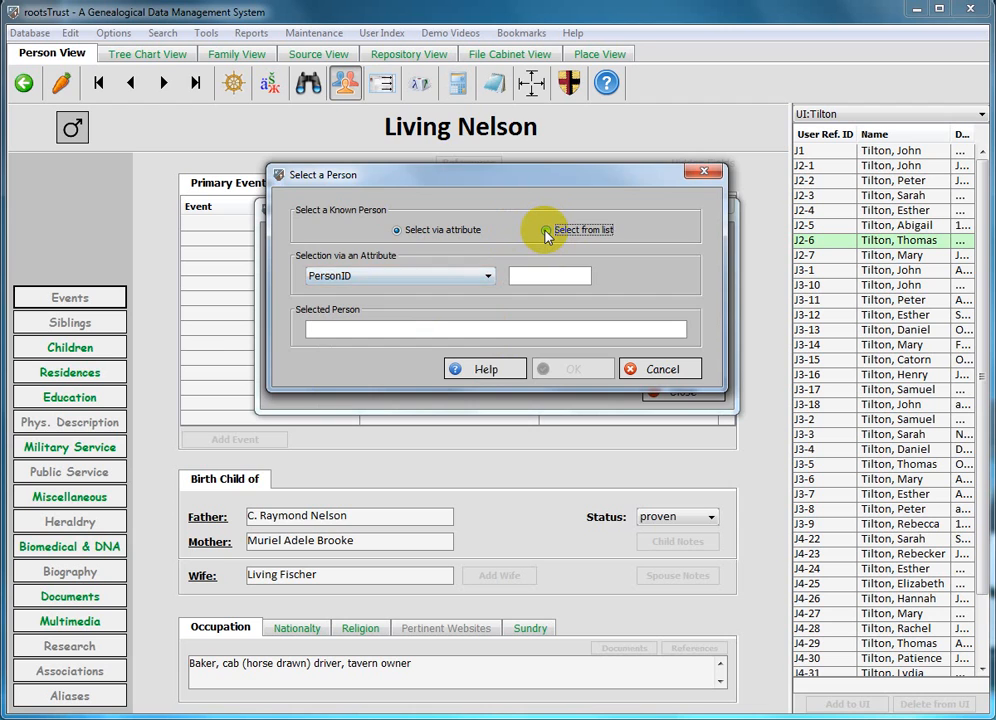
{"action": "left_click", "coordinate": [560, 228]}
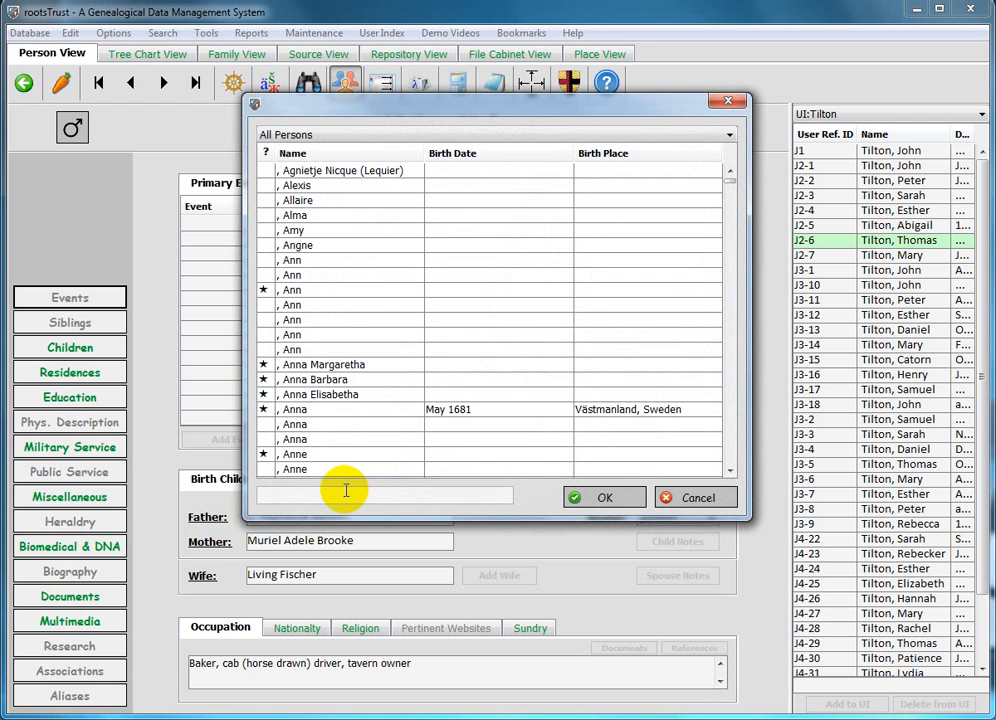
{"action": "type", "text": "pehrß"}
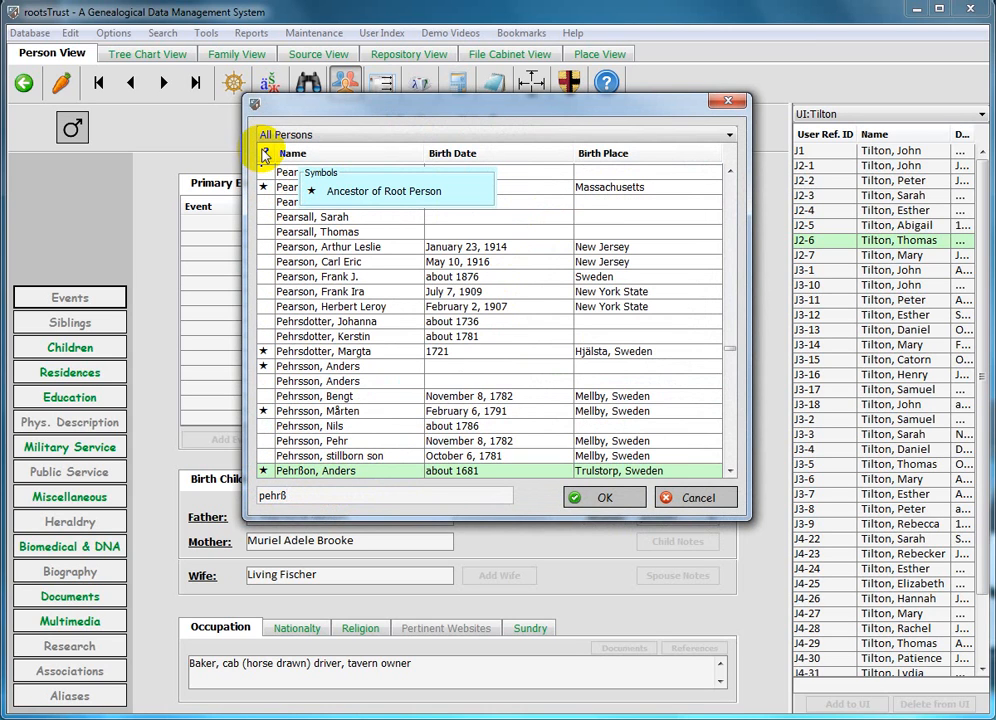
{"action": "mouse_move", "coordinate": [268, 160]}
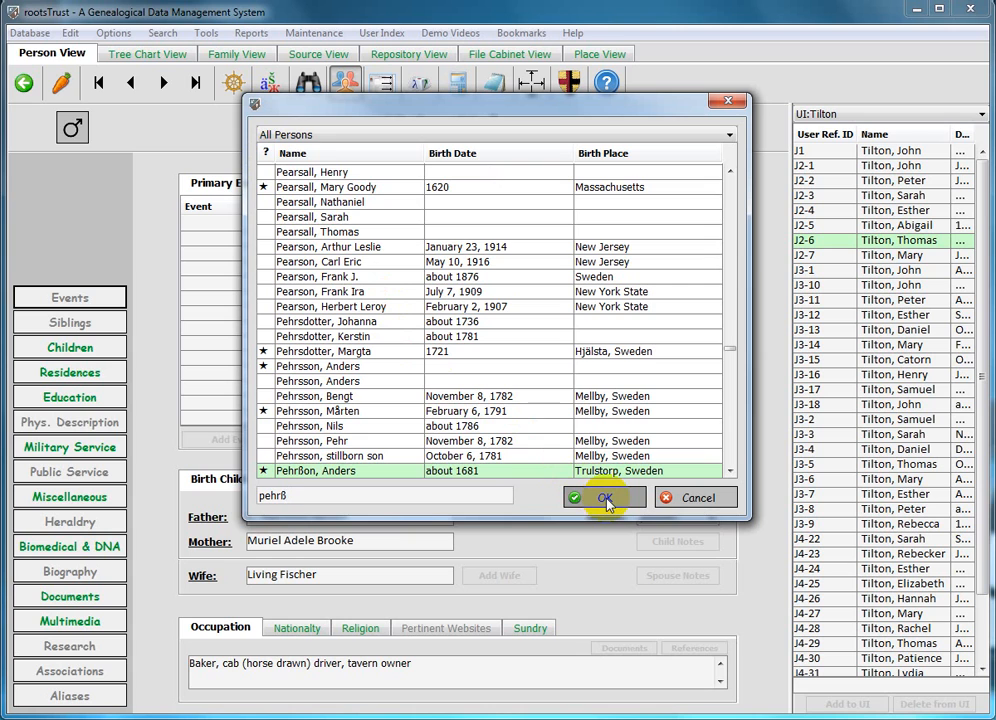
{"action": "left_click", "coordinate": [608, 496]}
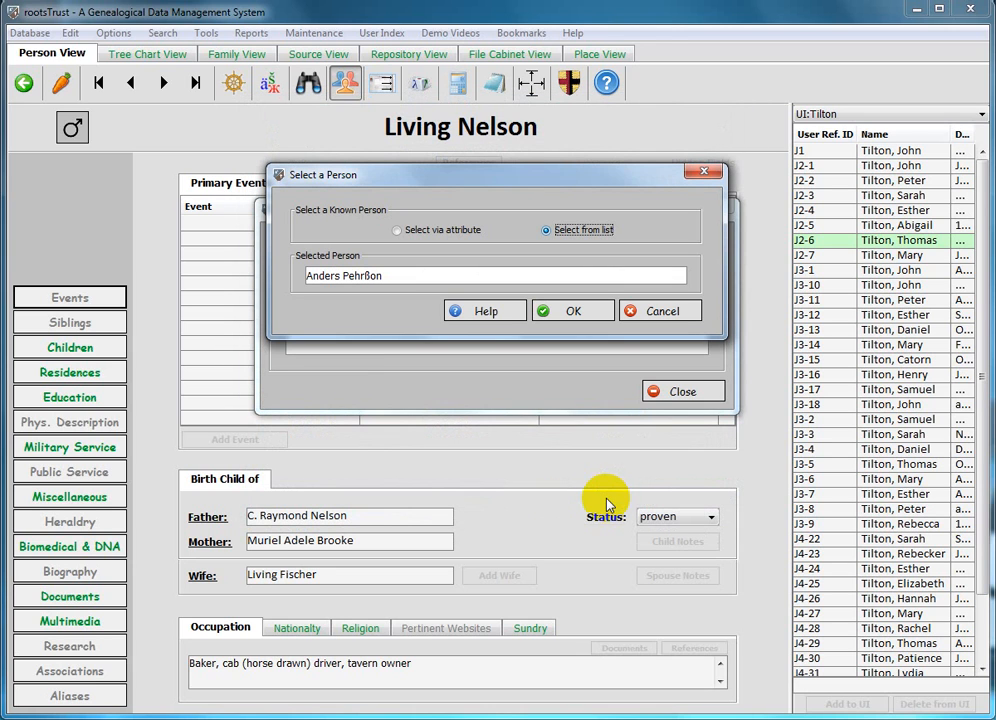
{"action": "mouse_move", "coordinate": [416, 284]}
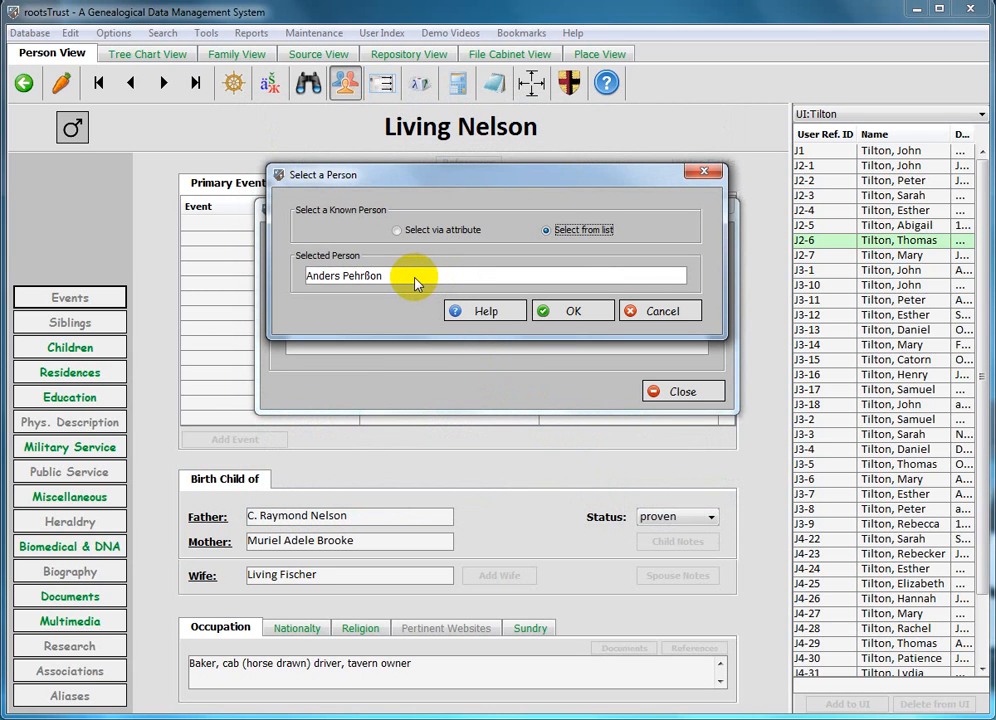
{"action": "mouse_move", "coordinate": [408, 288]}
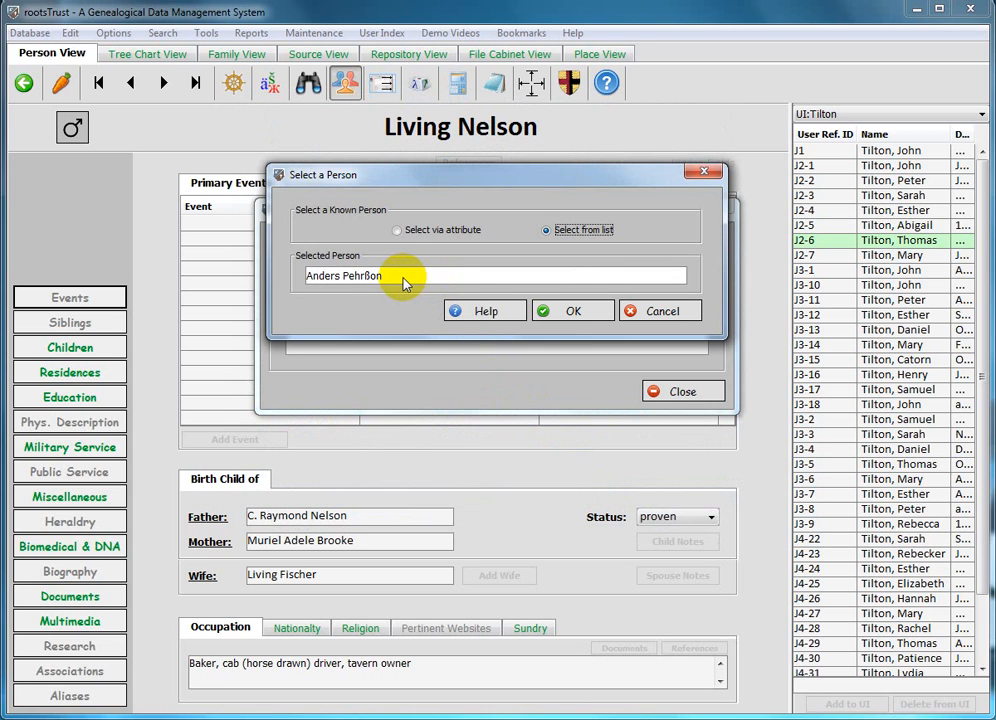
{"action": "mouse_move", "coordinate": [492, 310]}
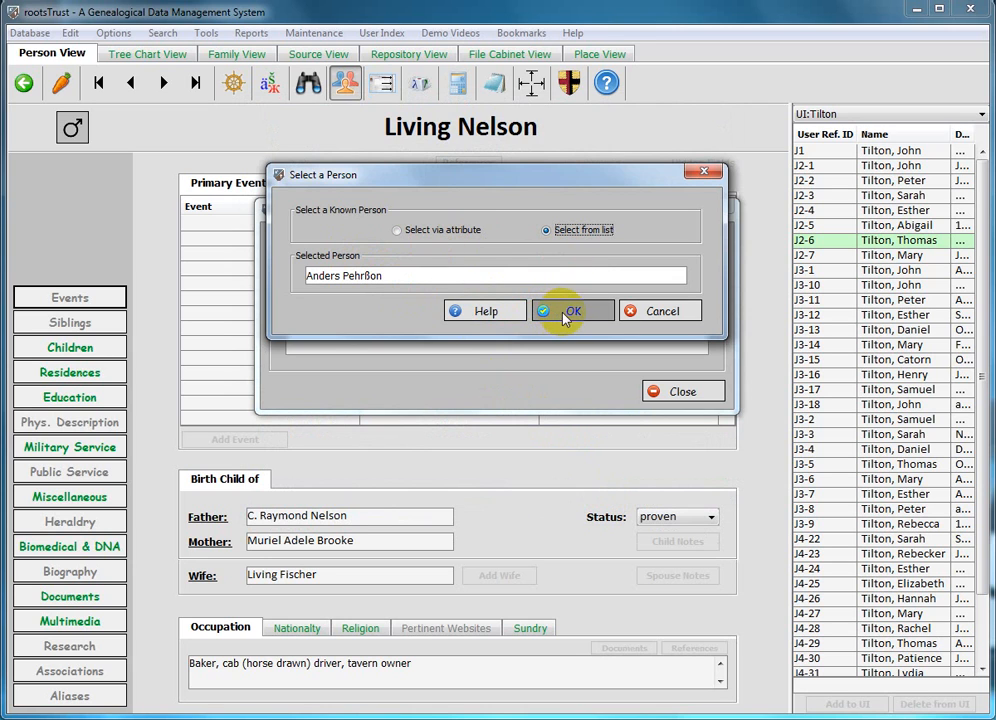
Step: Confirm Anders Pehrßon so the calculator reports Living Nelson as his great⁵ grandson
{"action": "left_click", "coordinate": [568, 310]}
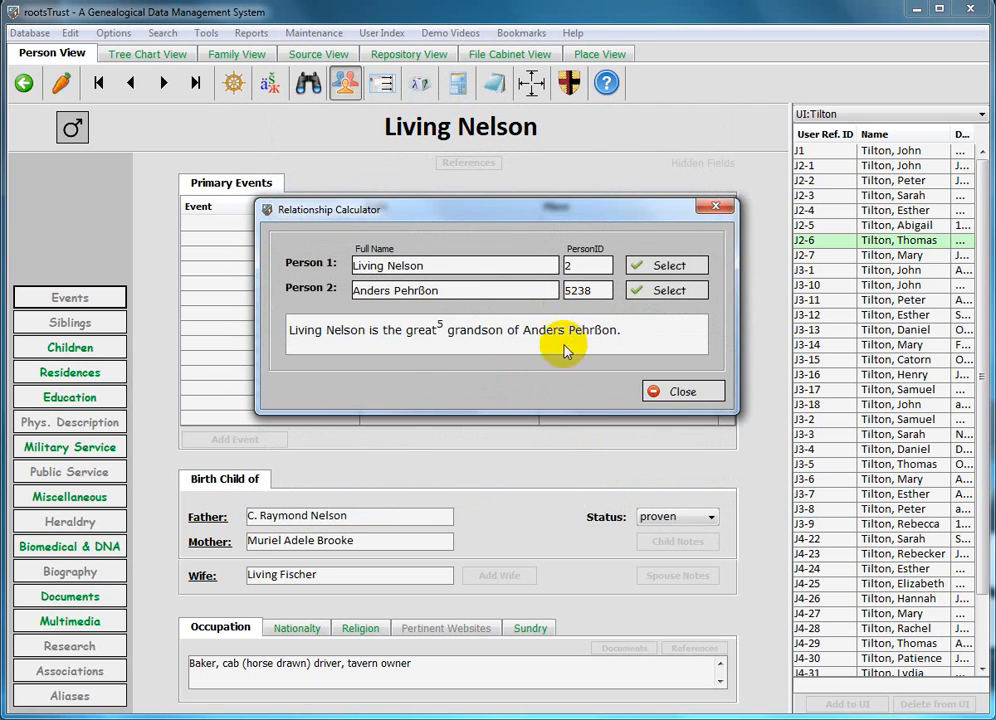
{"action": "mouse_move", "coordinate": [304, 344]}
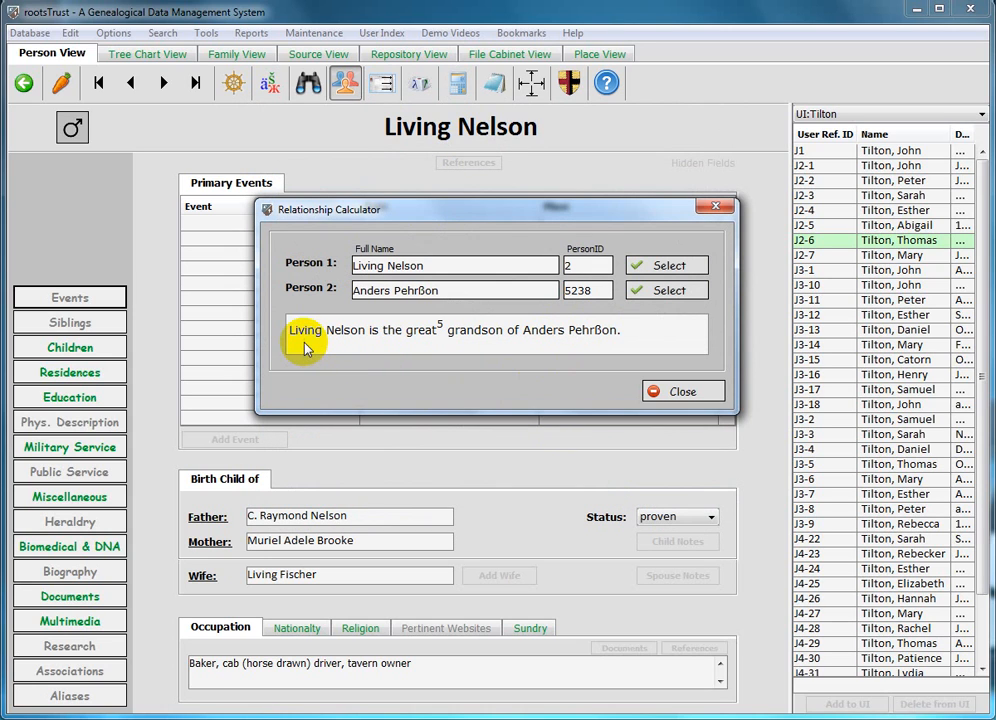
{"action": "mouse_move", "coordinate": [344, 350]}
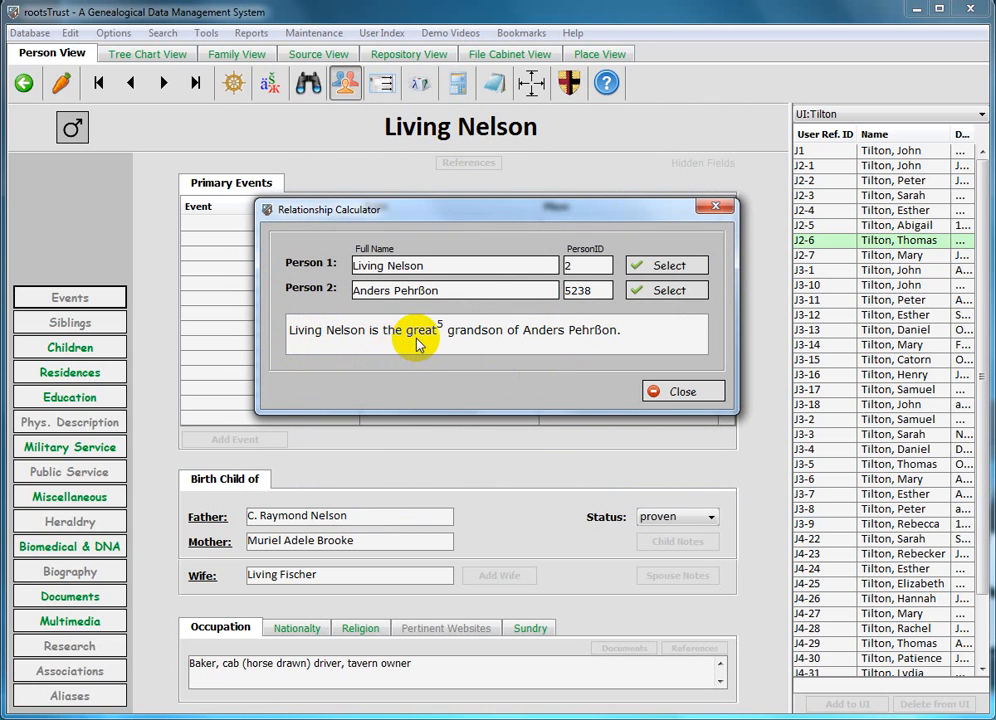
{"action": "mouse_move", "coordinate": [476, 344]}
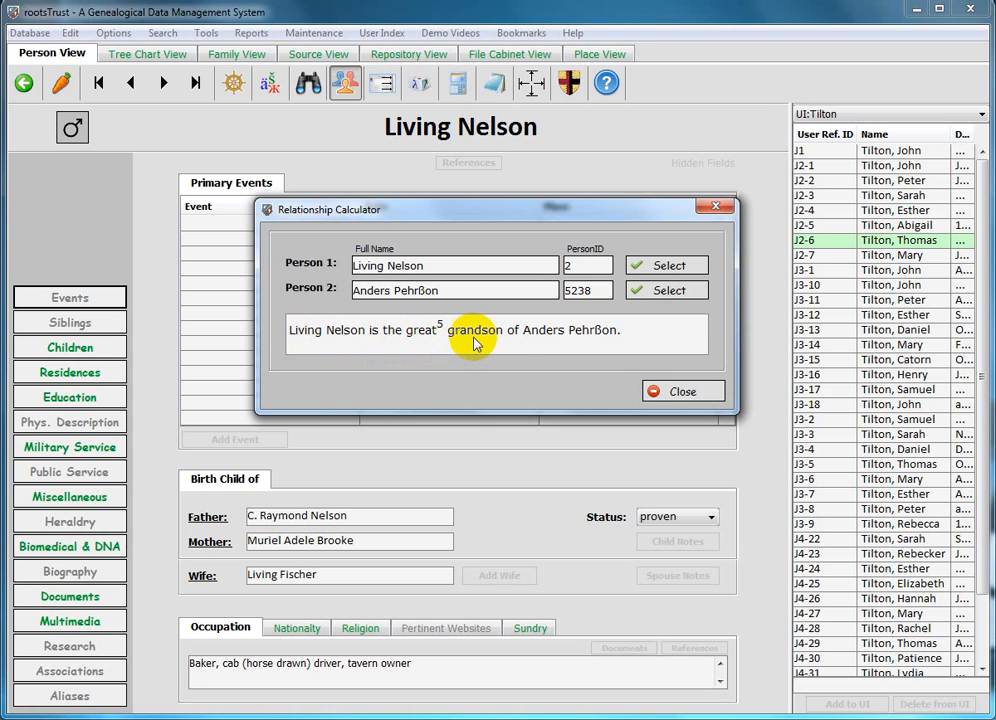
{"action": "mouse_move", "coordinate": [580, 352]}
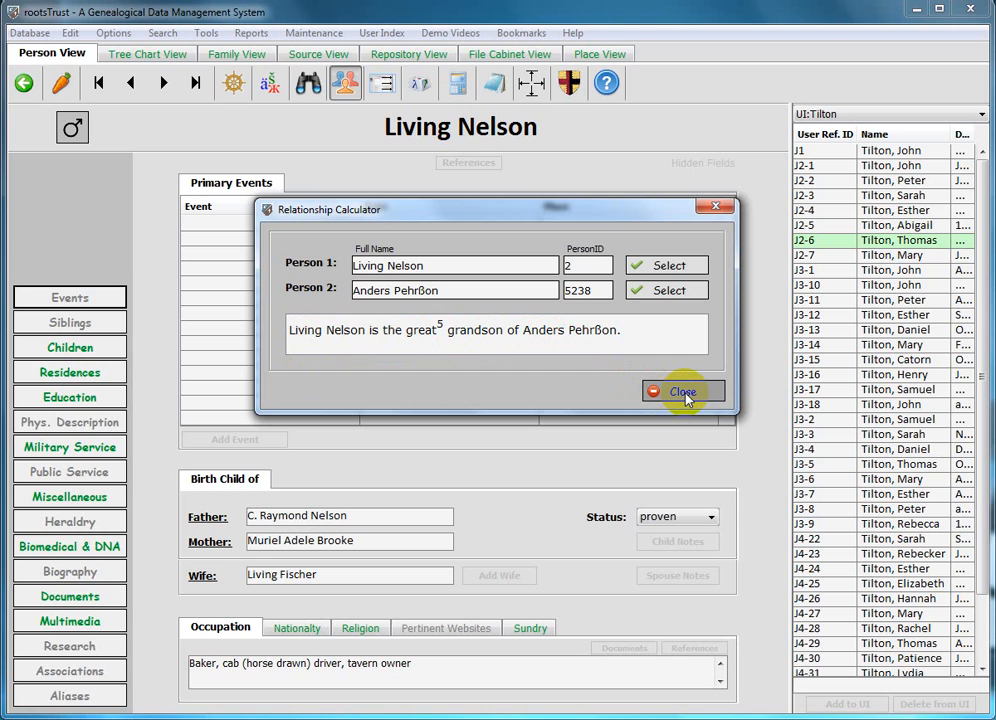
Step: Close the Relationship Calculator and toggle the people index off and back on beside the record
{"action": "left_click", "coordinate": [684, 390]}
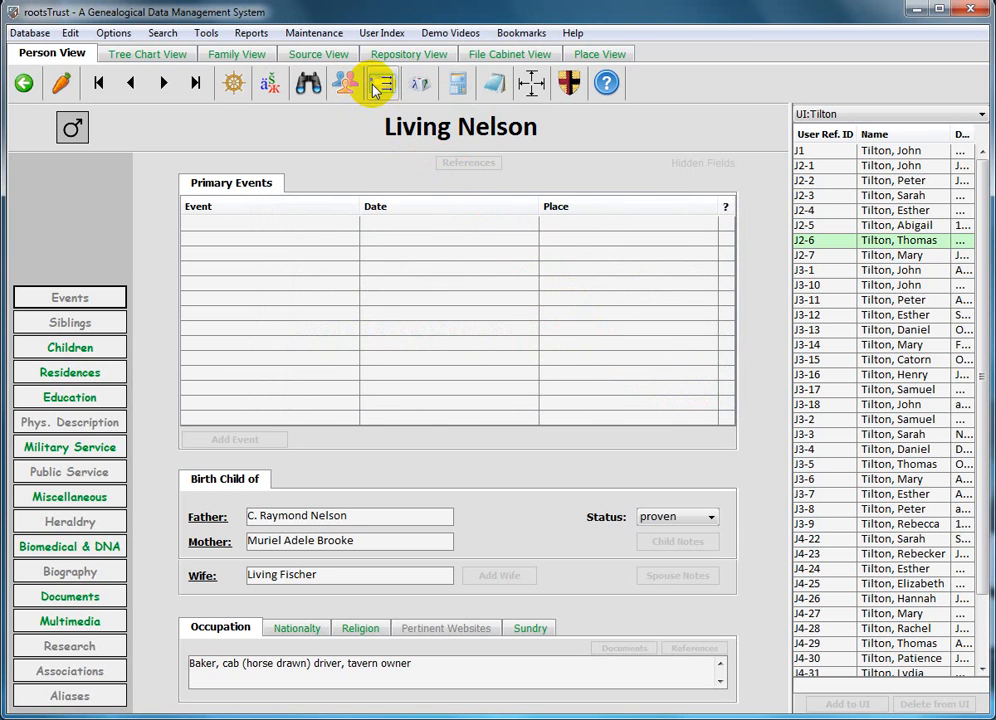
{"action": "mouse_move", "coordinate": [386, 88]}
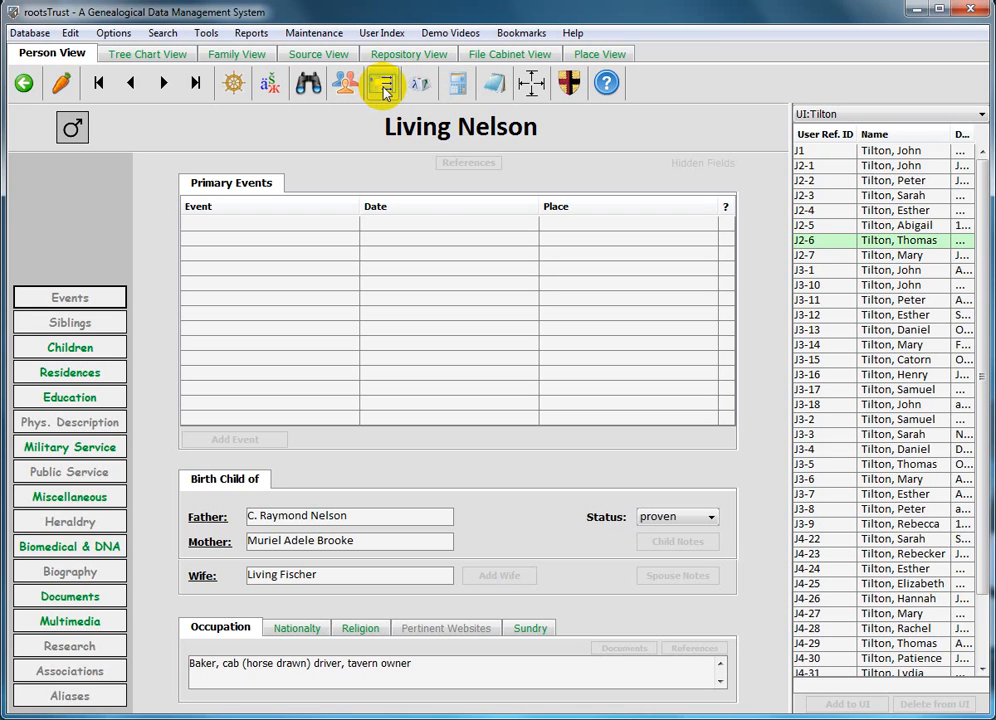
{"action": "mouse_move", "coordinate": [380, 92]}
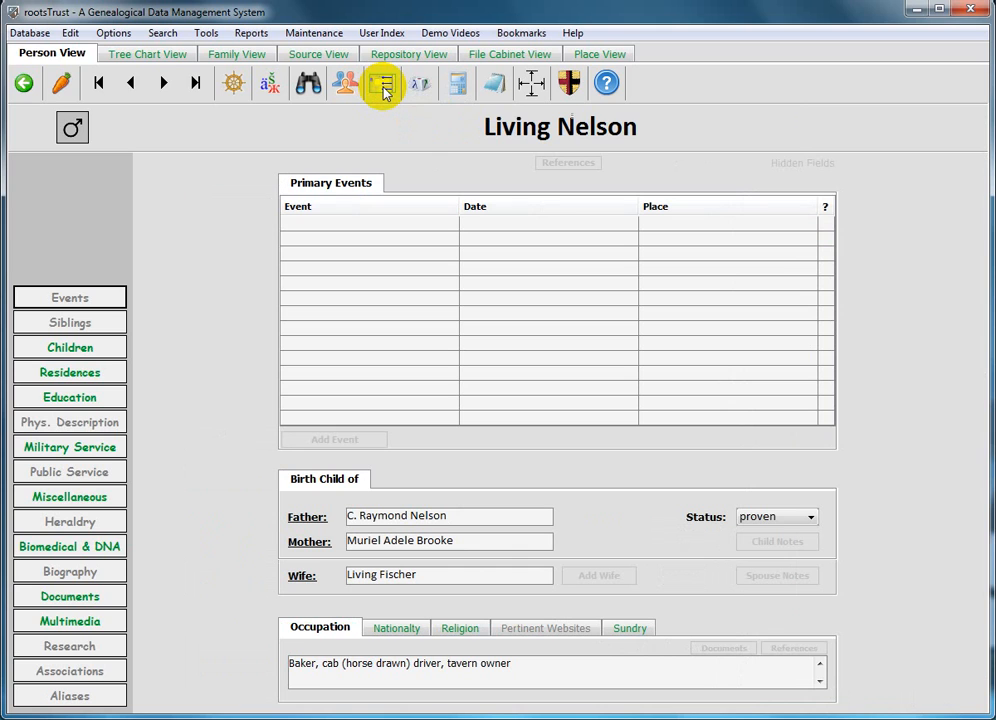
{"action": "left_click", "coordinate": [380, 84]}
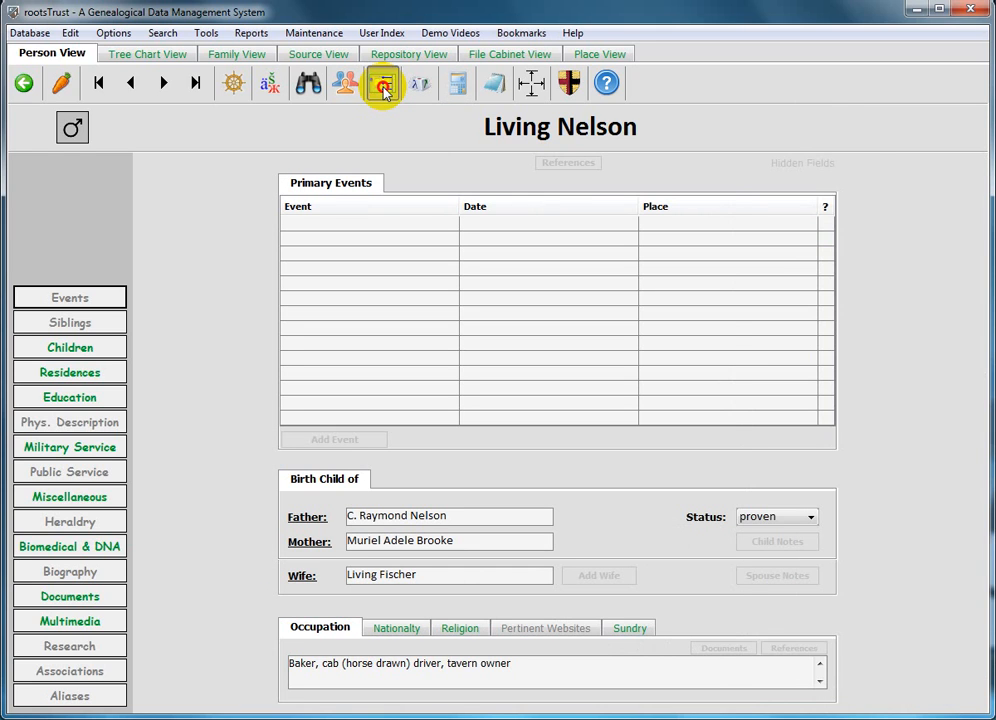
{"action": "left_click", "coordinate": [380, 84]}
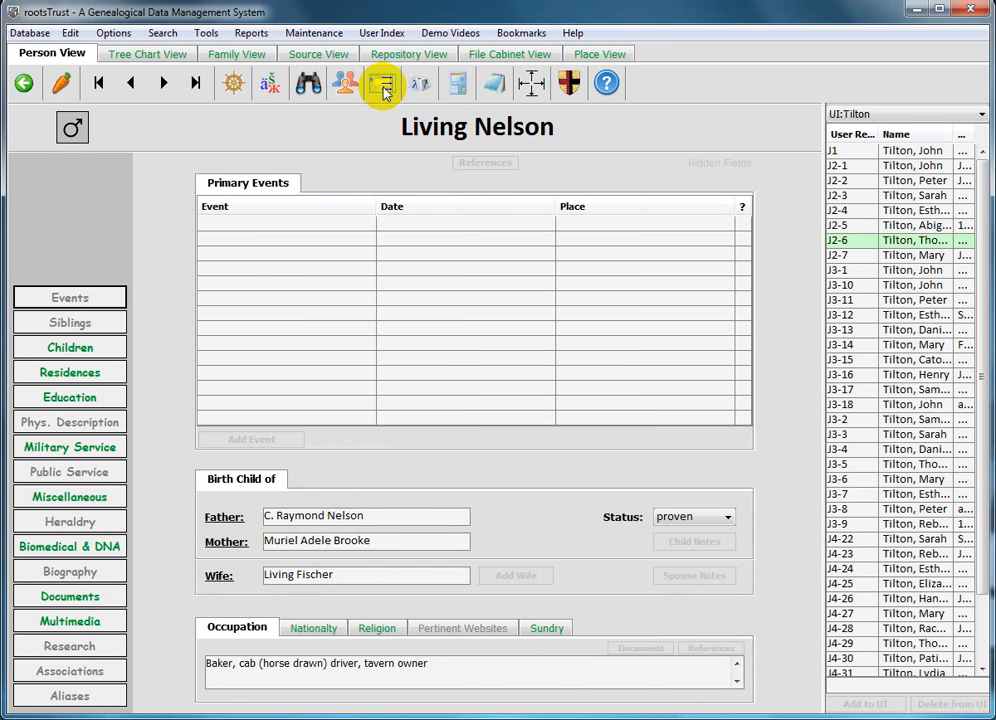
{"action": "mouse_move", "coordinate": [264, 114]}
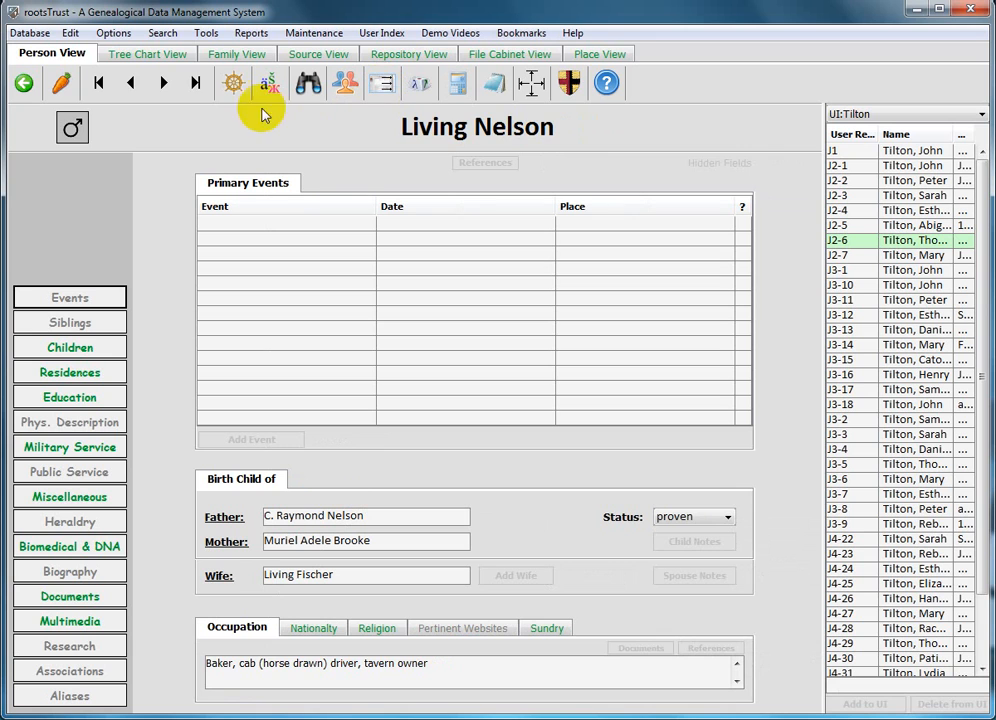
{"action": "left_click", "coordinate": [228, 54]}
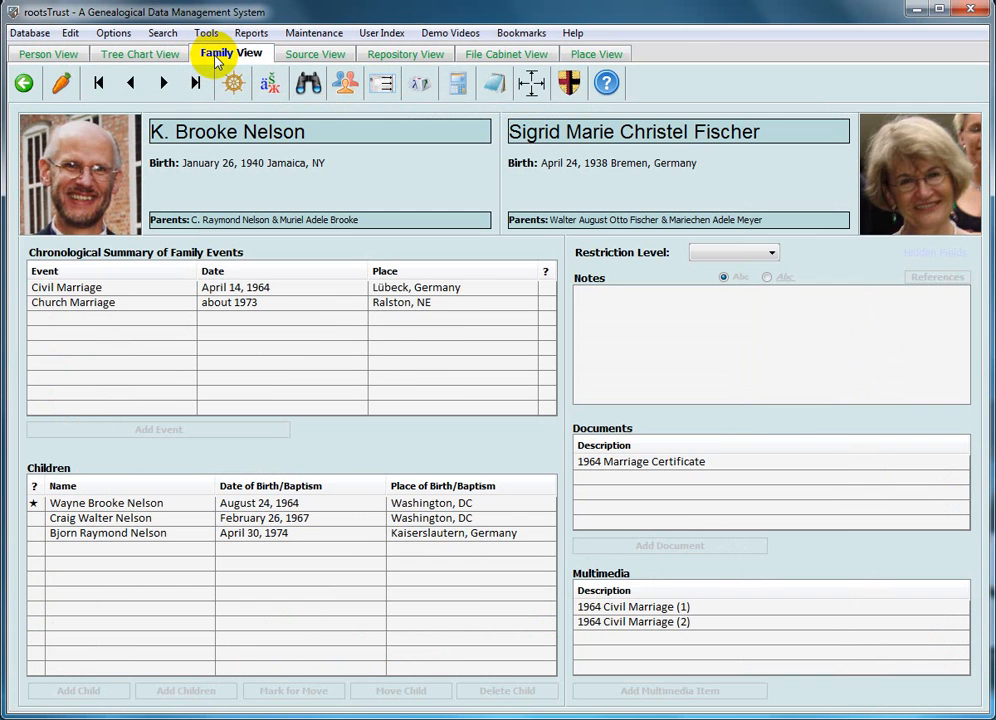
{"action": "mouse_move", "coordinate": [268, 132]}
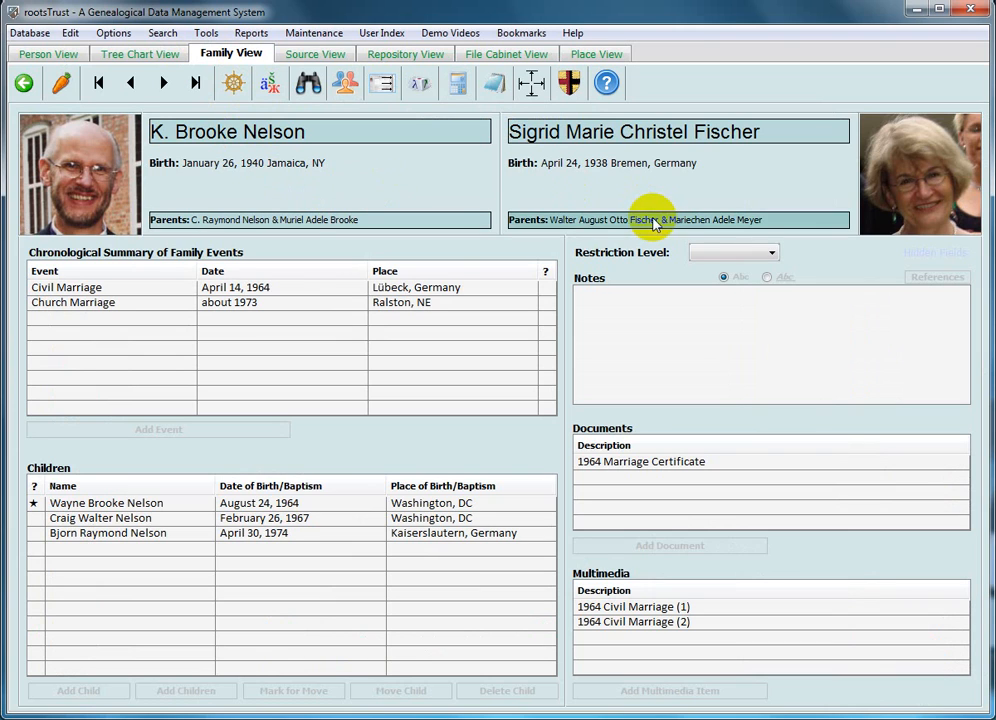
{"action": "mouse_move", "coordinate": [724, 210]}
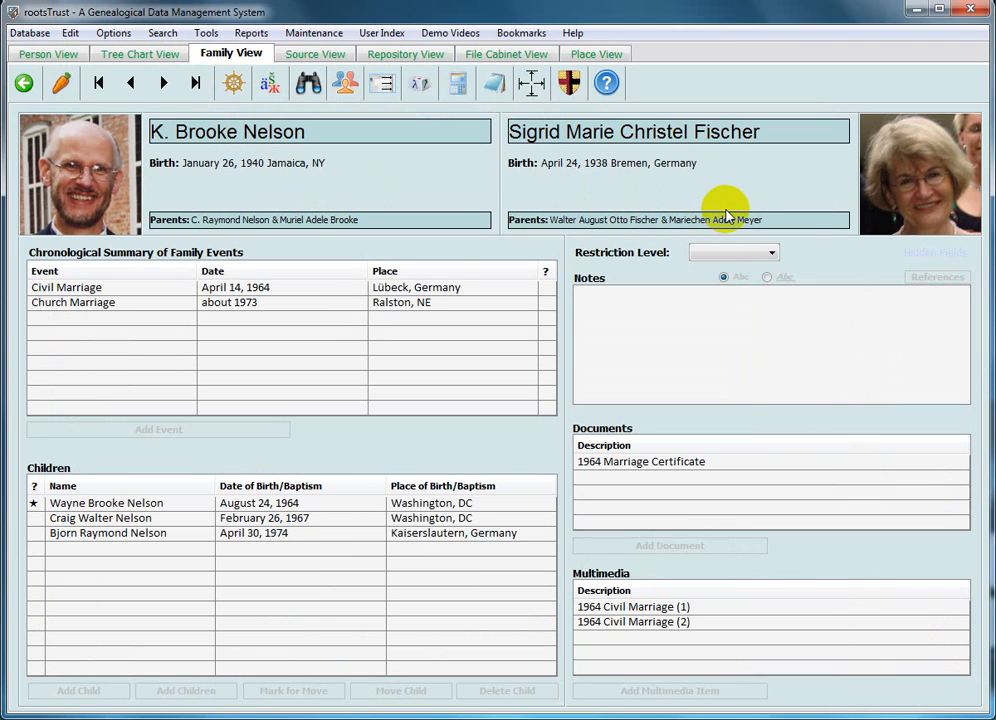
{"action": "mouse_move", "coordinate": [640, 144]}
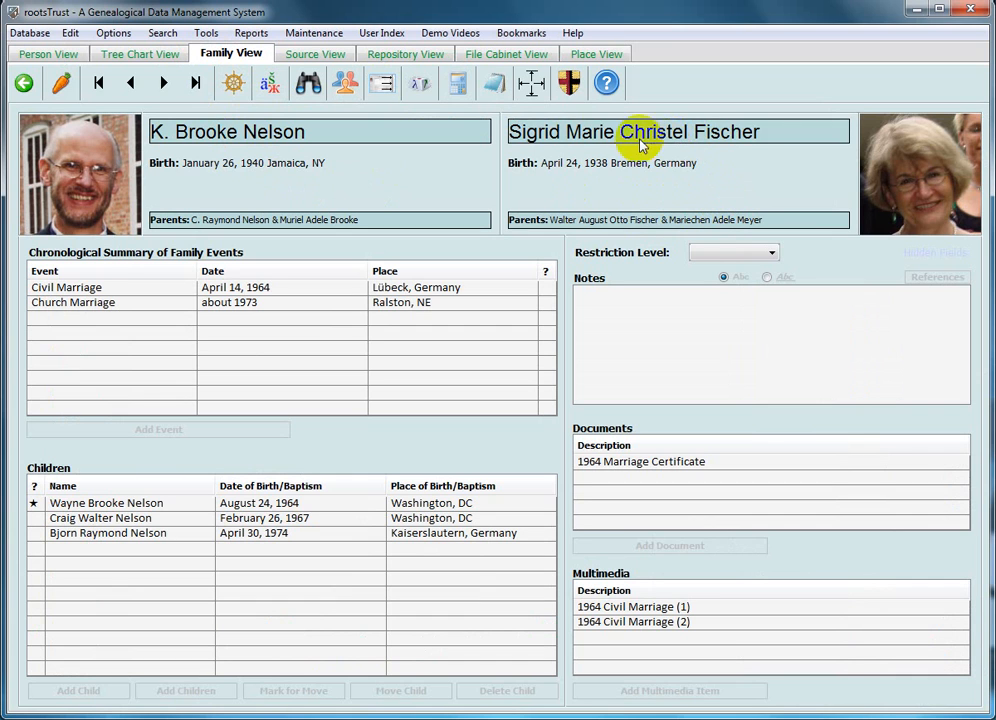
{"action": "mouse_move", "coordinate": [404, 90]}
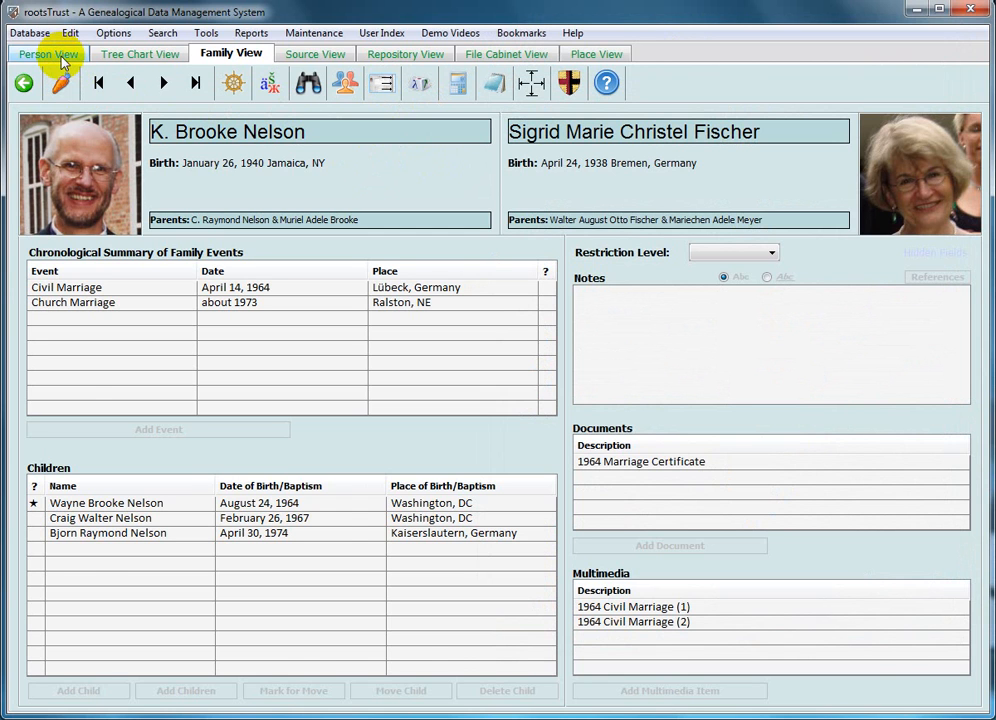
{"action": "left_click", "coordinate": [48, 56]}
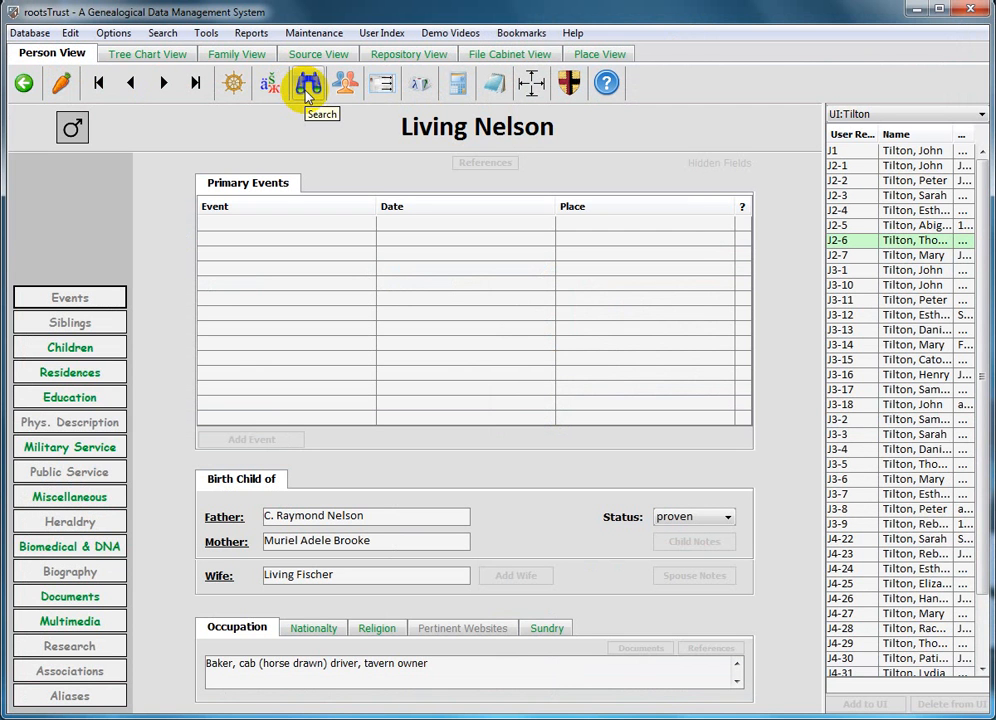
{"action": "mouse_move", "coordinate": [392, 88]}
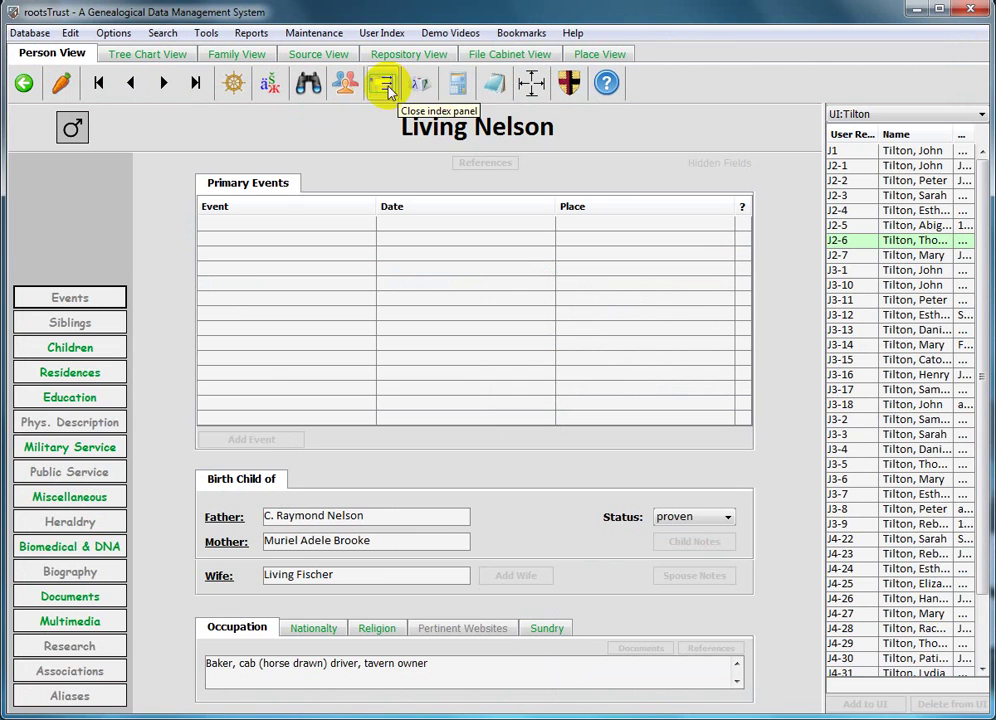
{"action": "mouse_move", "coordinate": [498, 84]}
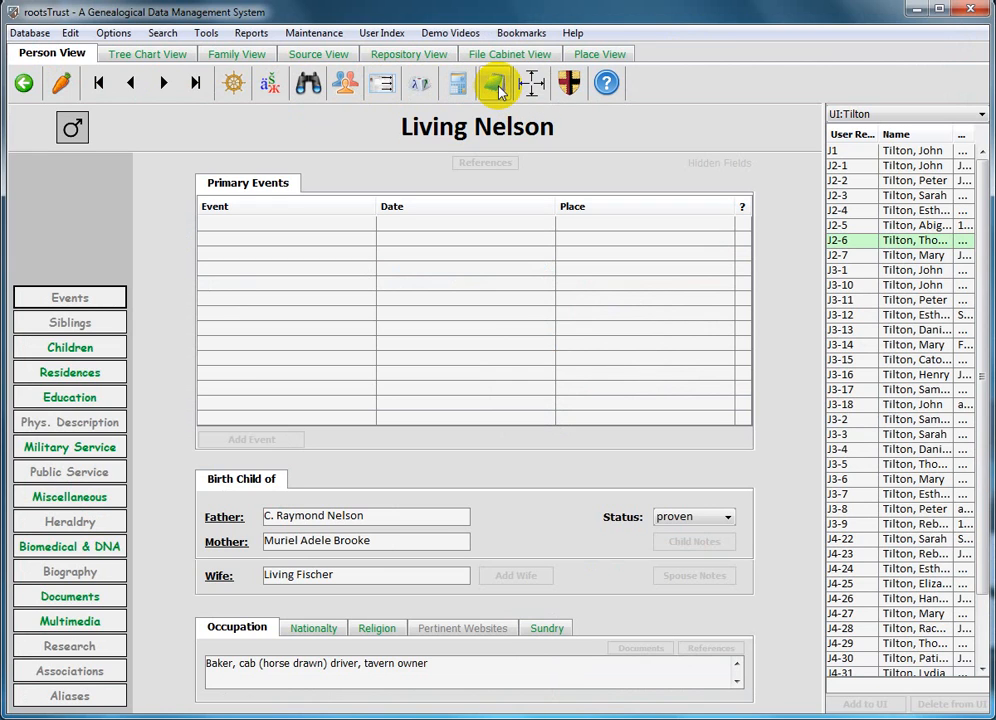
{"action": "mouse_move", "coordinate": [466, 84]}
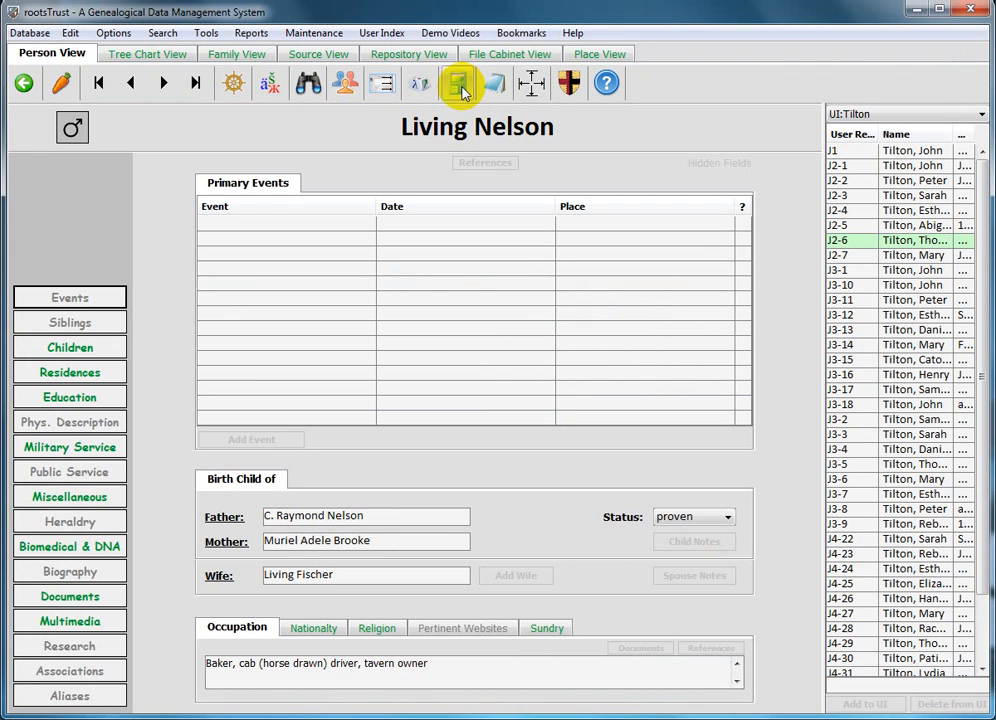
{"action": "mouse_move", "coordinate": [492, 88]}
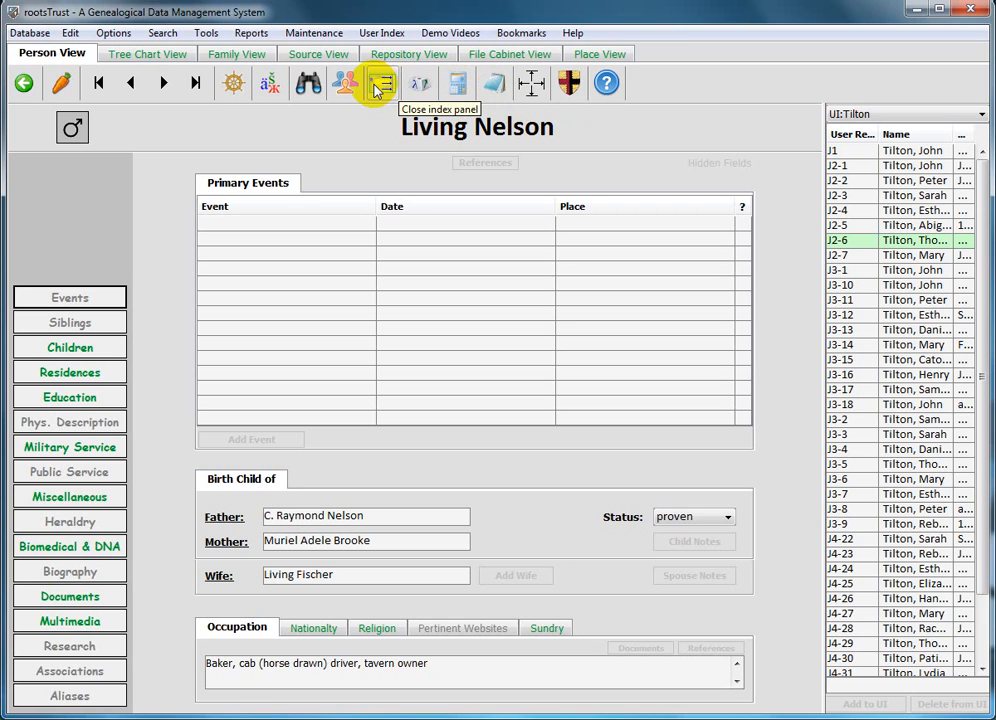
{"action": "mouse_move", "coordinate": [420, 92]}
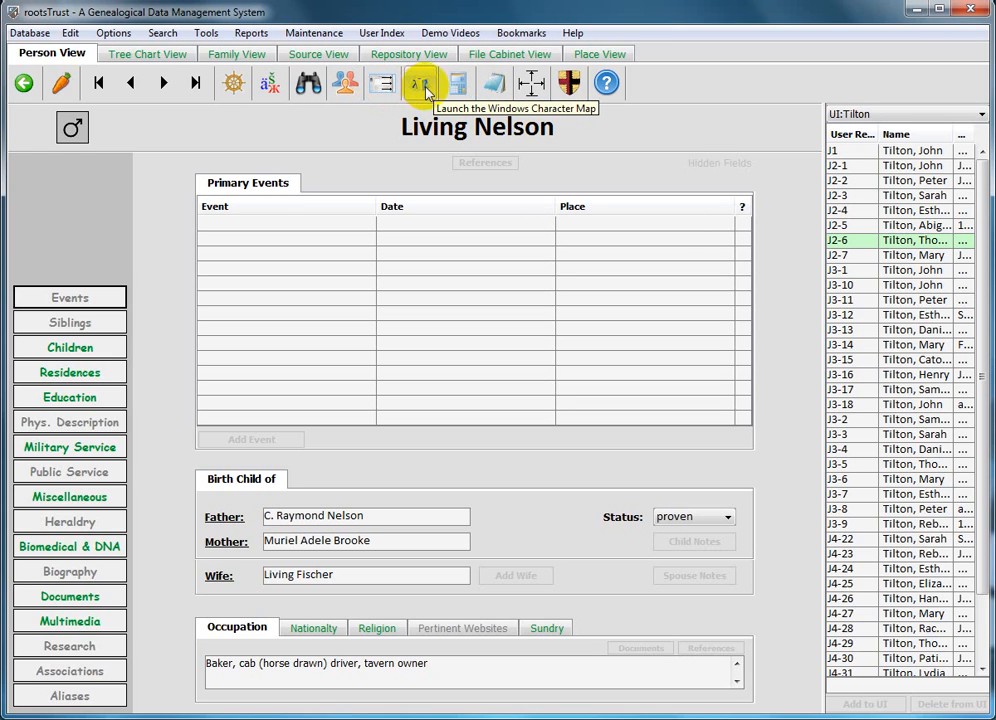
{"action": "mouse_move", "coordinate": [494, 84]}
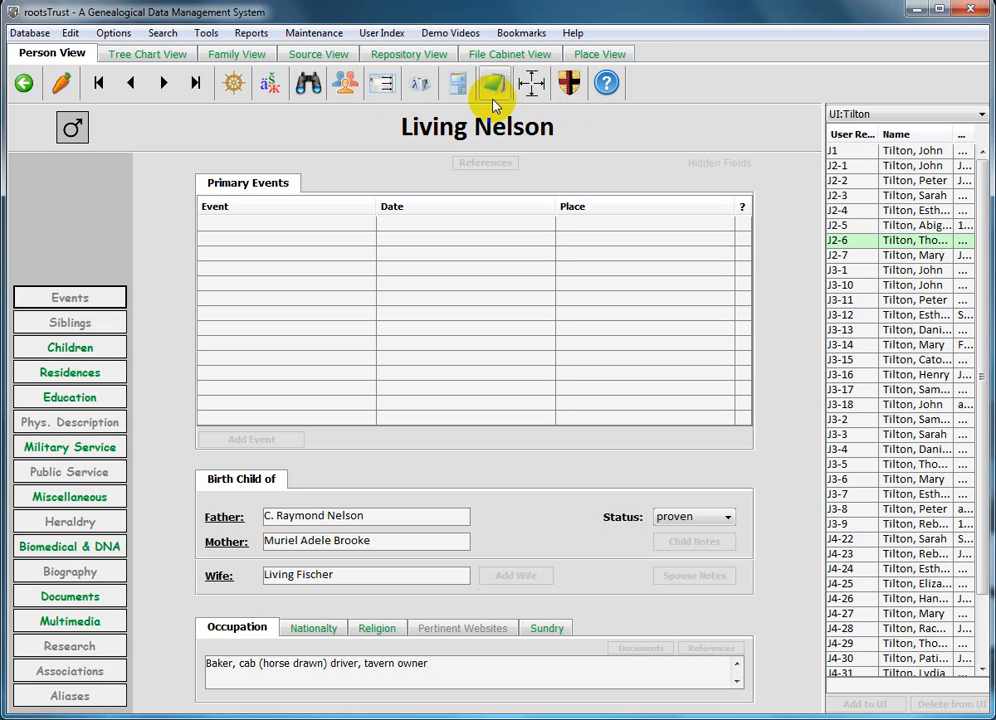
{"action": "mouse_move", "coordinate": [480, 96]}
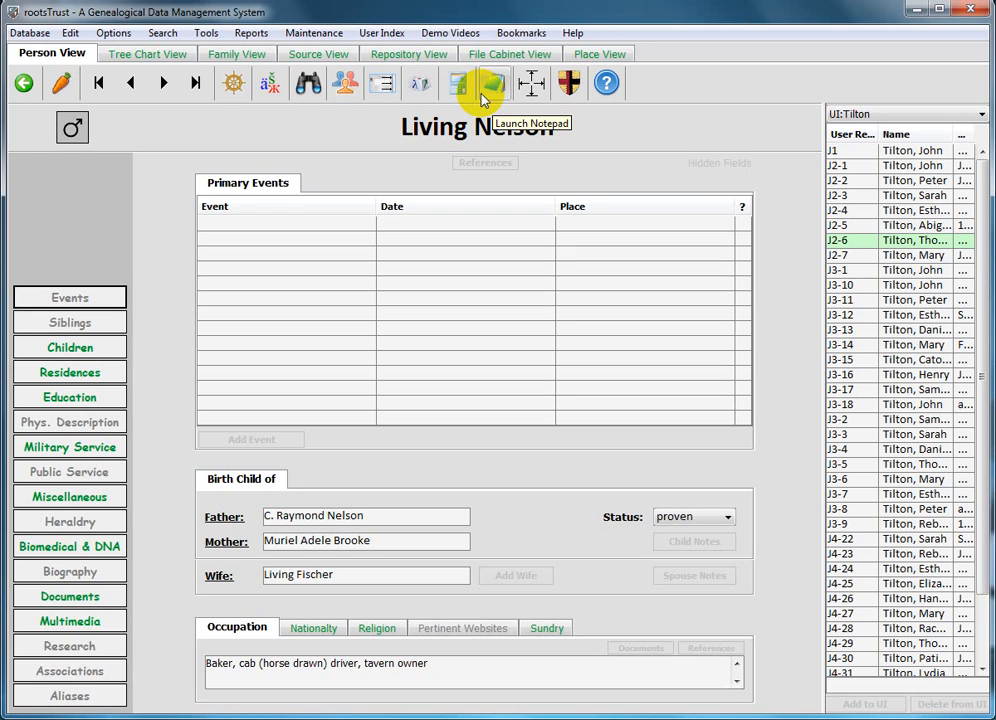
{"action": "mouse_move", "coordinate": [484, 96]}
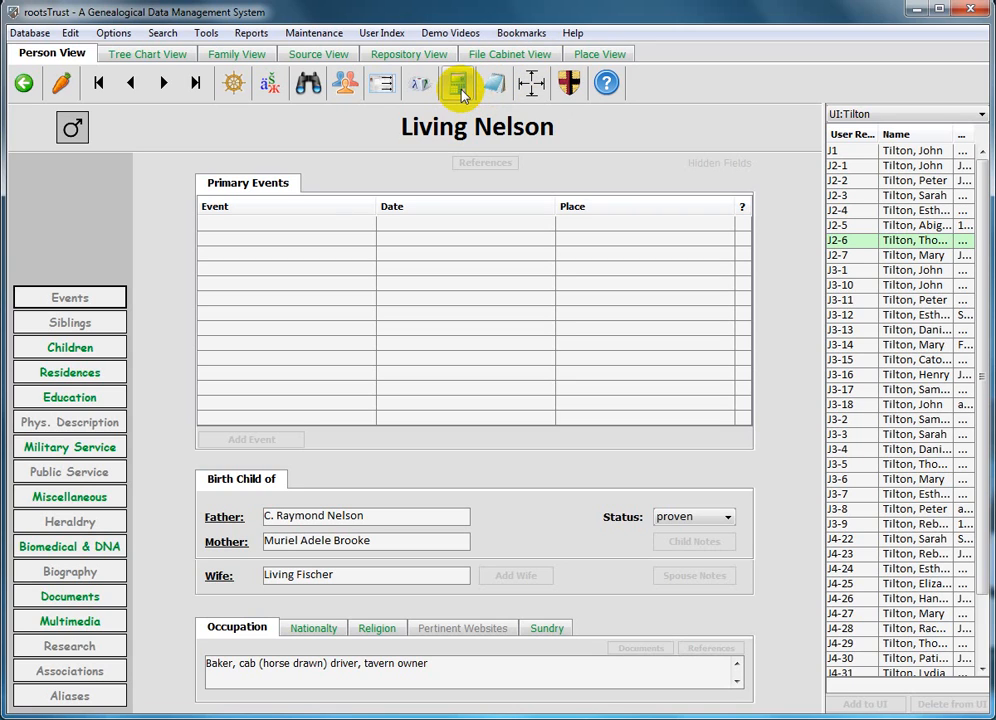
{"action": "mouse_move", "coordinate": [464, 84]}
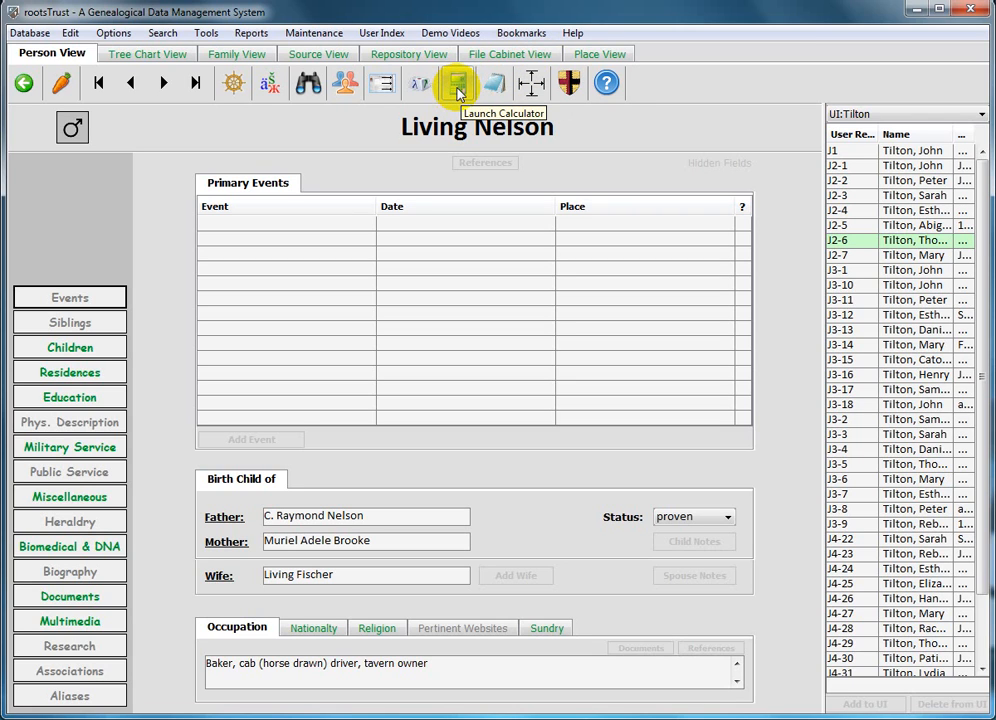
{"action": "mouse_move", "coordinate": [420, 90]}
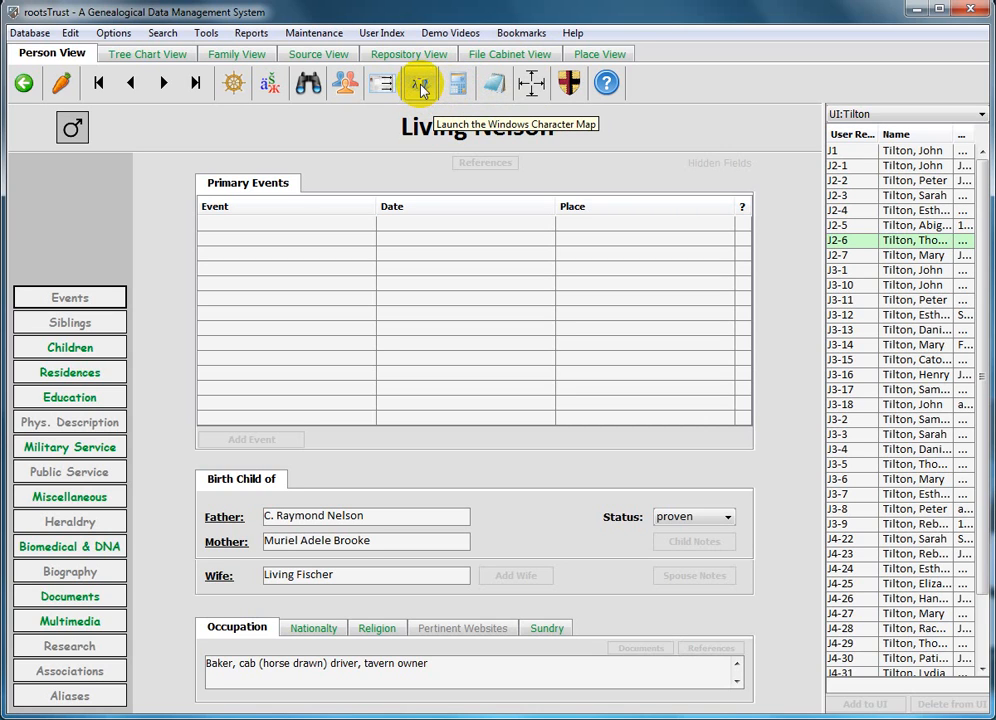
{"action": "mouse_move", "coordinate": [496, 84]}
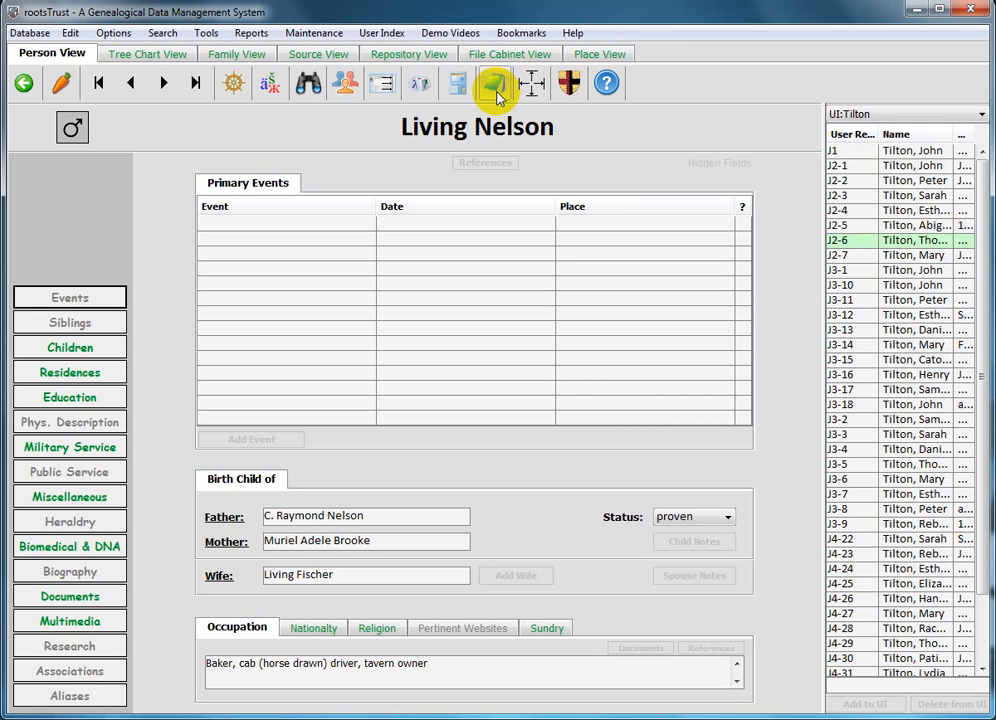
{"action": "mouse_move", "coordinate": [492, 90]}
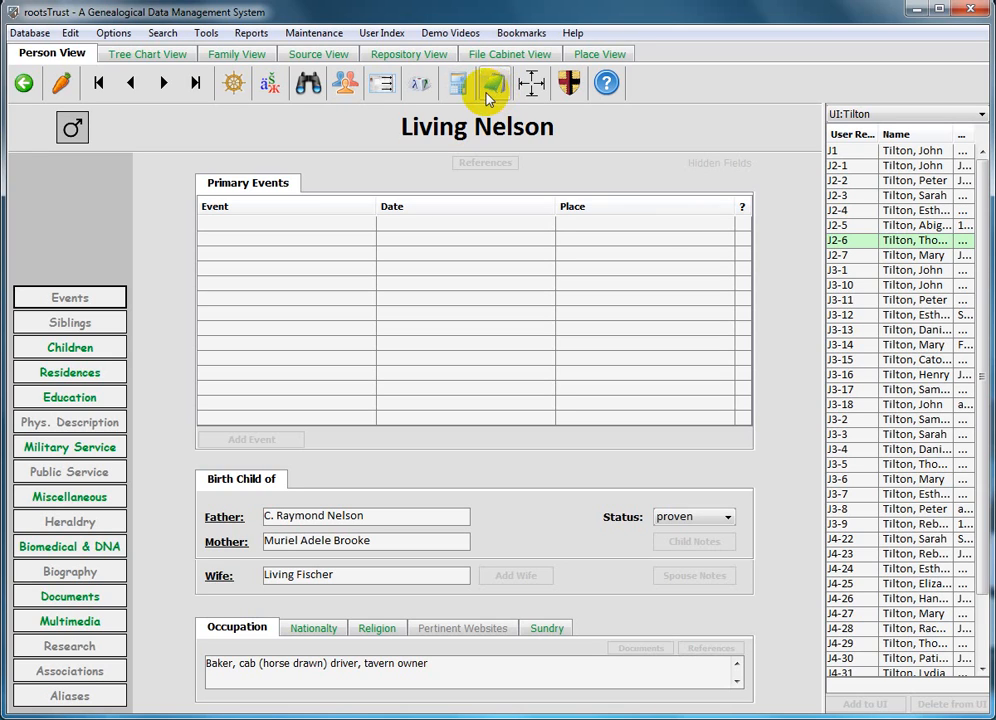
{"action": "mouse_move", "coordinate": [532, 84]}
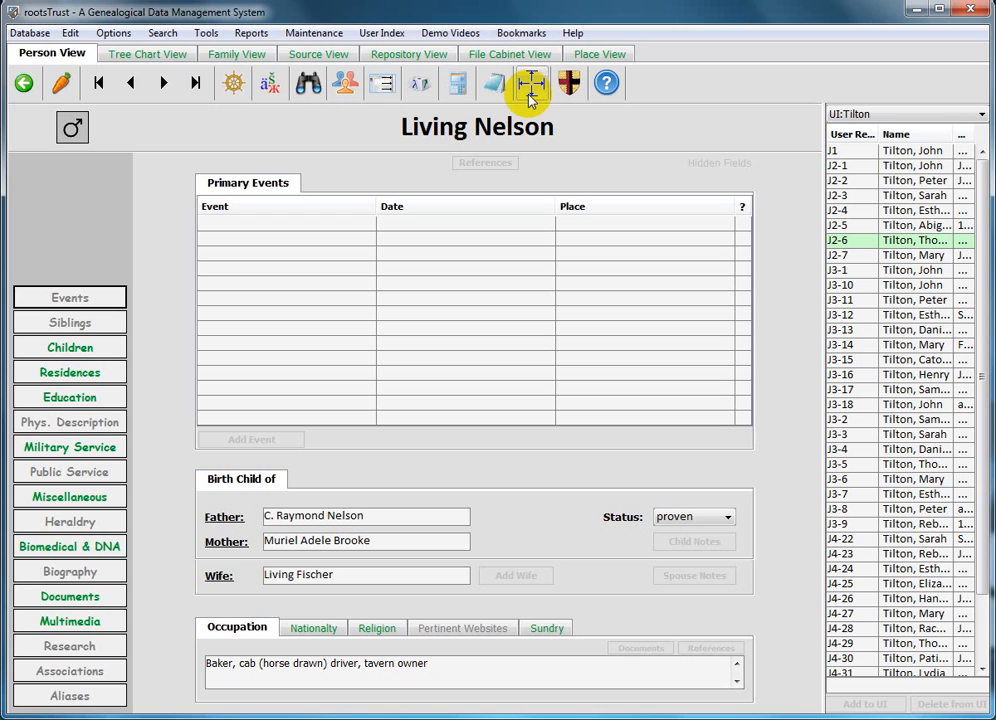
{"action": "mouse_move", "coordinate": [526, 90]}
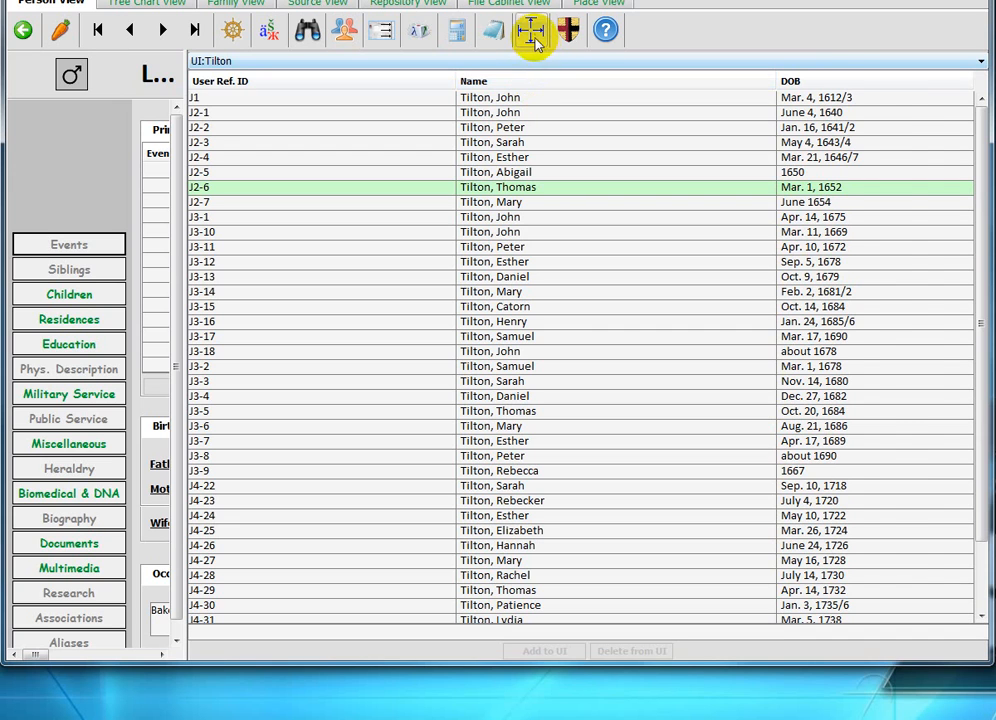
Step: Restore the default window layout and show All Male Persons in the side list
{"action": "left_click", "coordinate": [526, 30]}
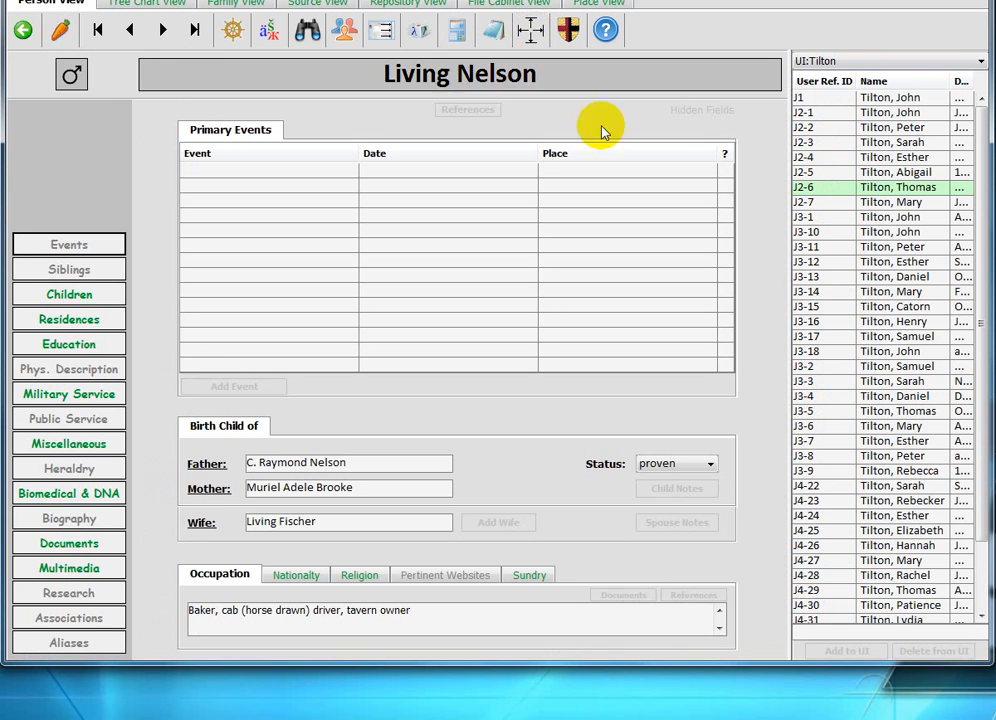
{"action": "mouse_move", "coordinate": [872, 4]}
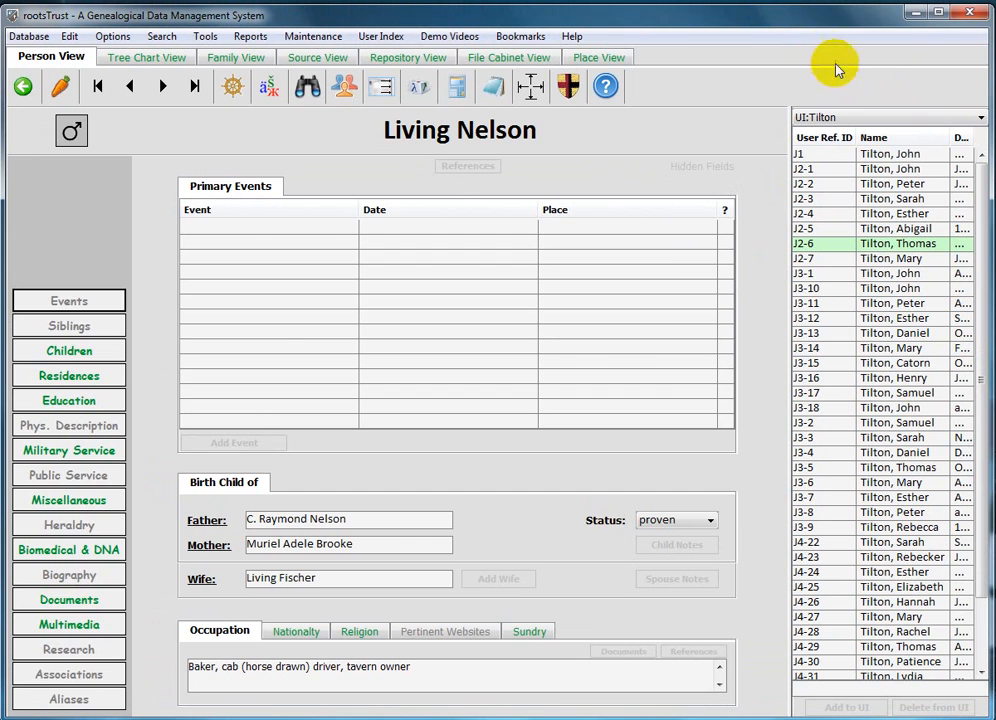
{"action": "left_click", "coordinate": [978, 116]}
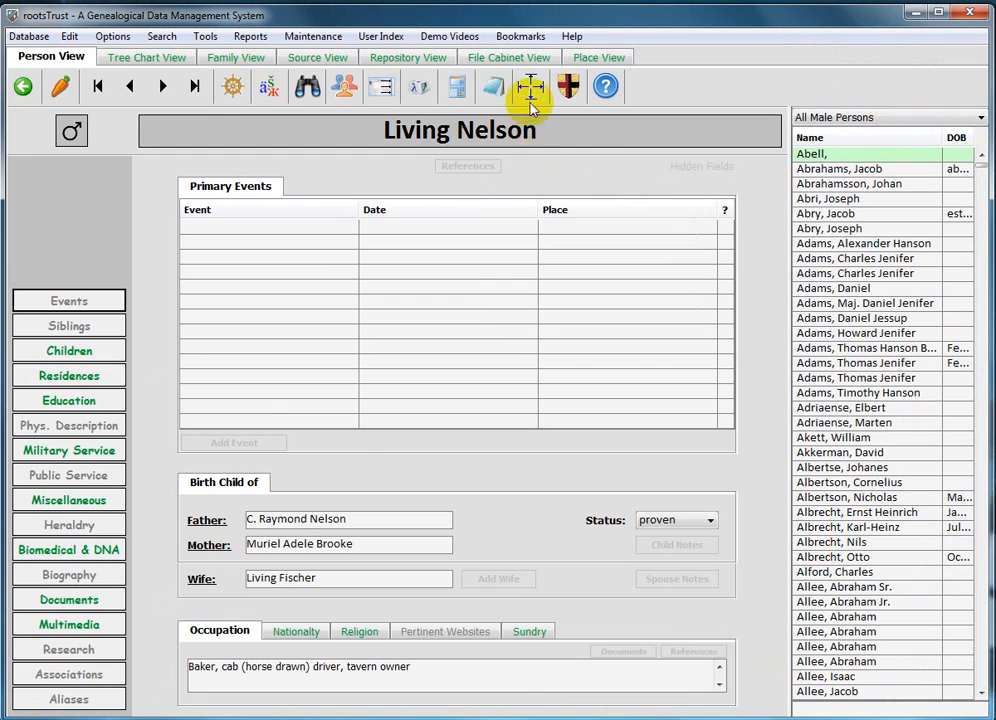
{"action": "mouse_move", "coordinate": [564, 88]}
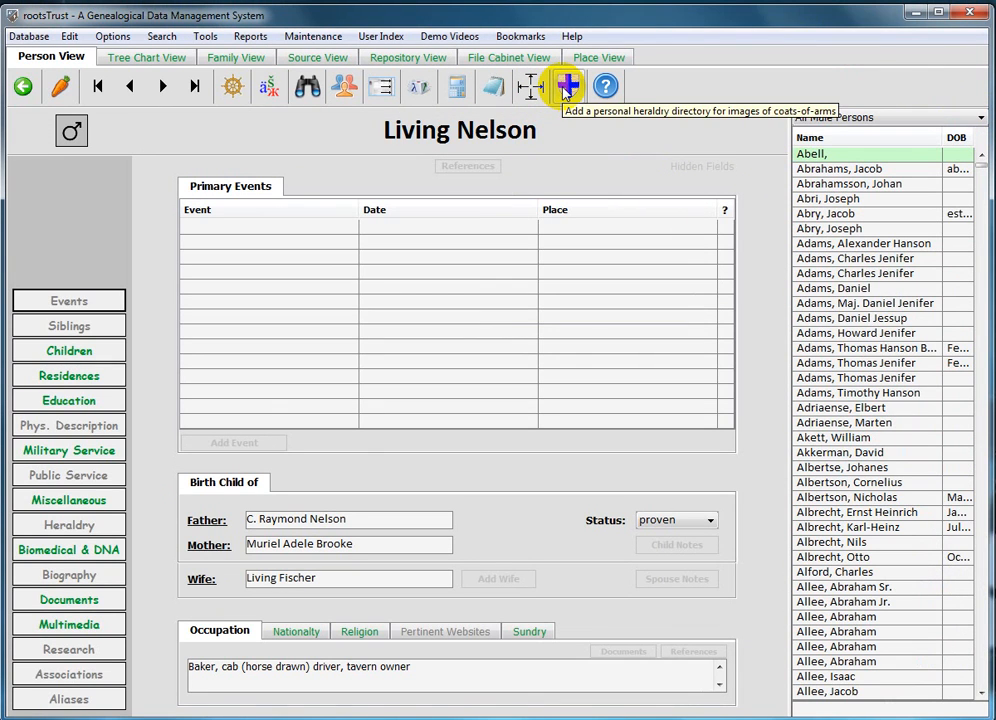
{"action": "mouse_move", "coordinate": [564, 90]}
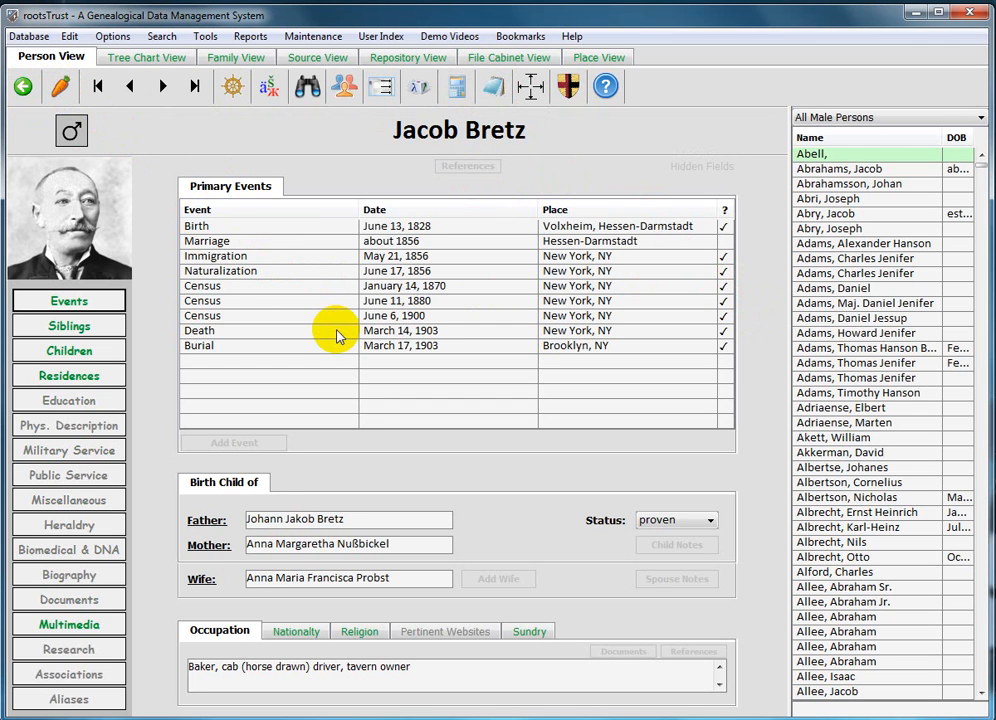
{"action": "mouse_move", "coordinate": [602, 86]}
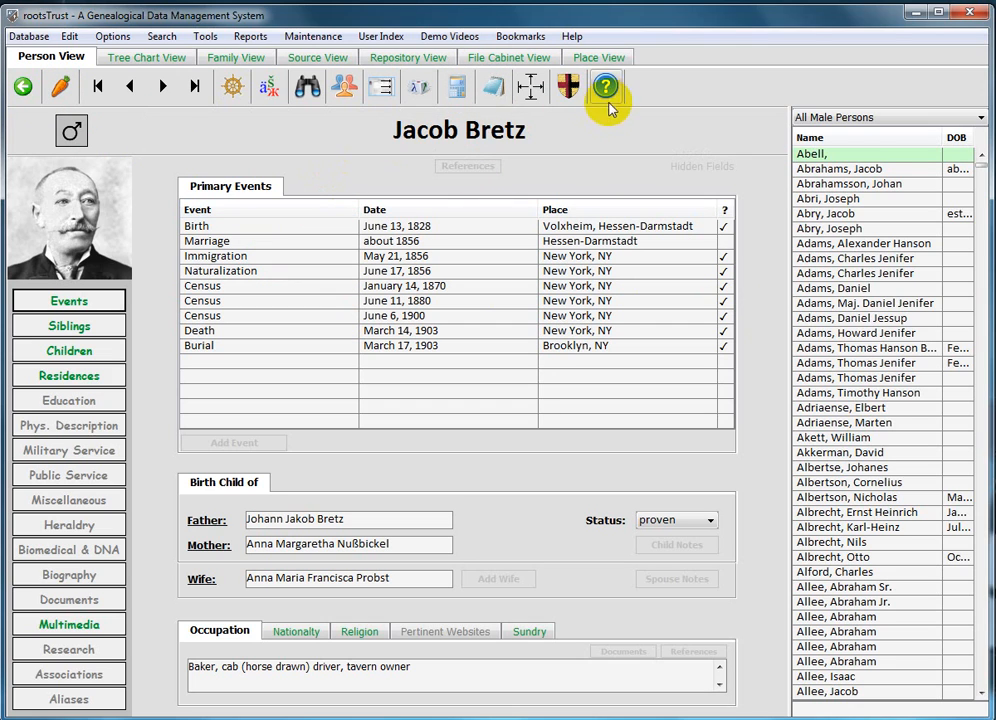
{"action": "mouse_move", "coordinate": [562, 88]}
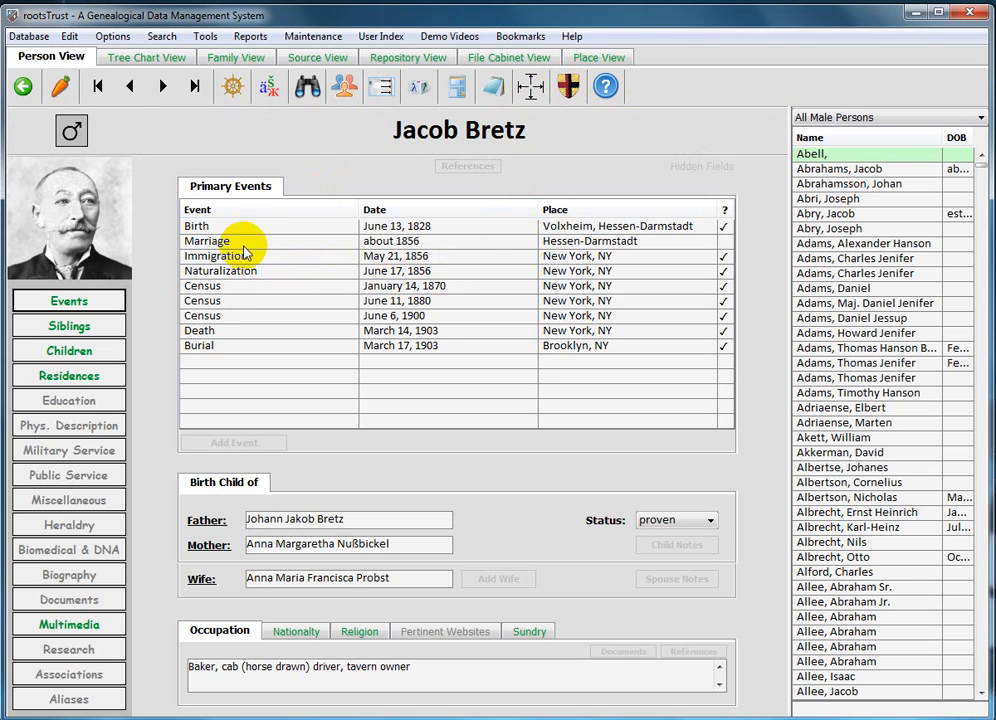
{"action": "left_click", "coordinate": [196, 226]}
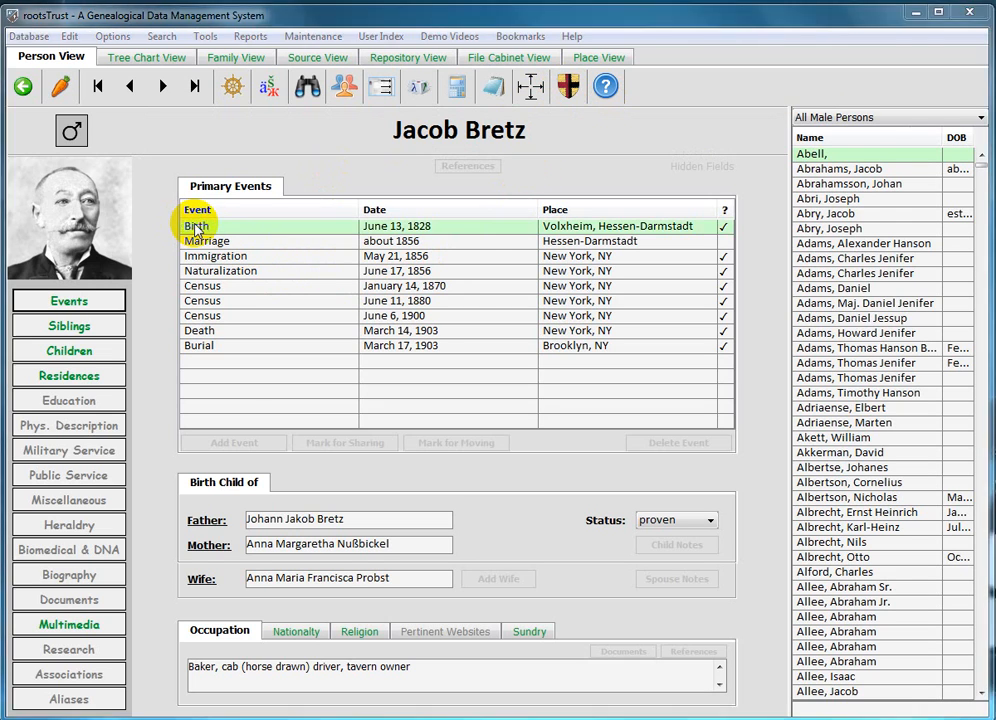
{"action": "double_click", "coordinate": [196, 226]}
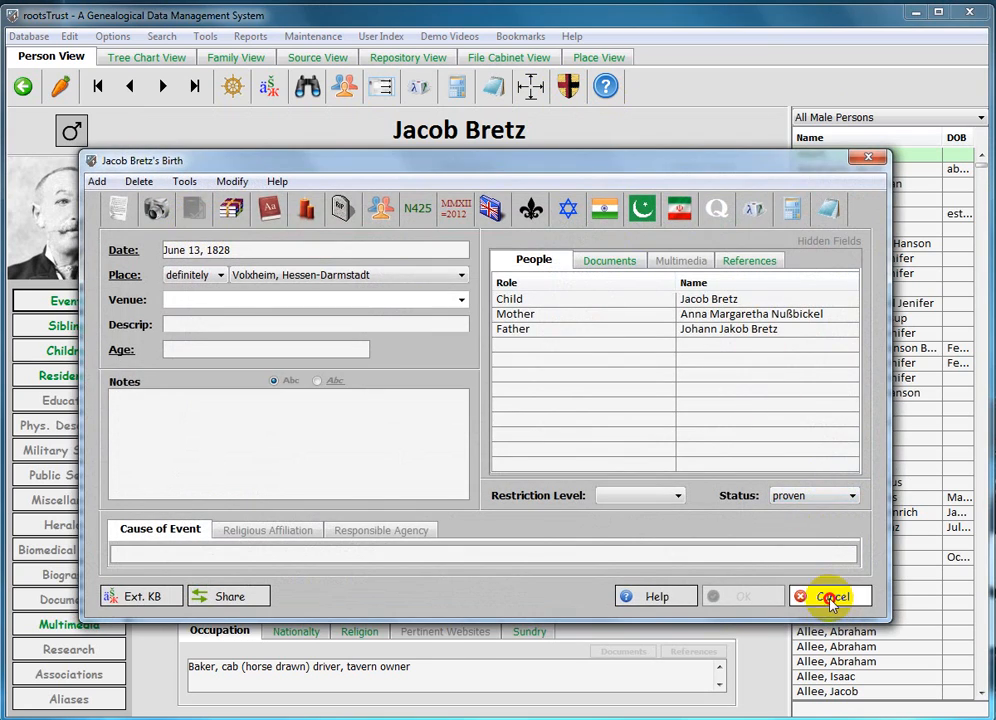
{"action": "left_click", "coordinate": [832, 596]}
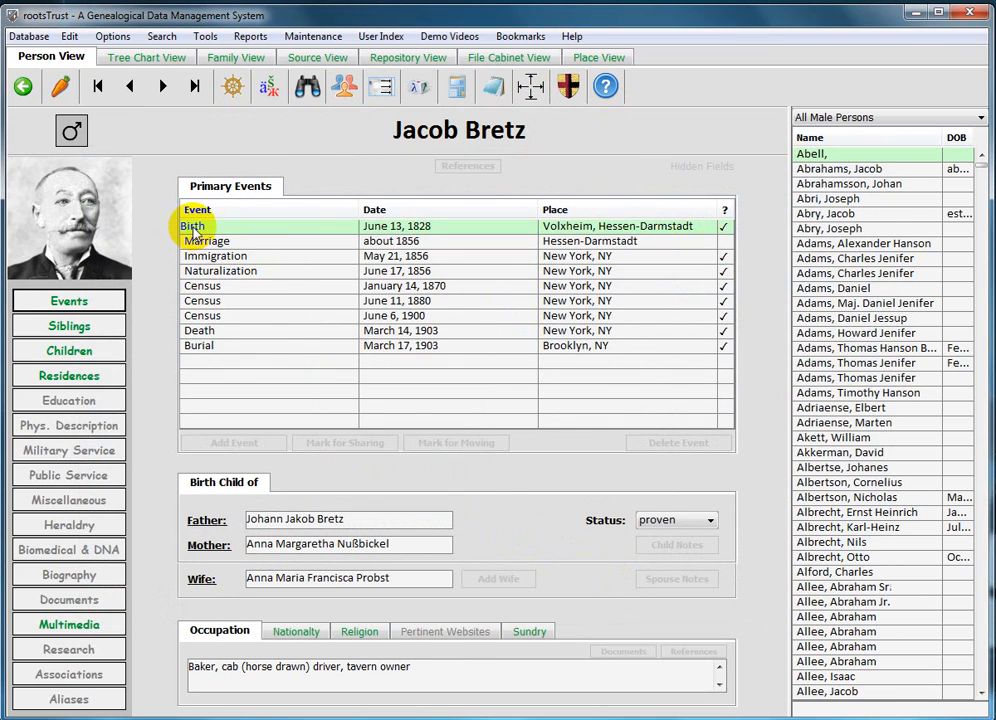
{"action": "double_click", "coordinate": [192, 226]}
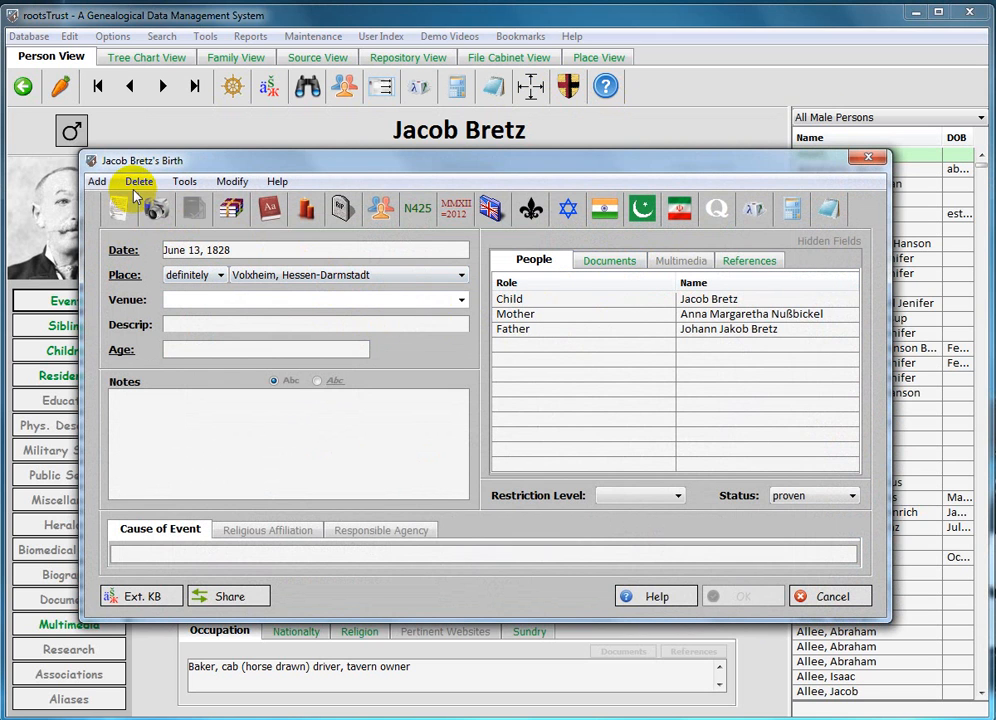
Step: Browse the Add Document import dialog for the Birth event, then cancel without attaching a file
{"action": "left_click", "coordinate": [116, 210]}
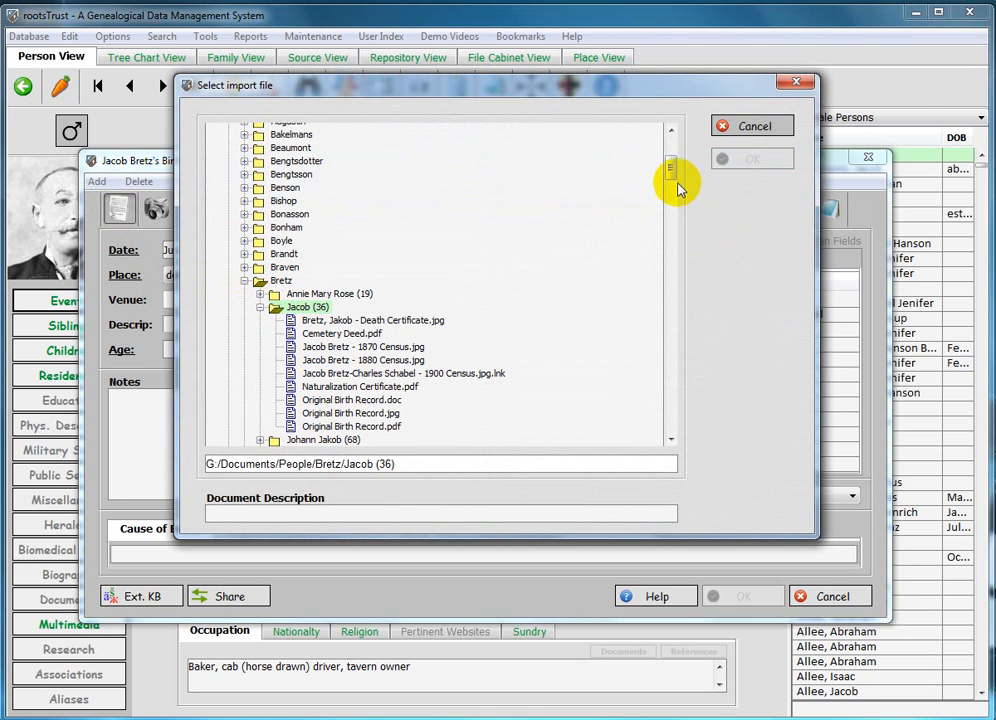
{"action": "left_click_drag", "start_coordinate": [668, 164], "coordinate": [664, 220]}
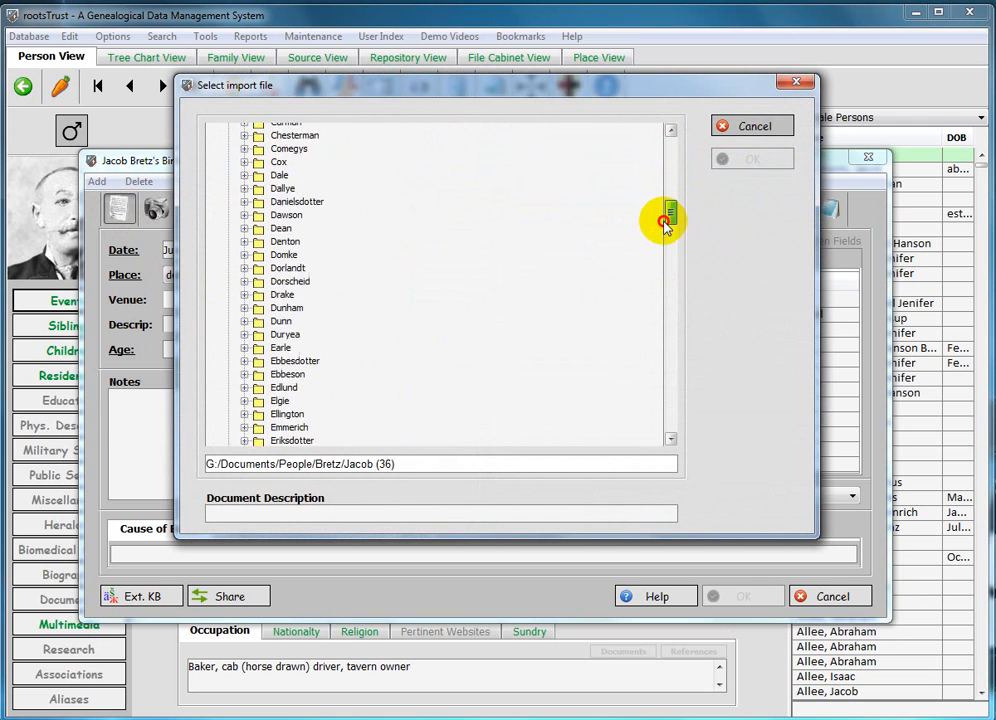
{"action": "left_click_drag", "start_coordinate": [664, 220], "coordinate": [664, 390]}
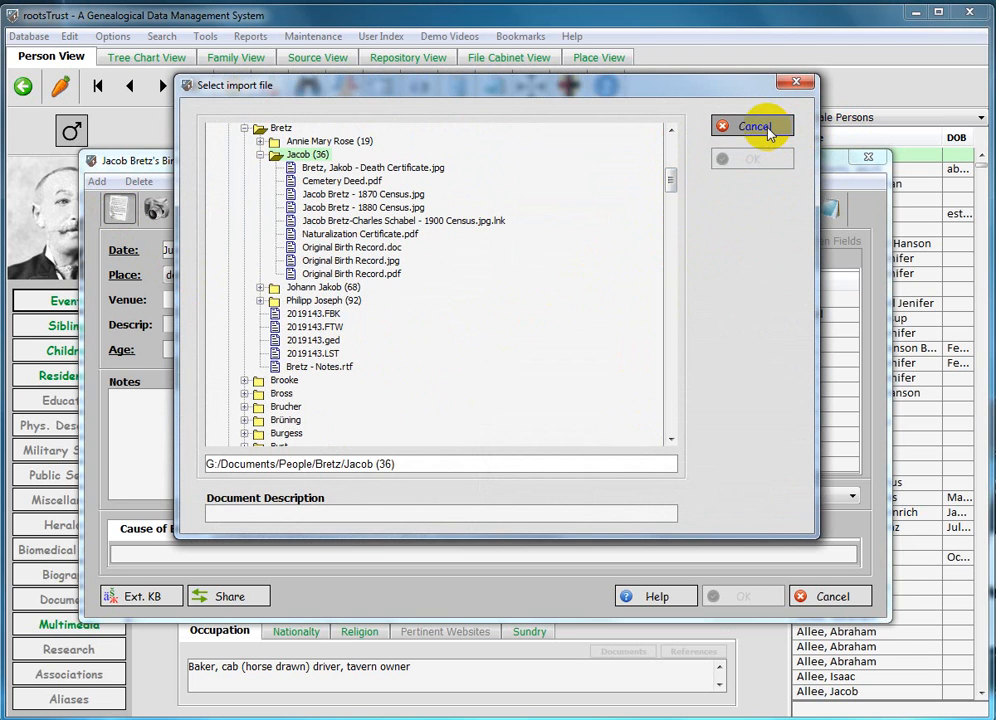
{"action": "left_click", "coordinate": [752, 124]}
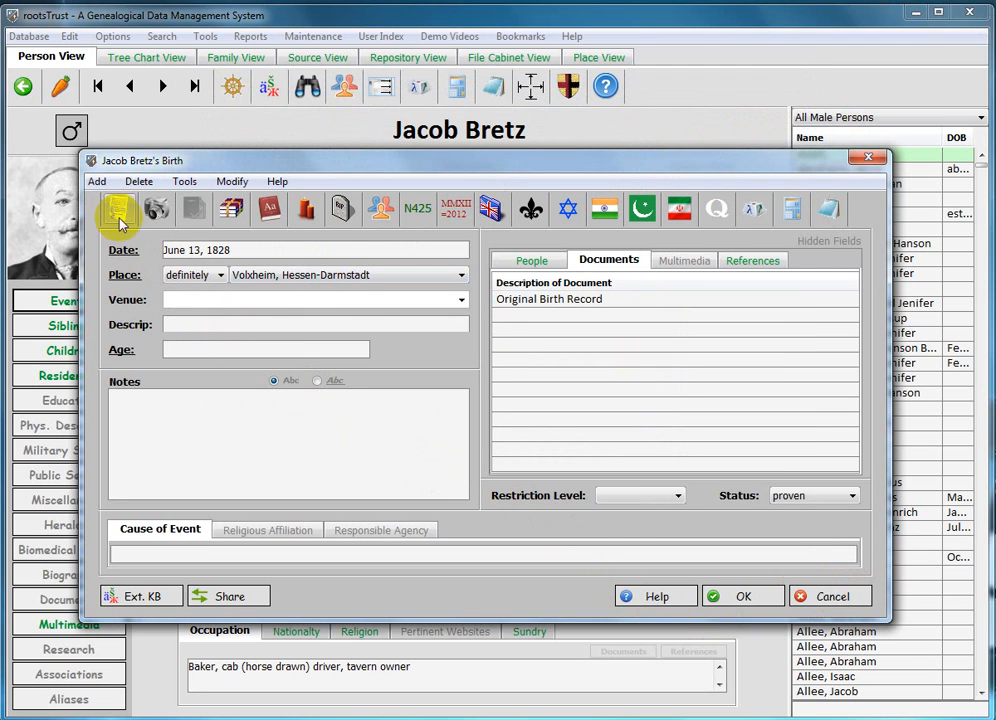
Step: Browse the Photographs folder from Add Multimedia, cancel it, and cancel the Birth event form
{"action": "left_click", "coordinate": [116, 212]}
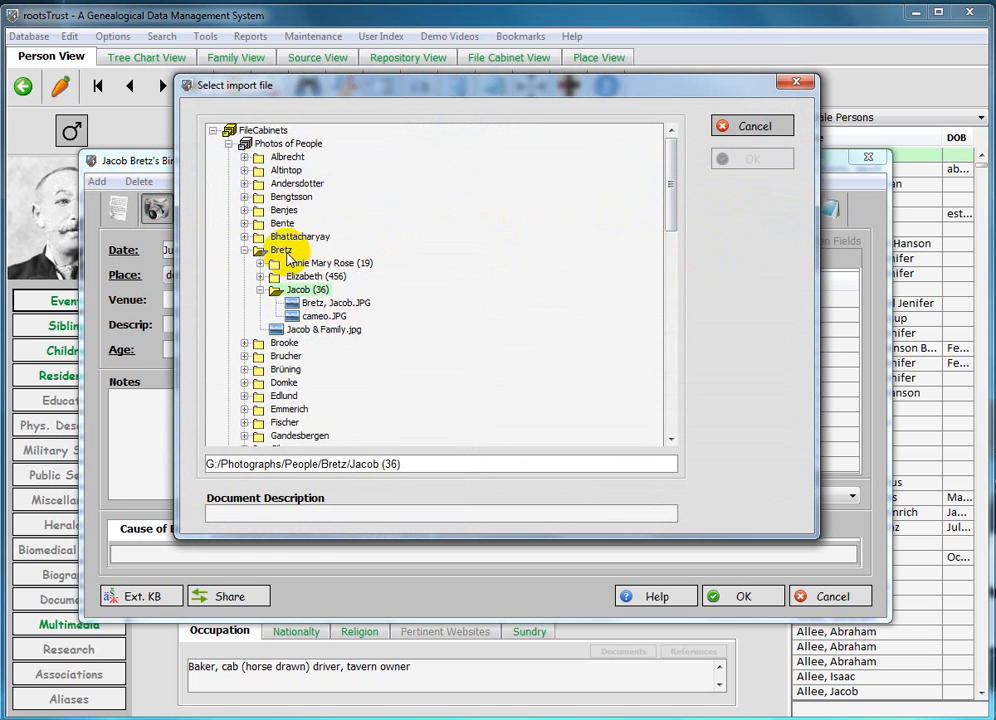
{"action": "left_click", "coordinate": [336, 302]}
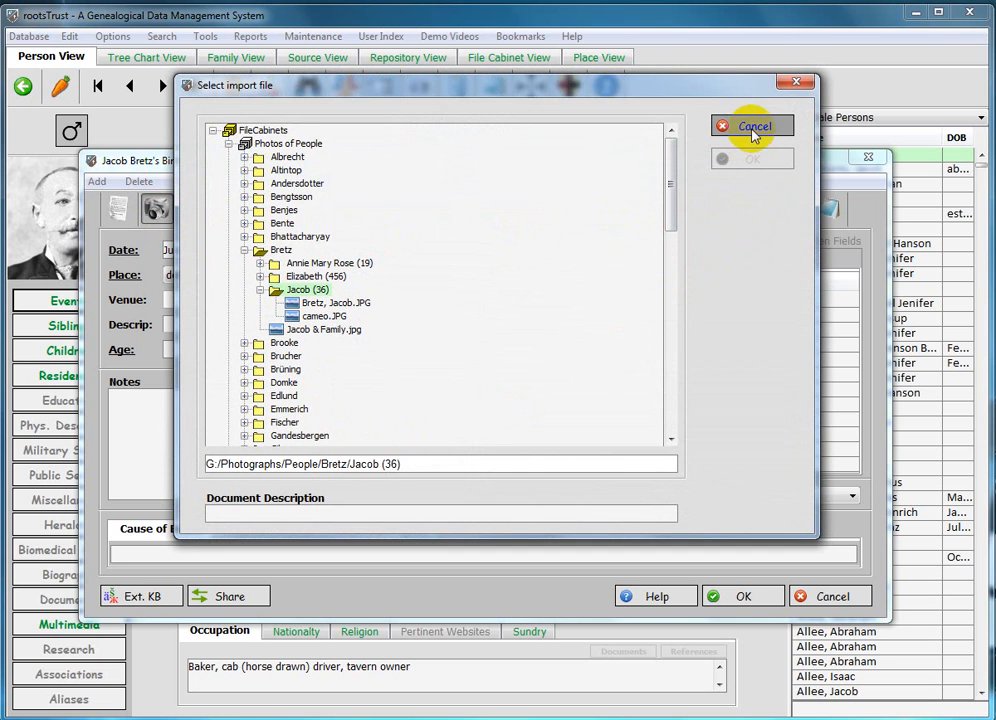
{"action": "left_click", "coordinate": [752, 124]}
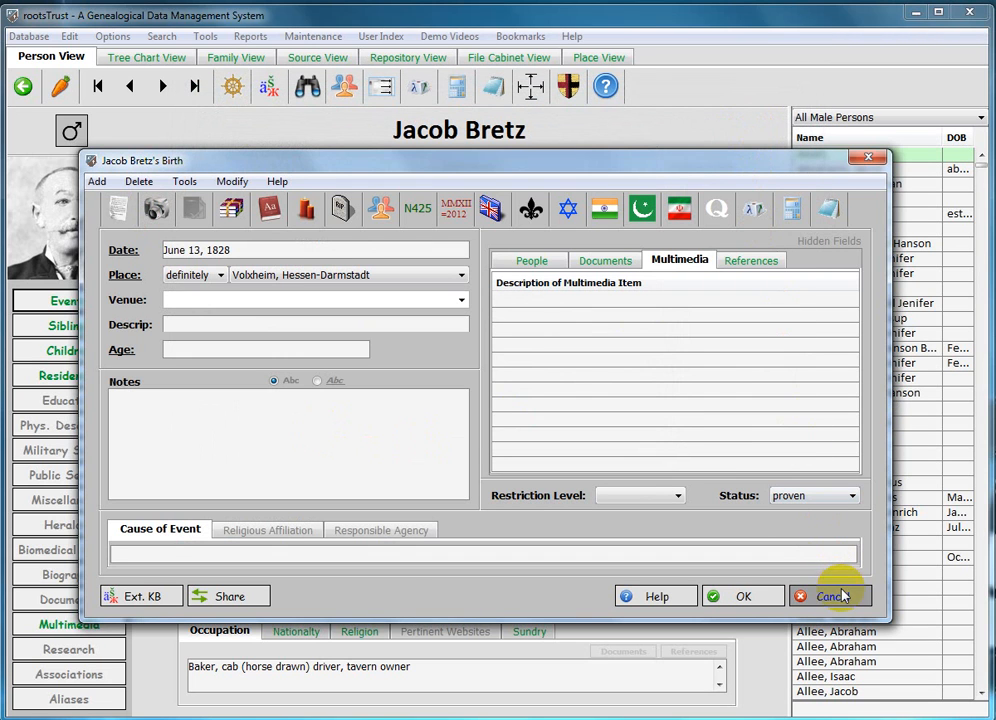
{"action": "left_click", "coordinate": [830, 596]}
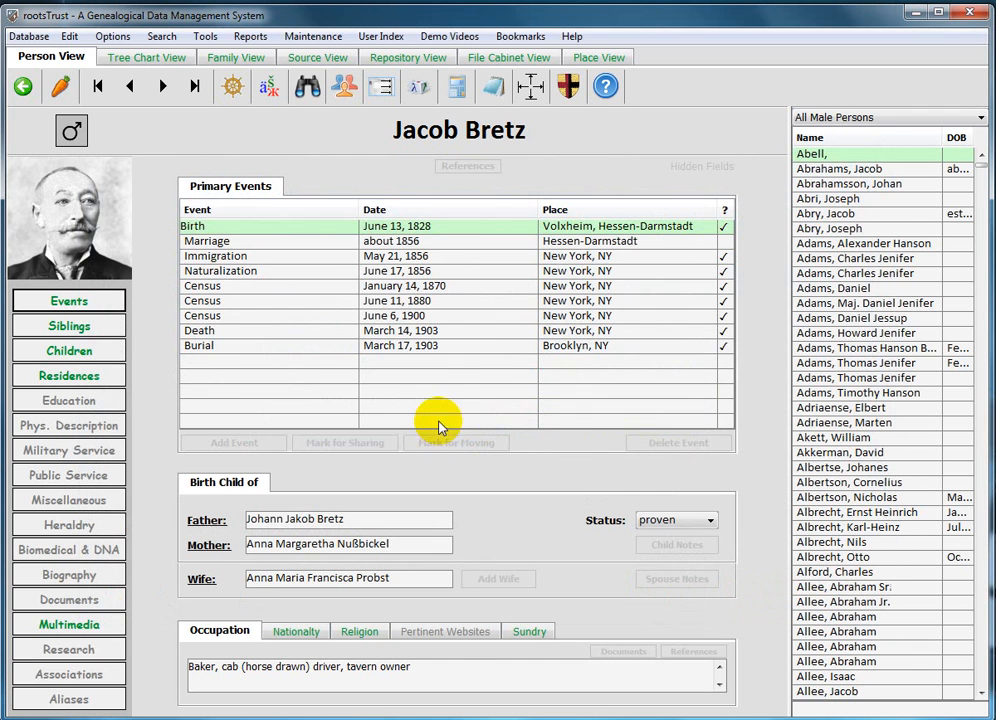
{"action": "mouse_move", "coordinate": [604, 88]}
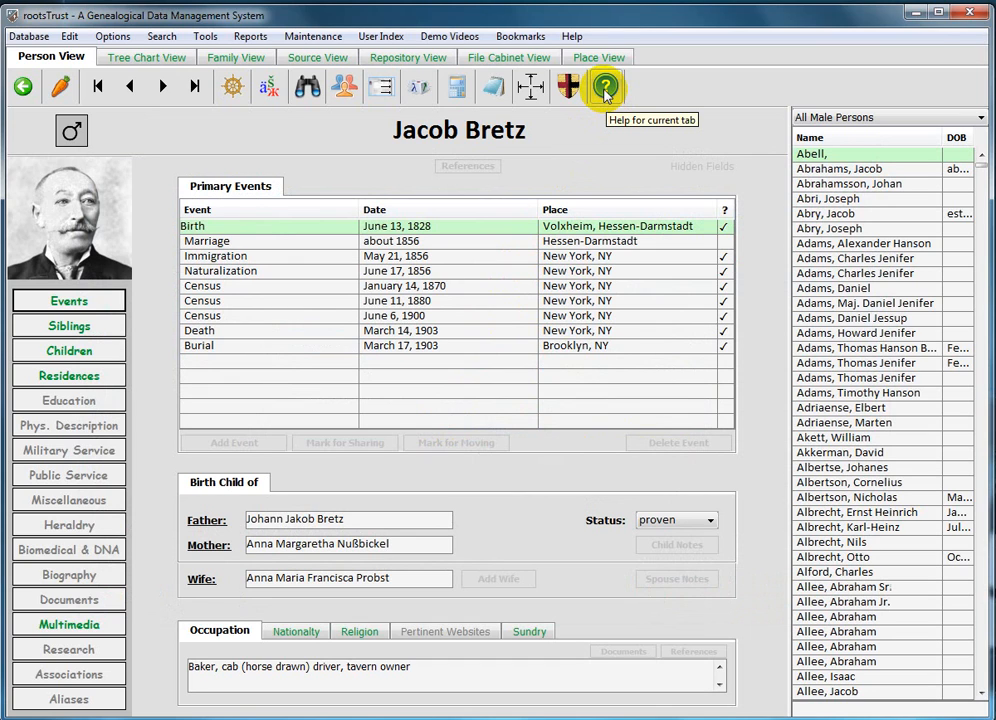
{"action": "mouse_move", "coordinate": [488, 162]}
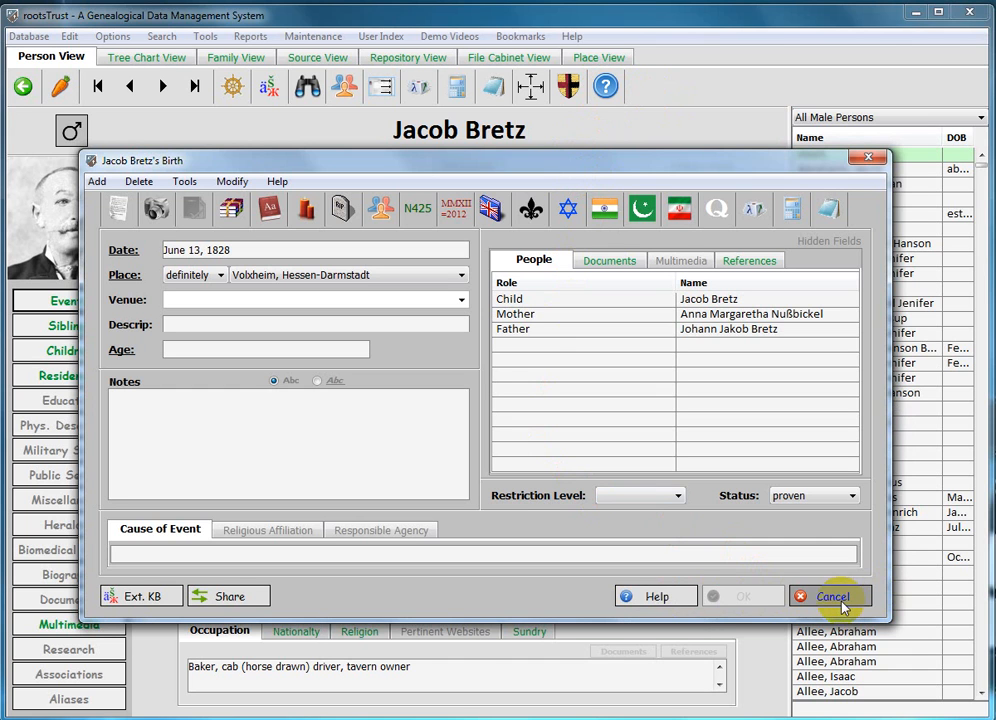
{"action": "left_click", "coordinate": [832, 596]}
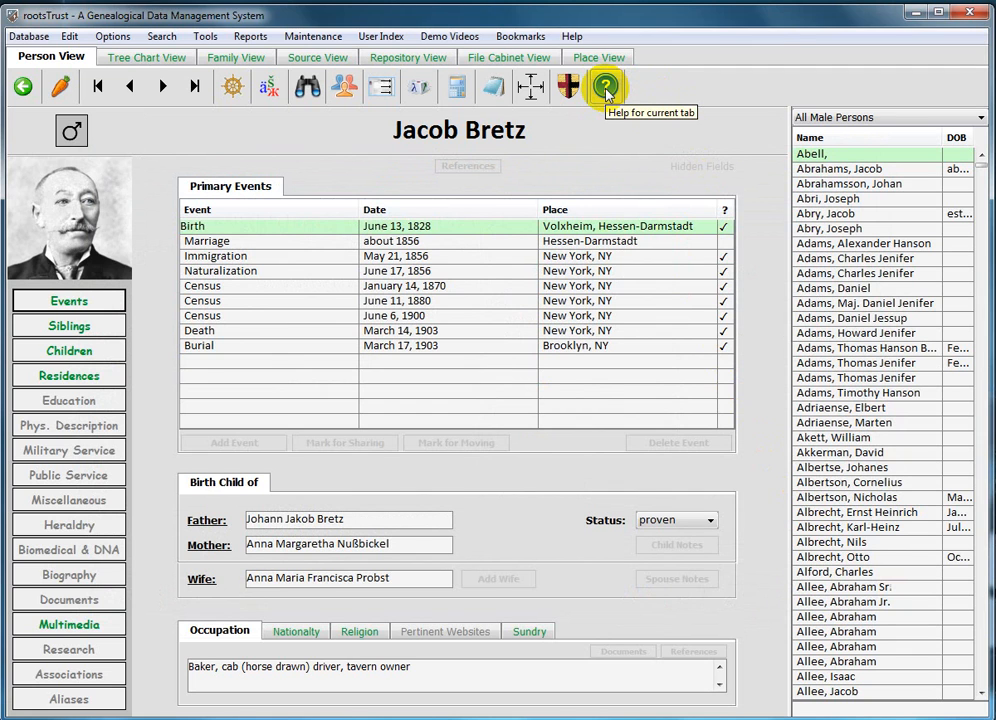
{"action": "left_click", "coordinate": [596, 88]}
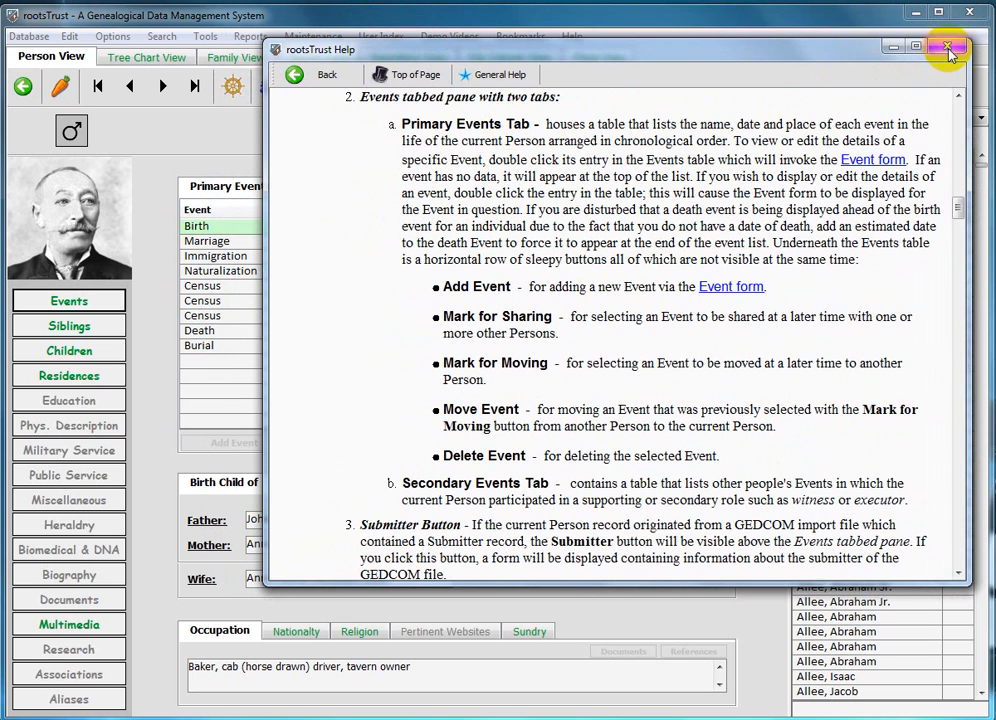
{"action": "left_click", "coordinate": [944, 48]}
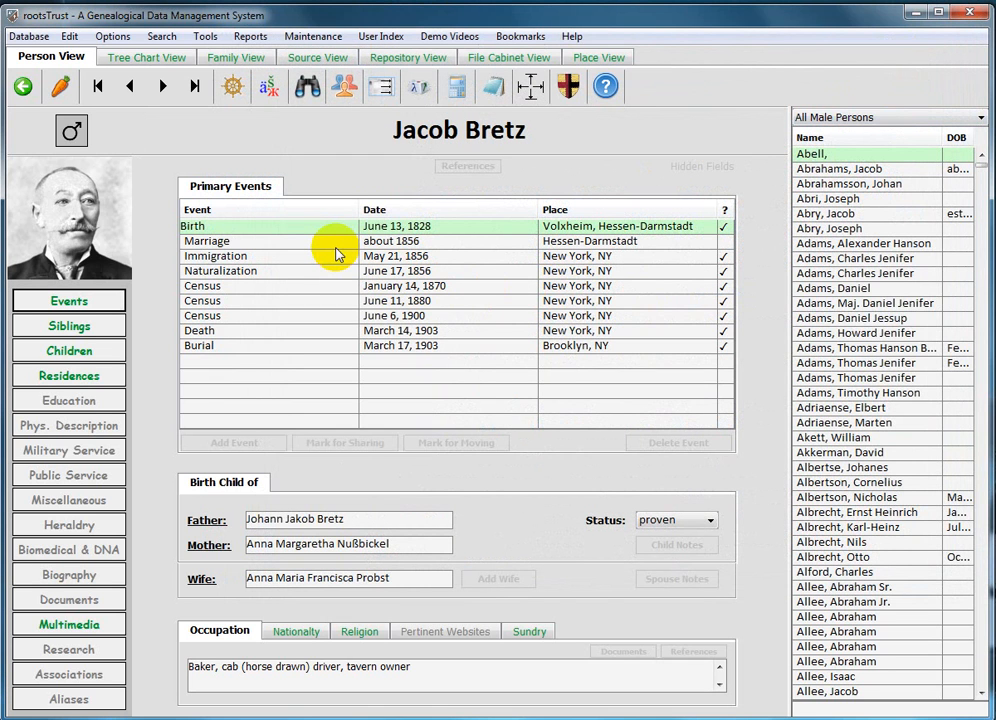